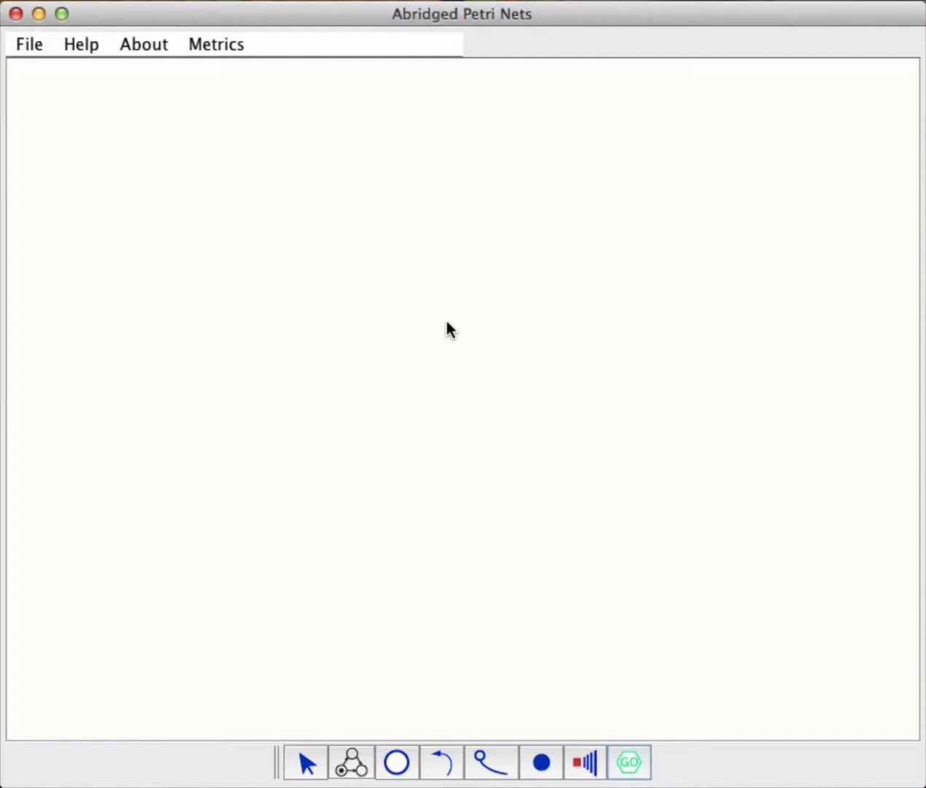
{"action": "mouse_move", "coordinate": [397, 761]}
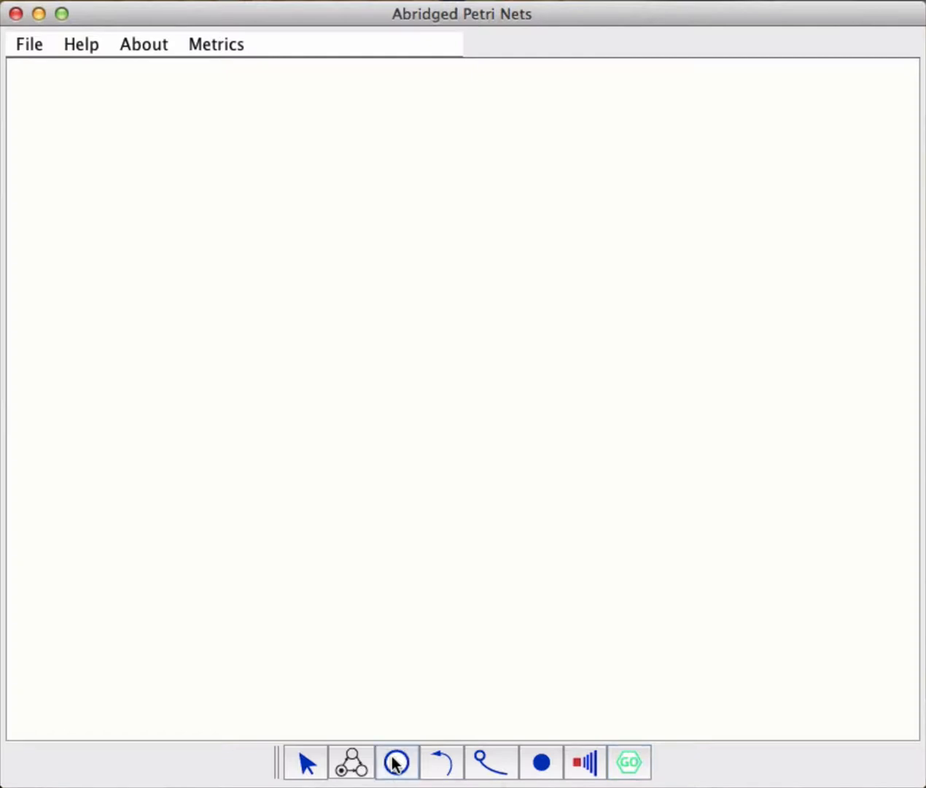
- Add two places side by side near the top of the canvas
{"action": "left_click", "coordinate": [128, 155]}
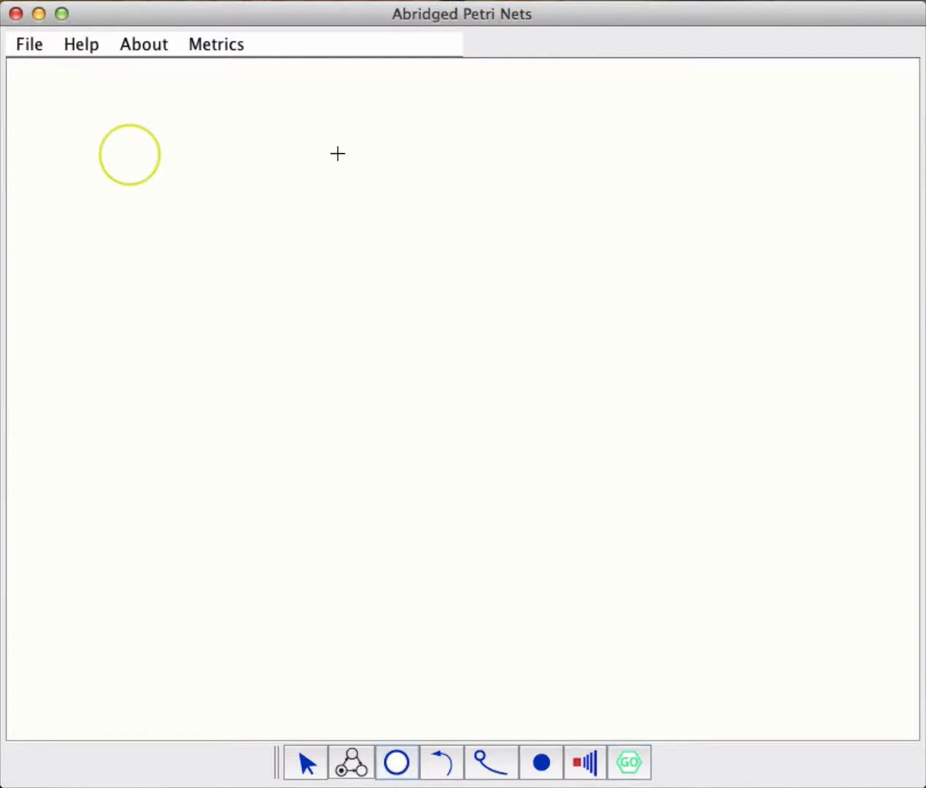
{"action": "left_click", "coordinate": [337, 153]}
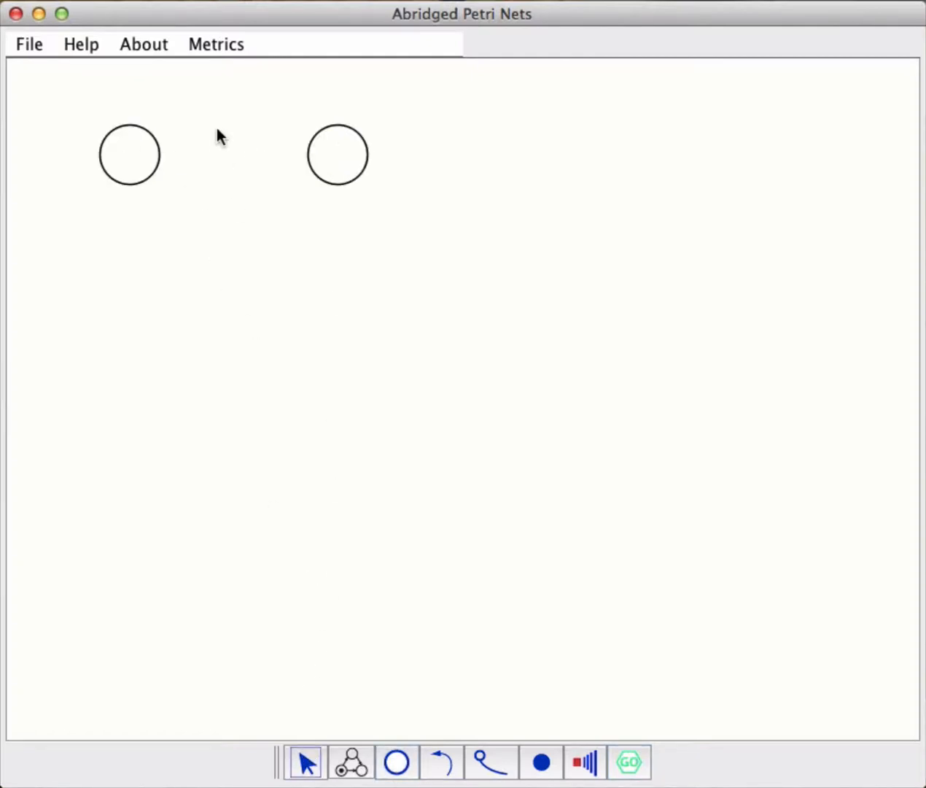
- Name the first place Not Needed with its name shown on the net
{"action": "double_click", "coordinate": [129, 154]}
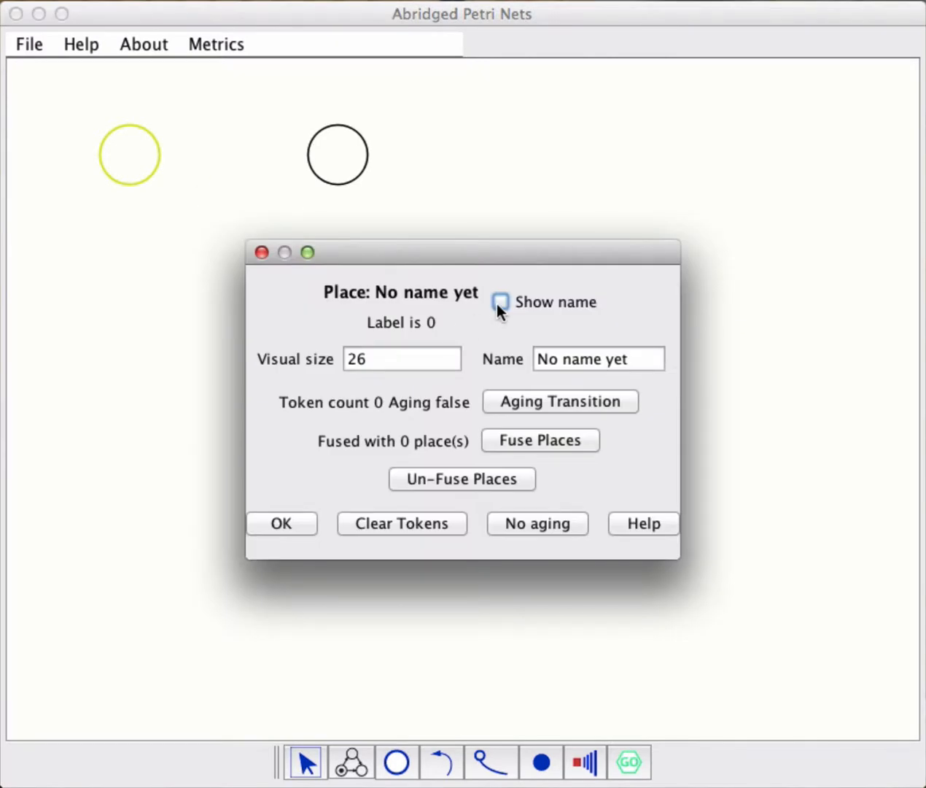
{"action": "left_click", "coordinate": [500, 300]}
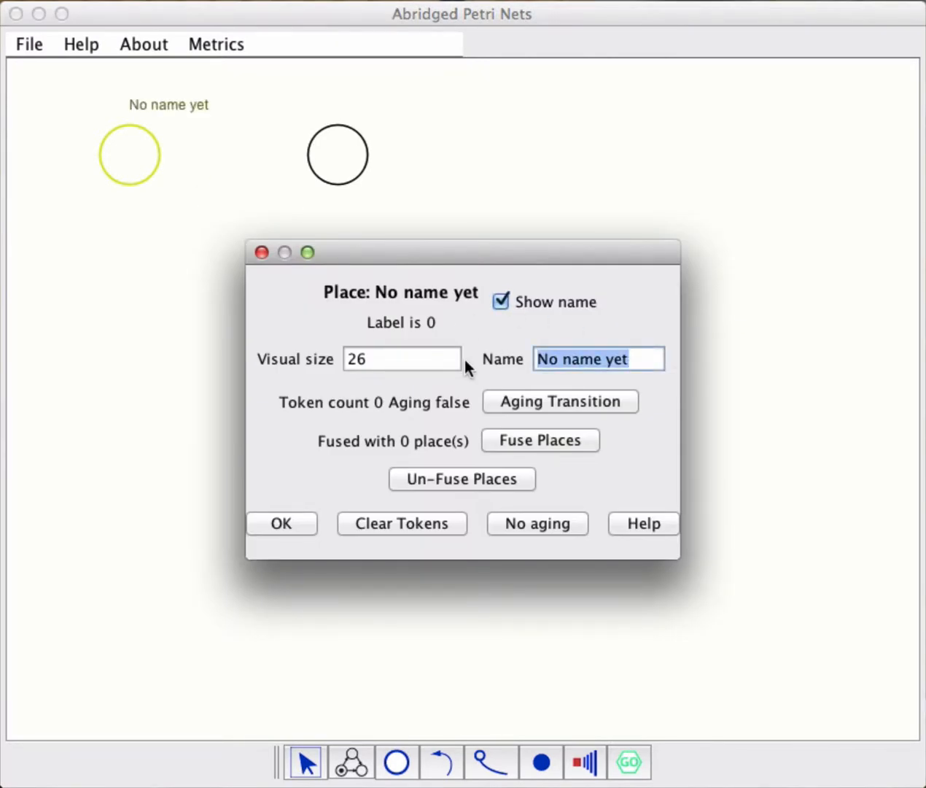
{"action": "type", "text": "Not Nee"}
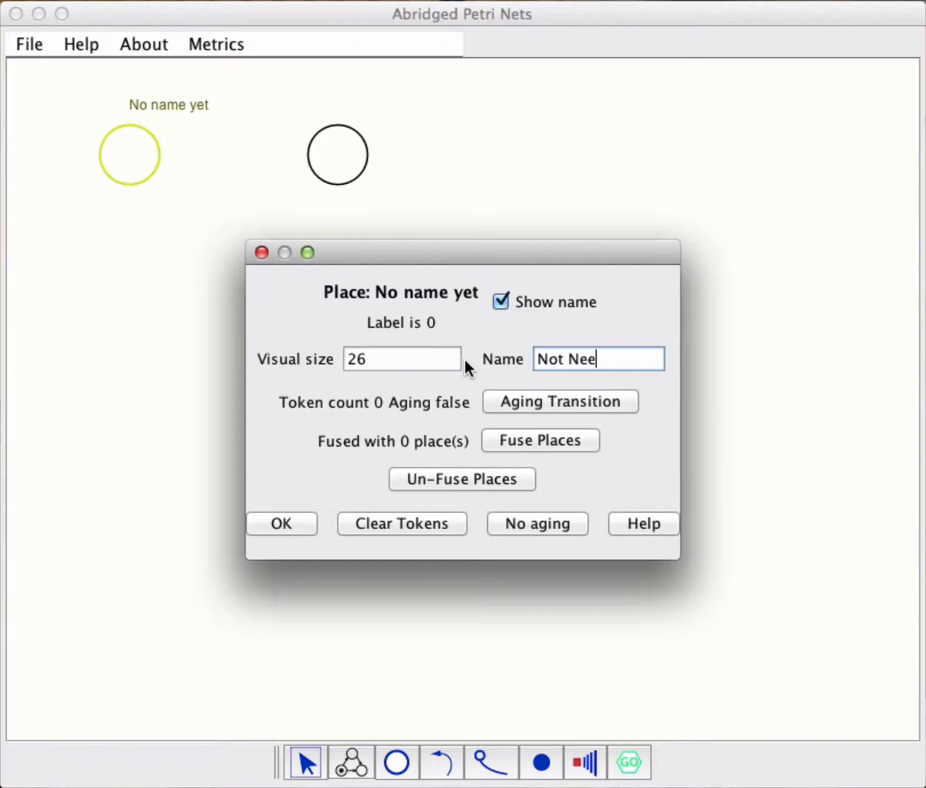
{"action": "left_click", "coordinate": [280, 522]}
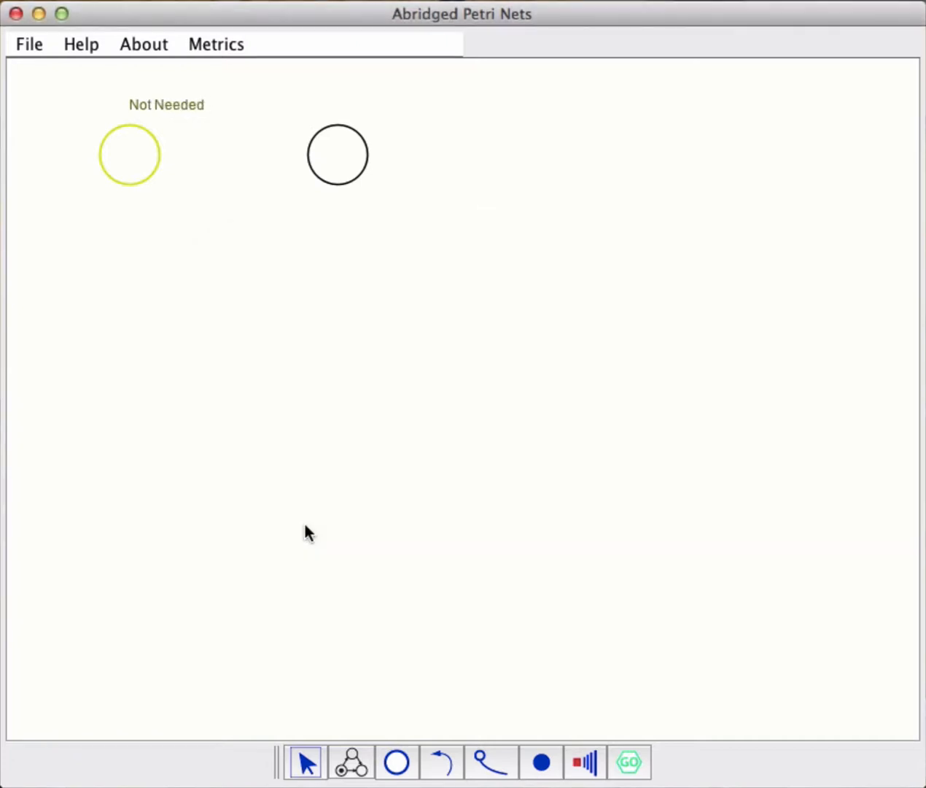
- Name the second place Waiting with its name shown on the net
{"action": "double_click", "coordinate": [337, 155]}
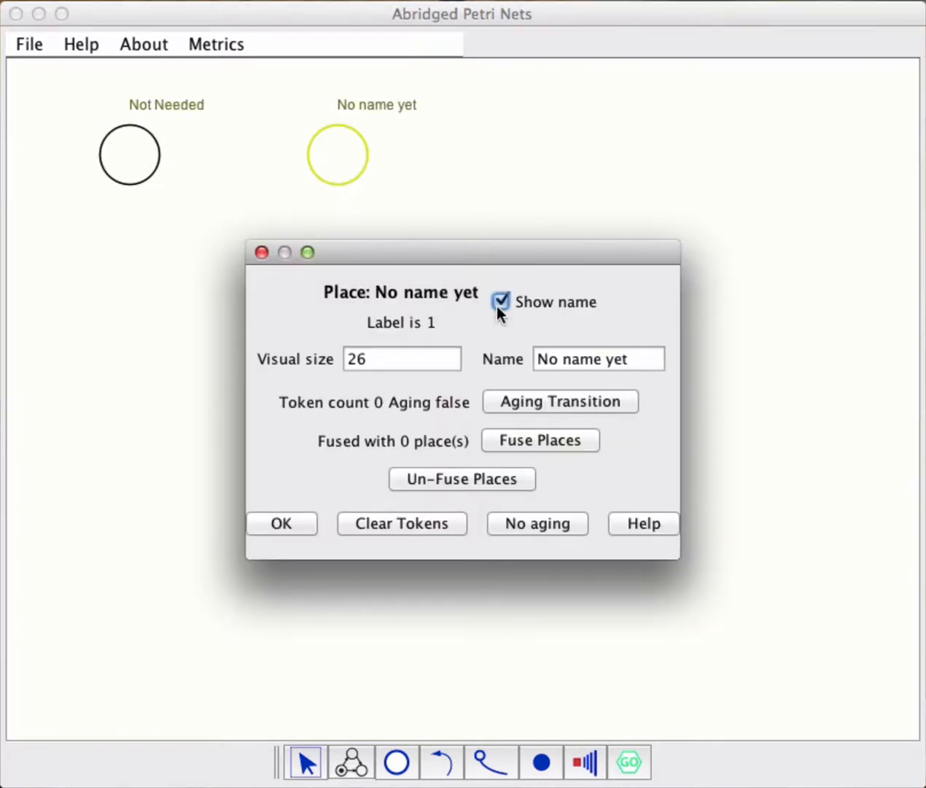
{"action": "type", "text": "wa"}
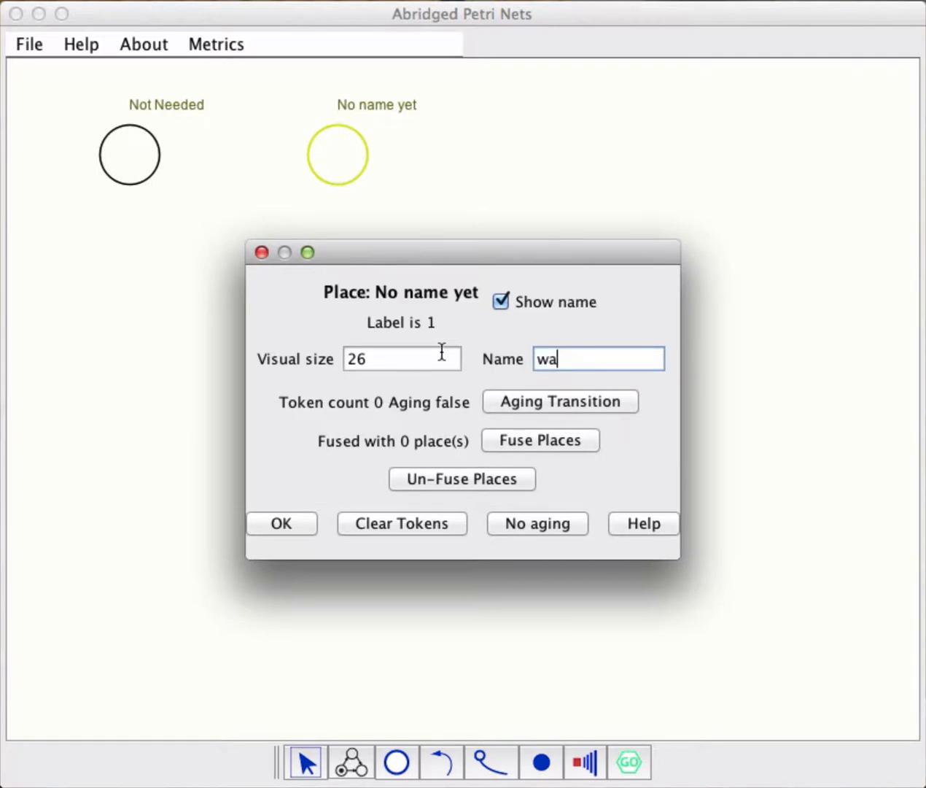
{"action": "type", "text": "Wa"}
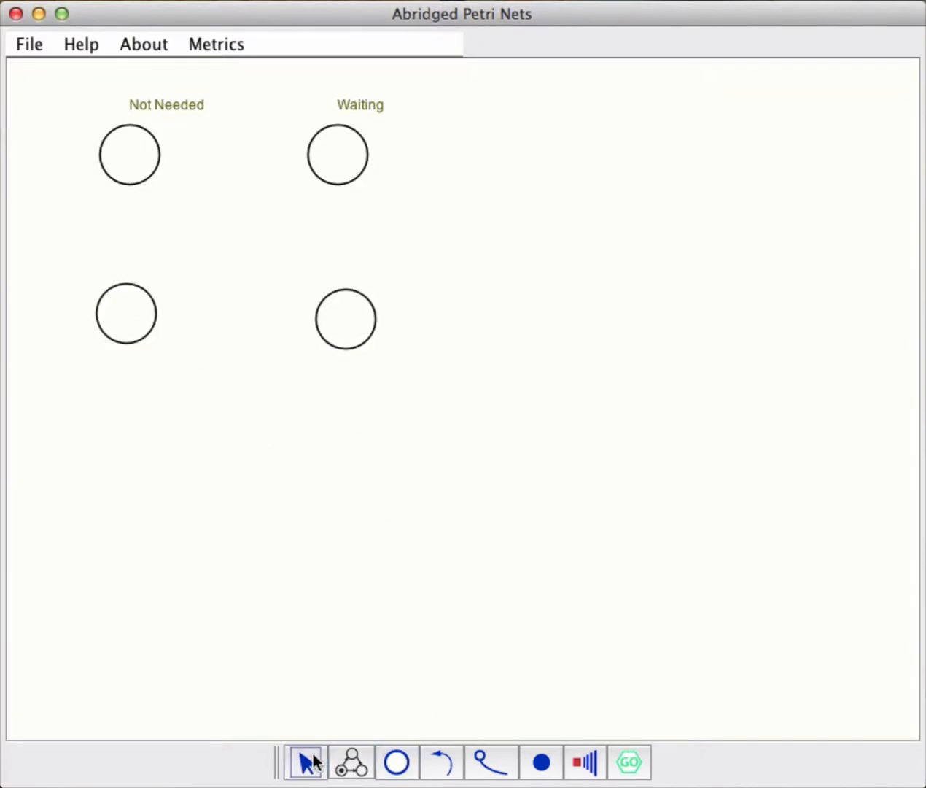
- Name the lower-left place Car OK with its name displayed
{"action": "double_click", "coordinate": [126, 314]}
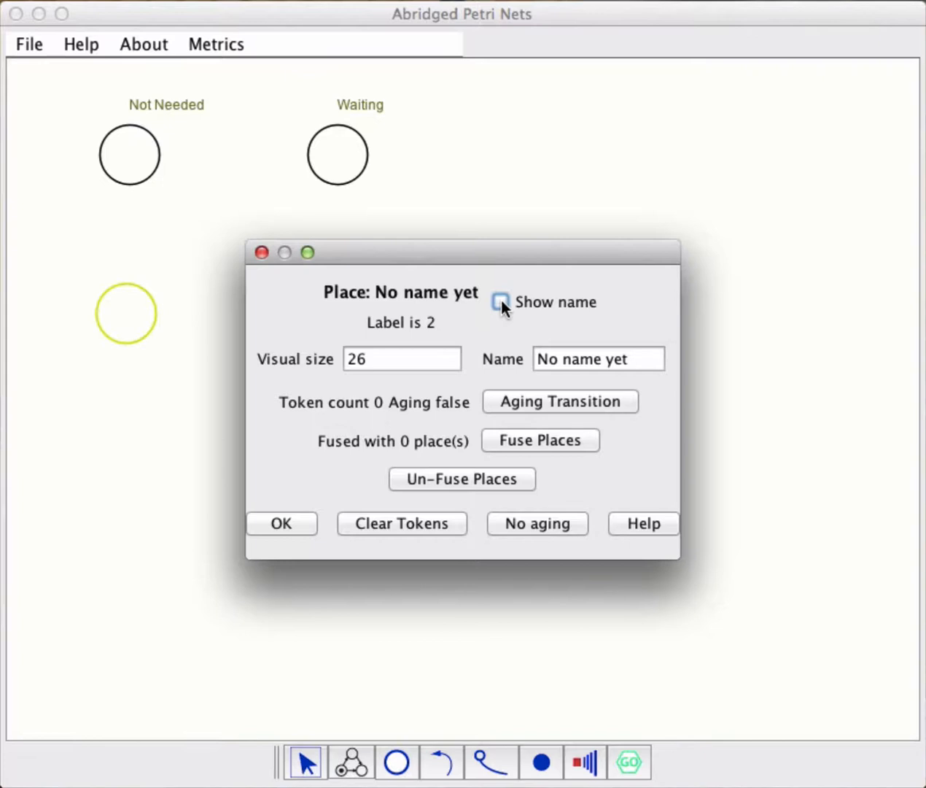
{"action": "left_click", "coordinate": [500, 301]}
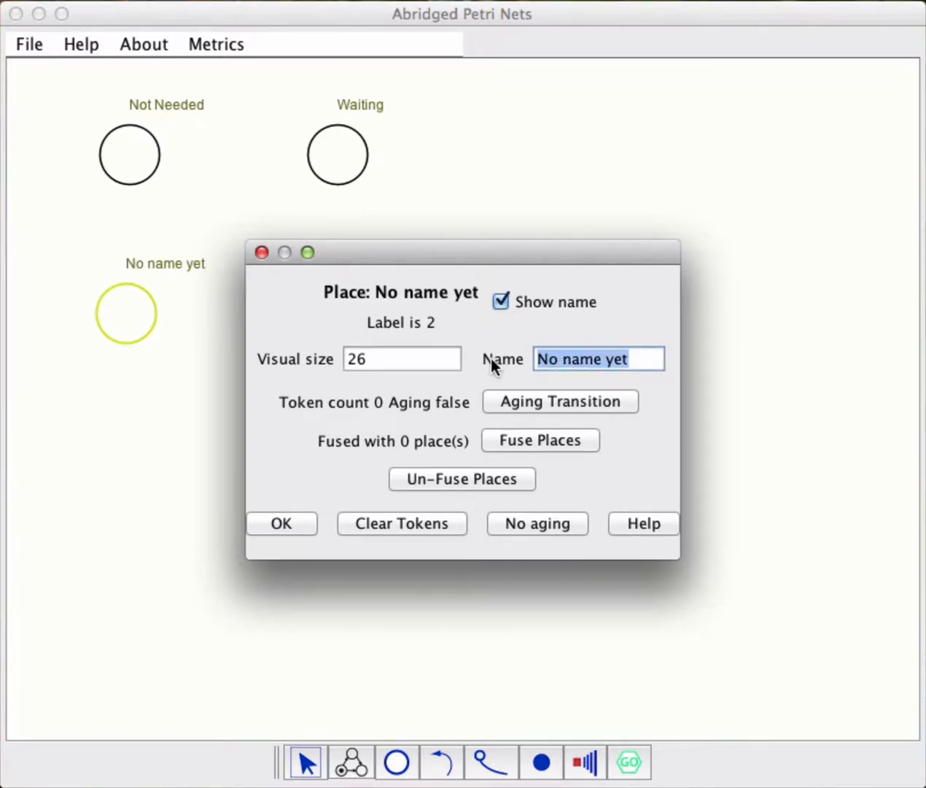
{"action": "type", "text": "Car"}
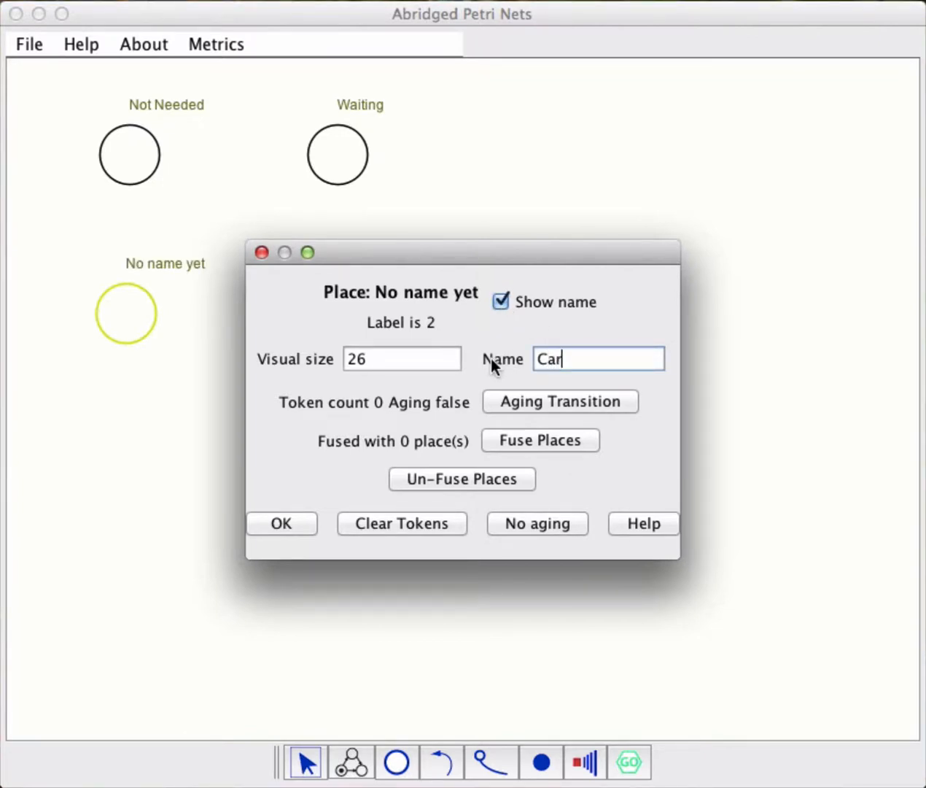
{"action": "type", "text": "OK"}
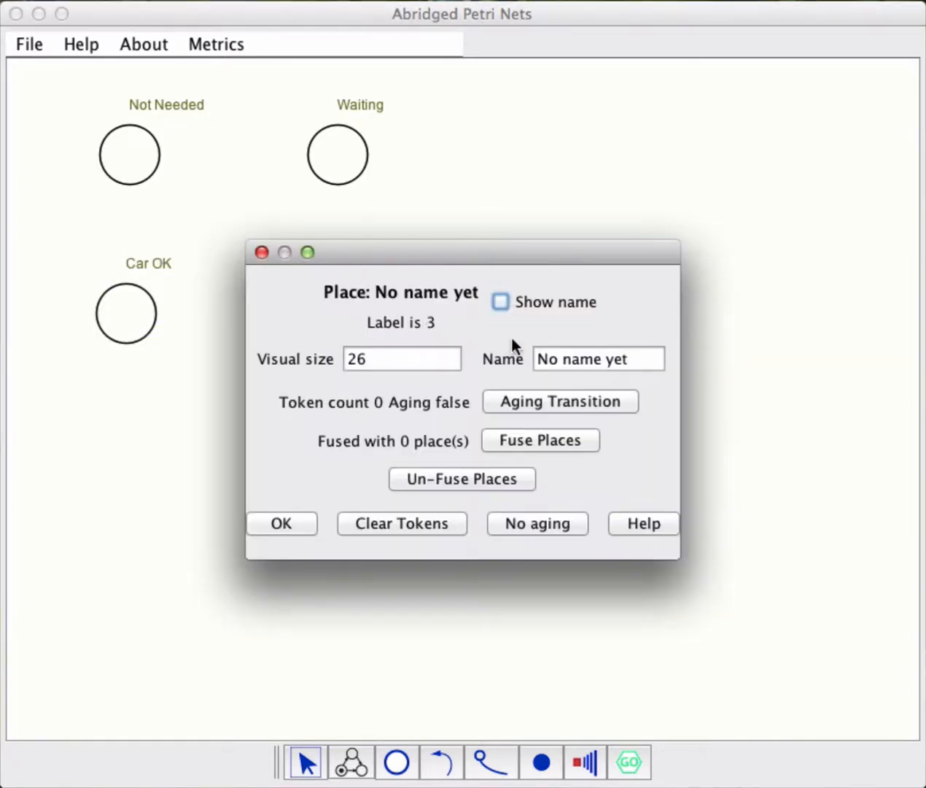
- Name the fourth place Busy with its name displayed
{"action": "left_click", "coordinate": [500, 300]}
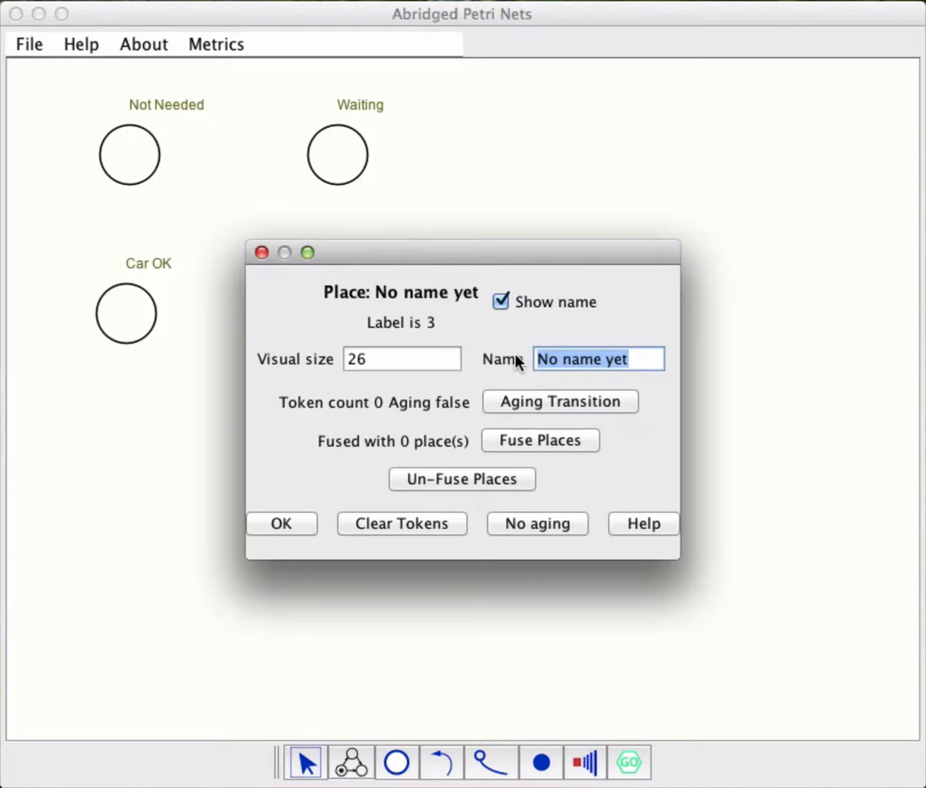
{"action": "type", "text": "B"}
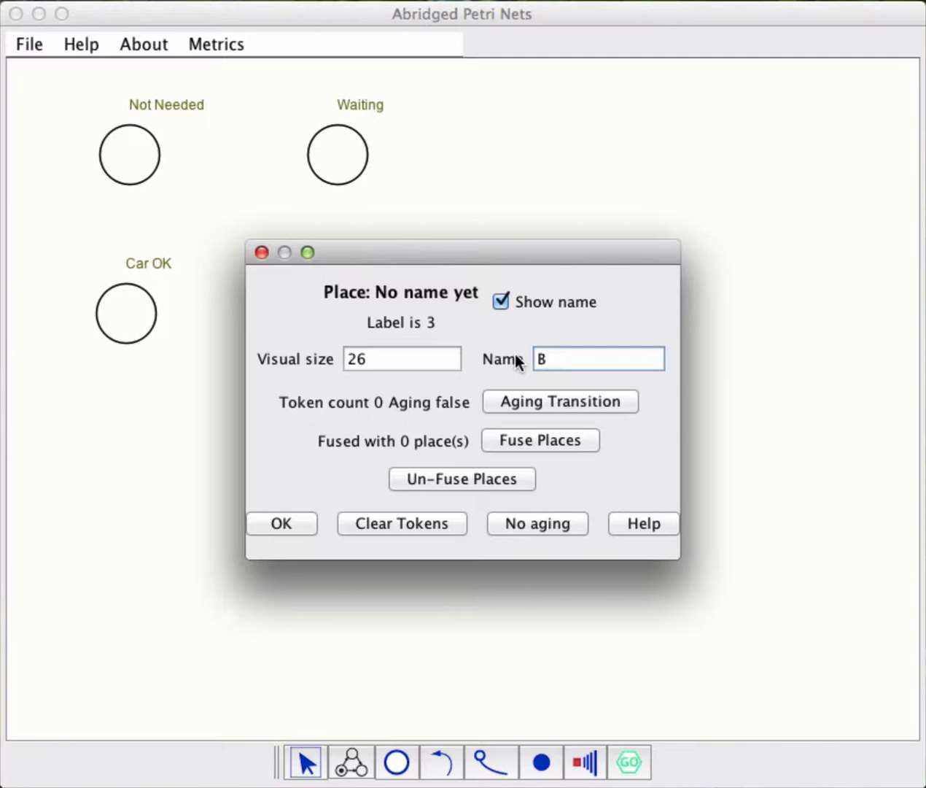
{"action": "type", "text": "usy"}
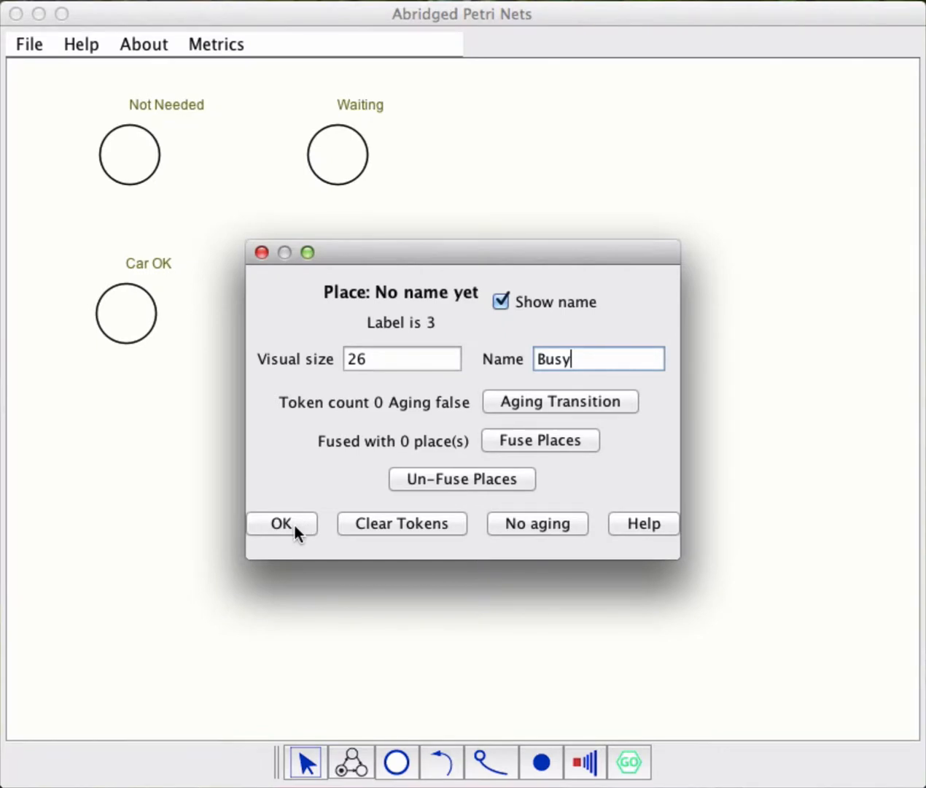
{"action": "left_click", "coordinate": [281, 523]}
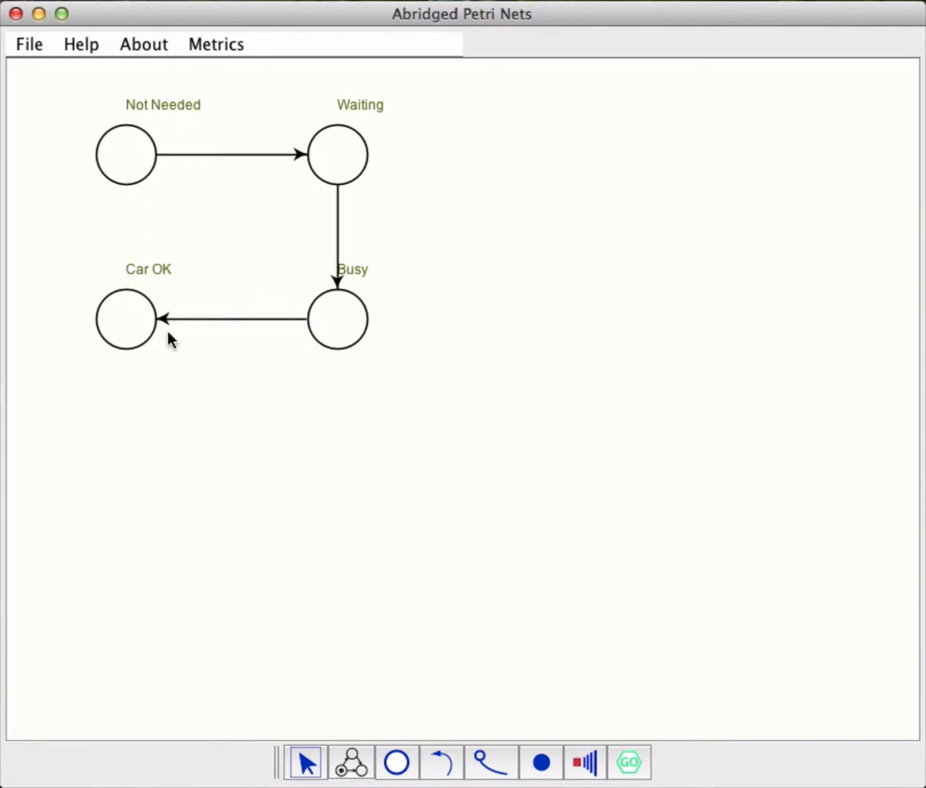
{"action": "mouse_move", "coordinate": [256, 333]}
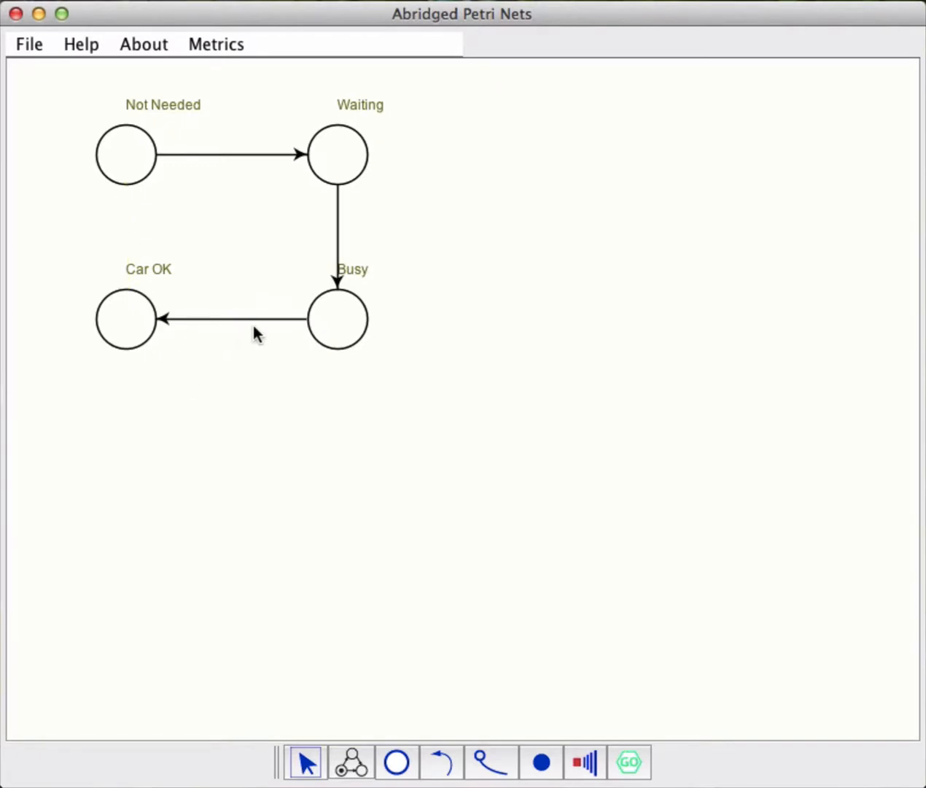
{"action": "mouse_move", "coordinate": [337, 343]}
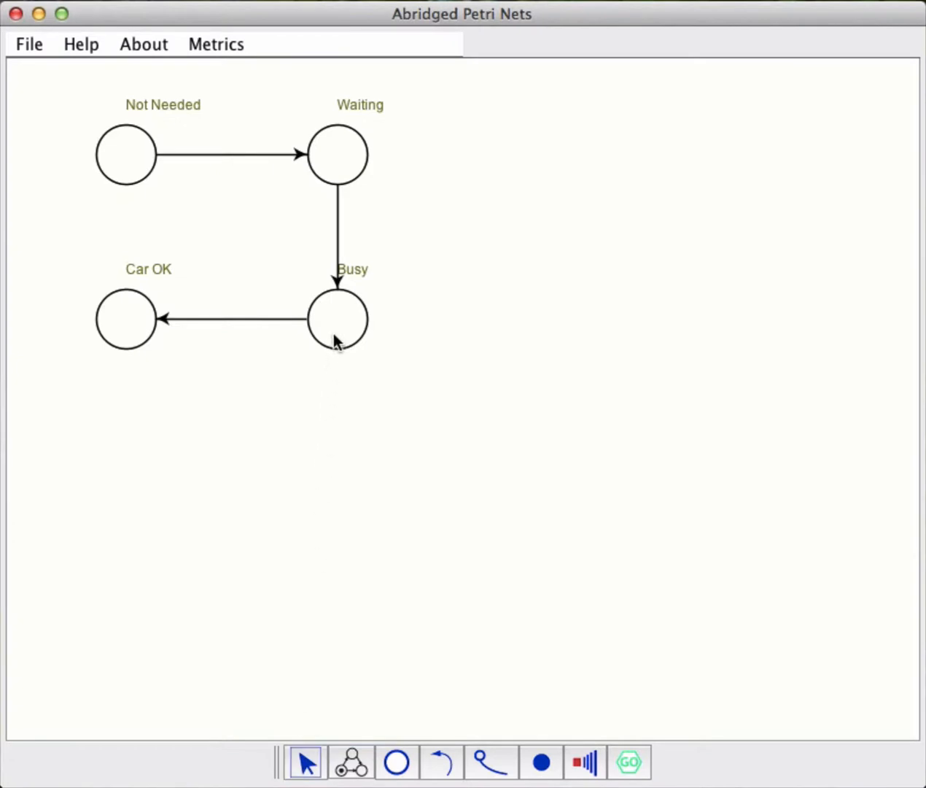
- Move the Busy label below its circle, clear of the incoming arrow
{"action": "left_click", "coordinate": [337, 318]}
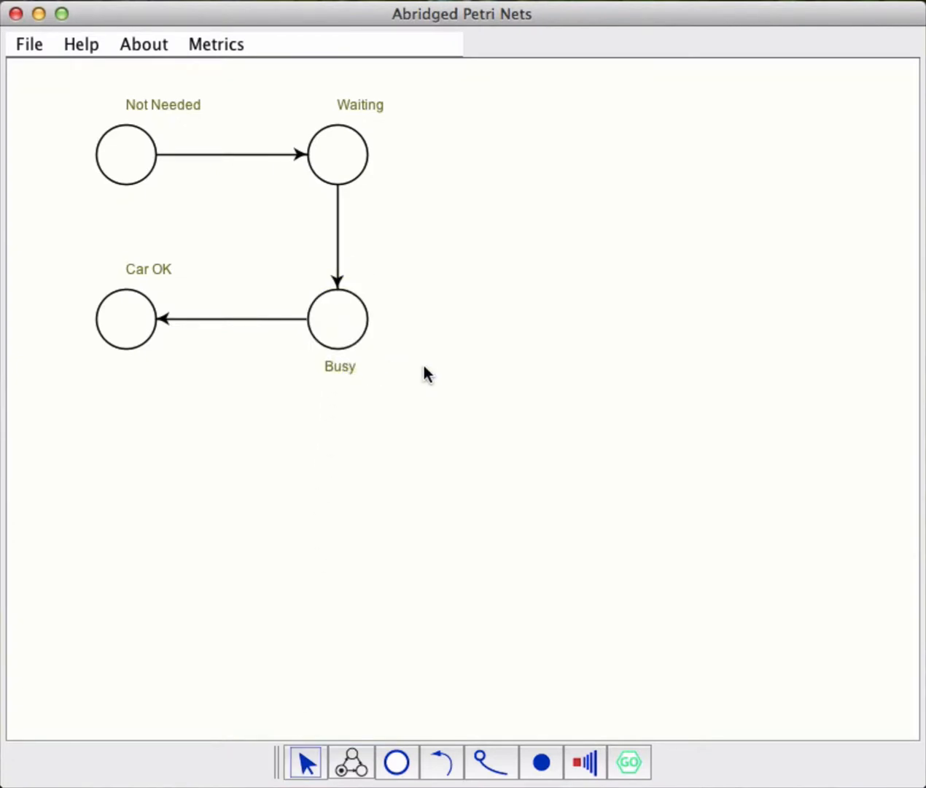
{"action": "mouse_move", "coordinate": [353, 379]}
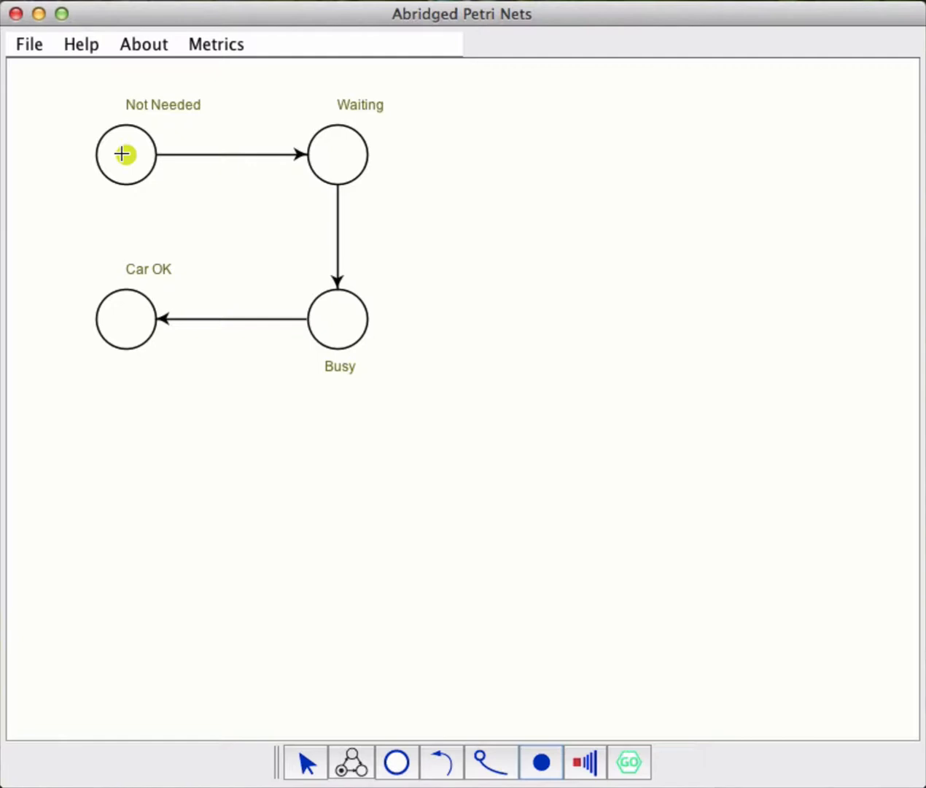
- Put two tokens in Not Needed and show the Car OK token as a car
{"action": "left_click", "coordinate": [126, 154]}
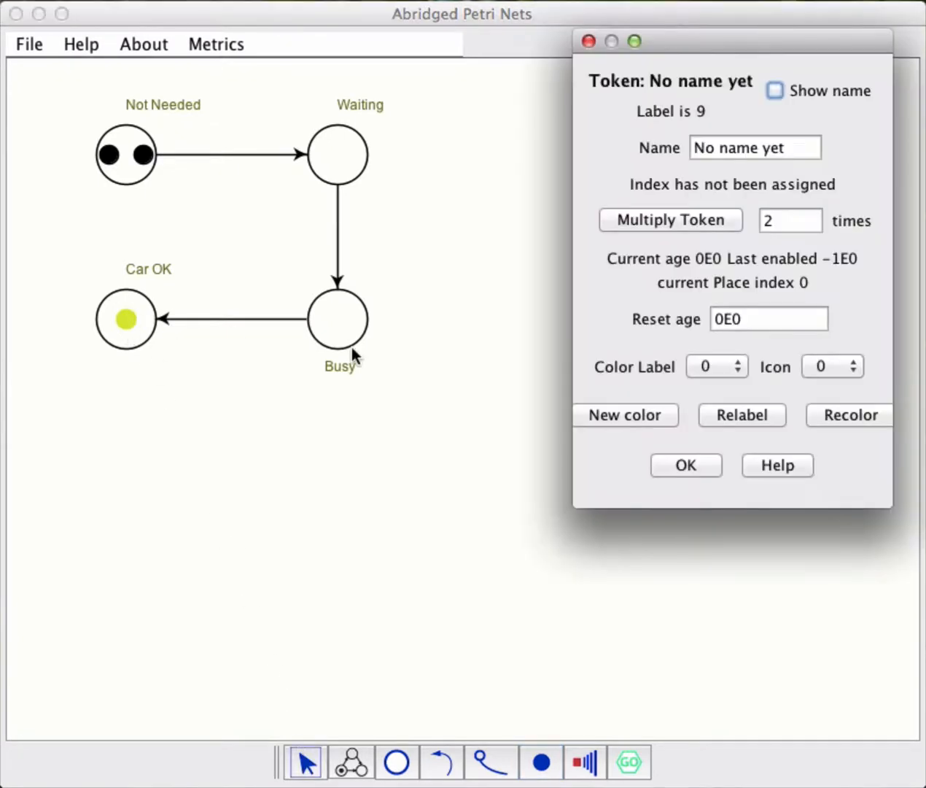
{"action": "left_click", "coordinate": [832, 366]}
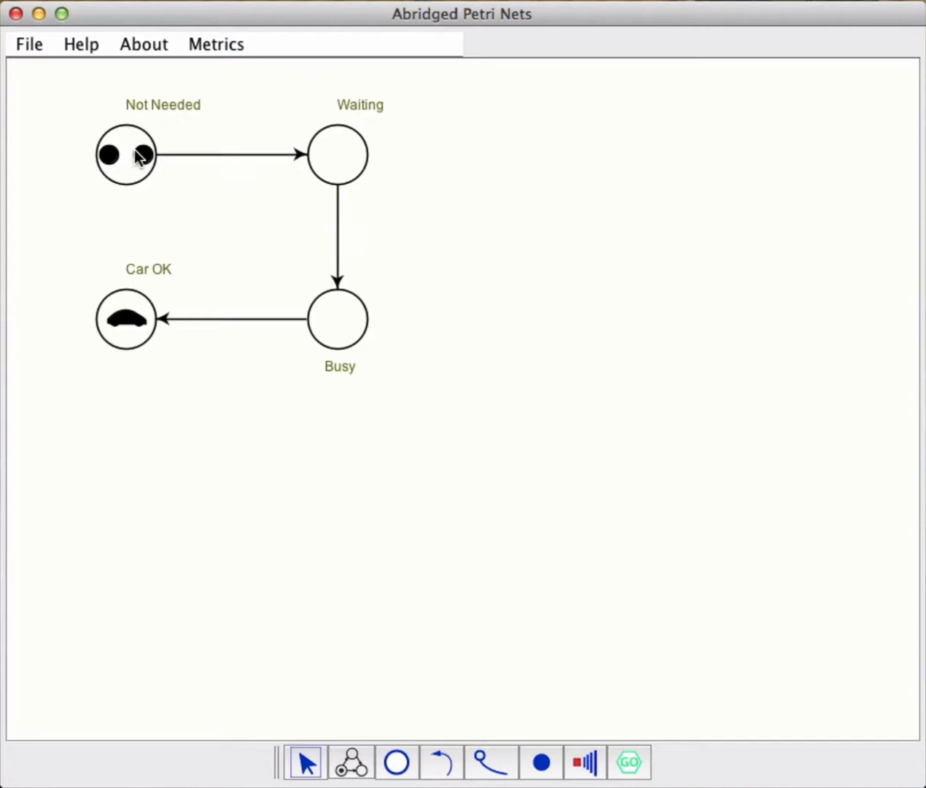
{"action": "left_click", "coordinate": [125, 154]}
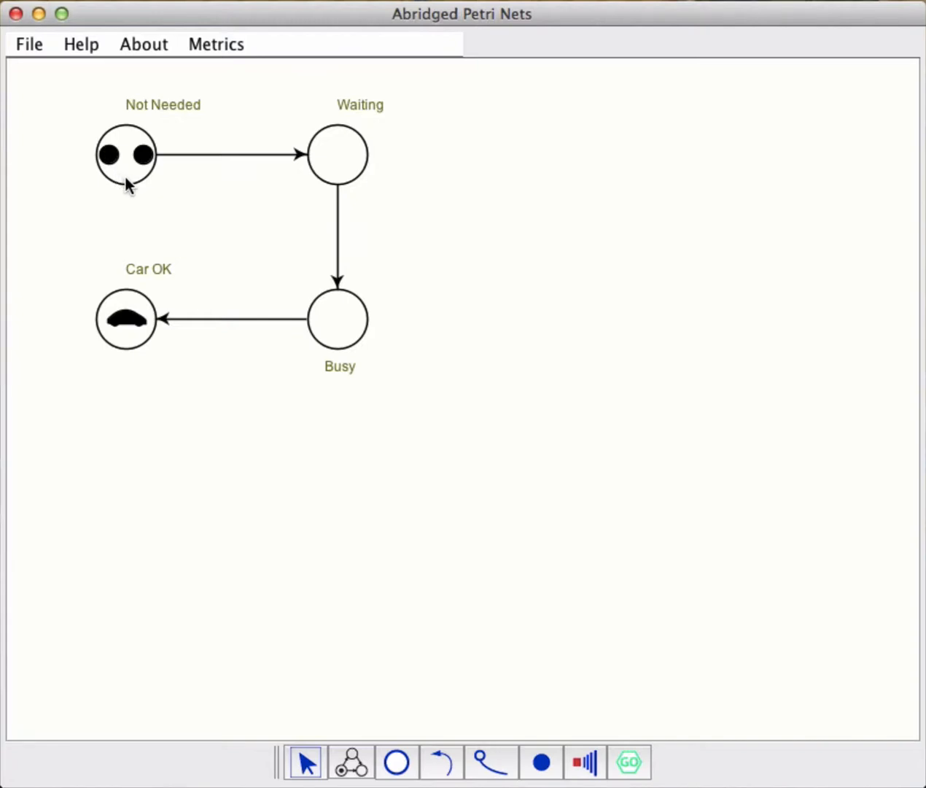
{"action": "mouse_move", "coordinate": [89, 174]}
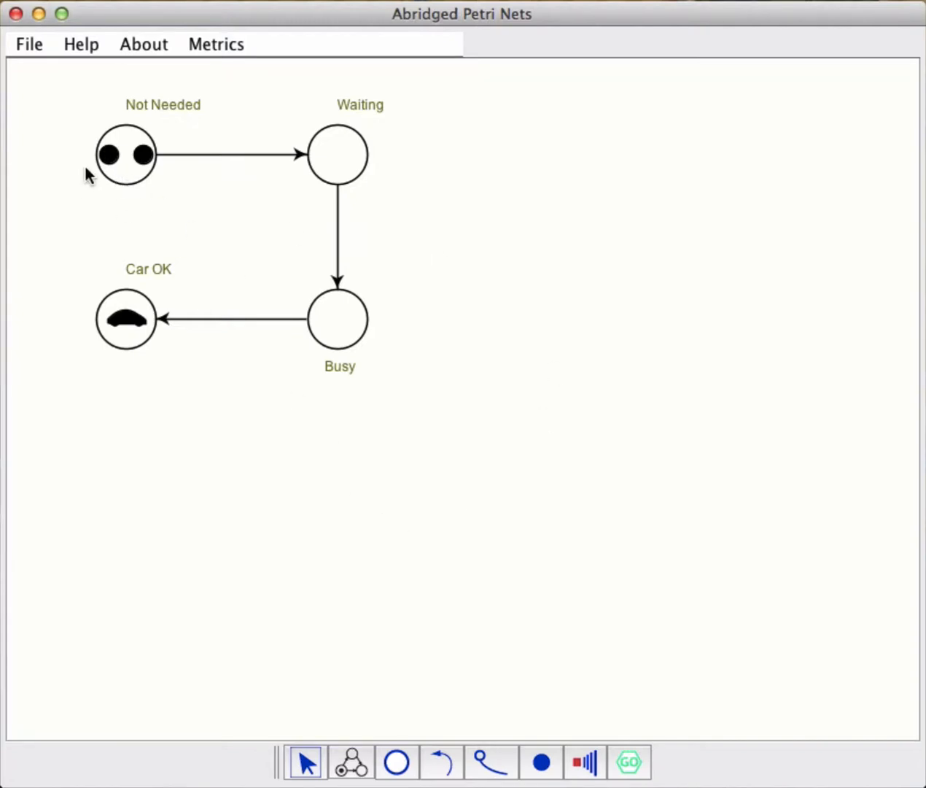
{"action": "mouse_move", "coordinate": [613, 630]}
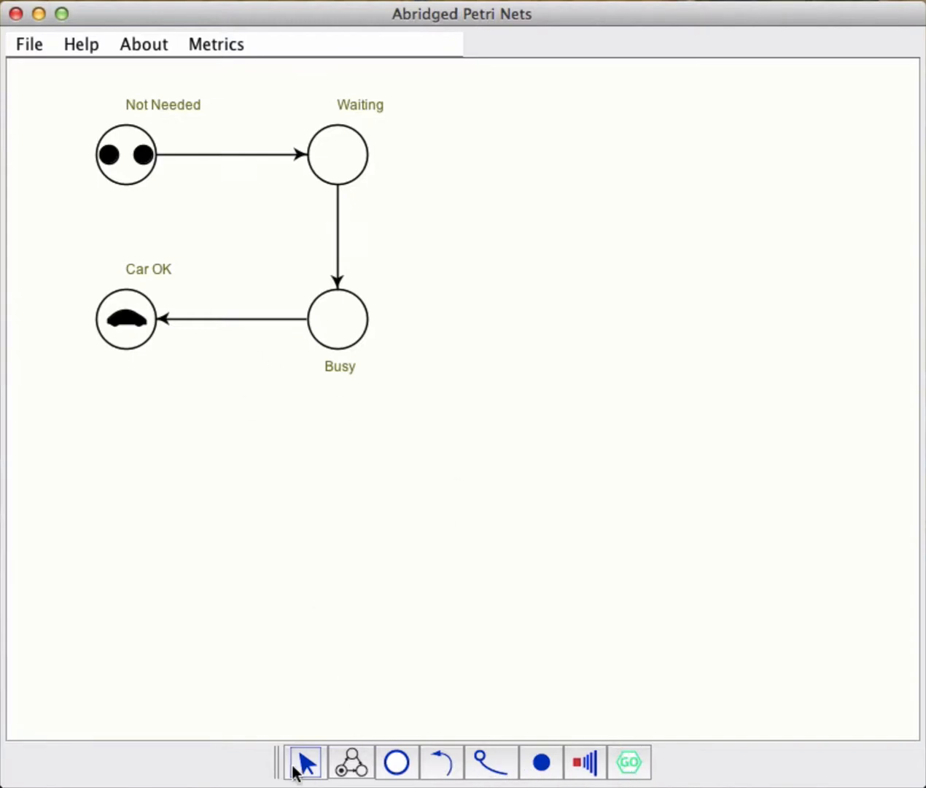
{"action": "mouse_move", "coordinate": [207, 324]}
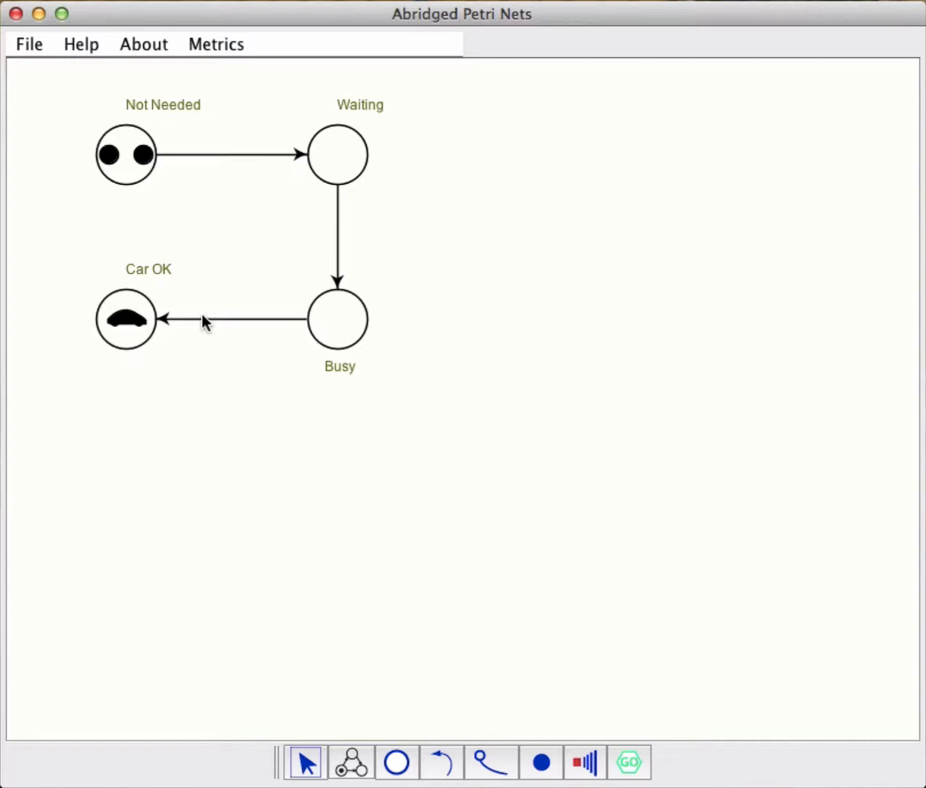
- Add an arc from Car OK back to Busy
{"action": "left_click", "coordinate": [234, 311]}
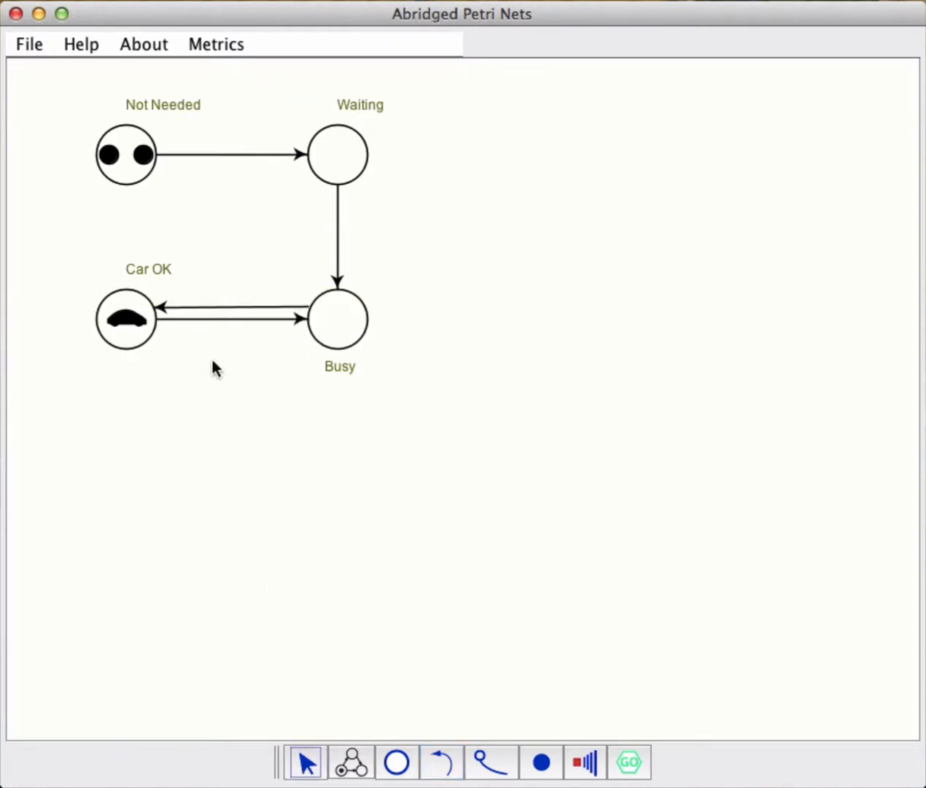
{"action": "left_click", "coordinate": [230, 318]}
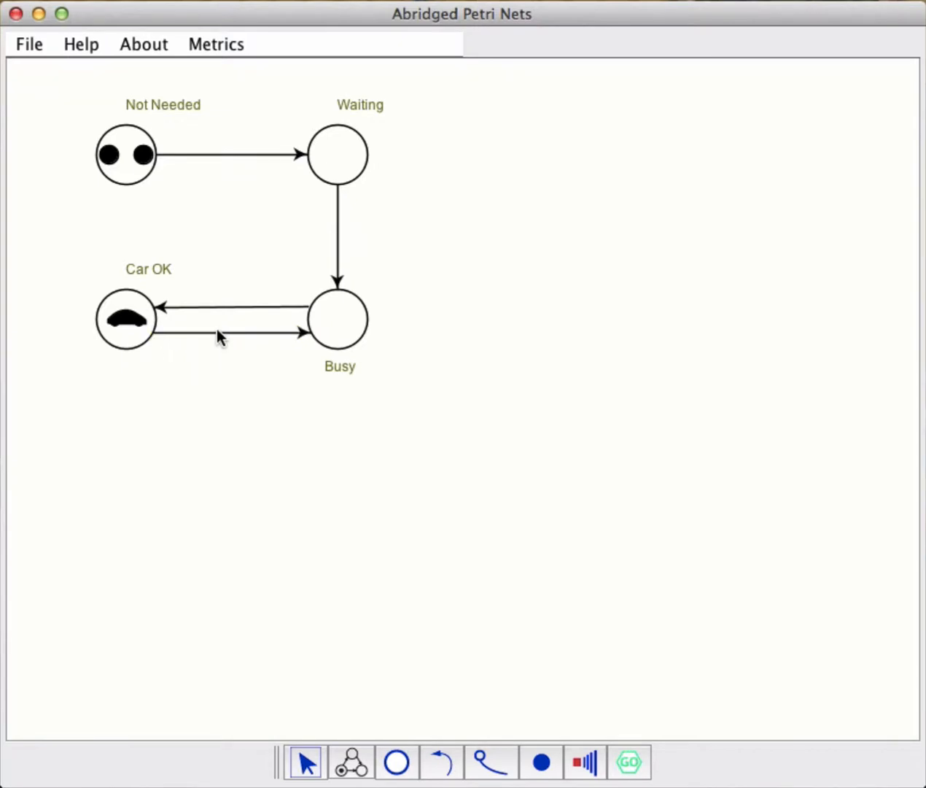
- Give the Car OK-to-Busy transition colour change factor 1 and exponential firing at rate 0.1
{"action": "double_click", "coordinate": [227, 334]}
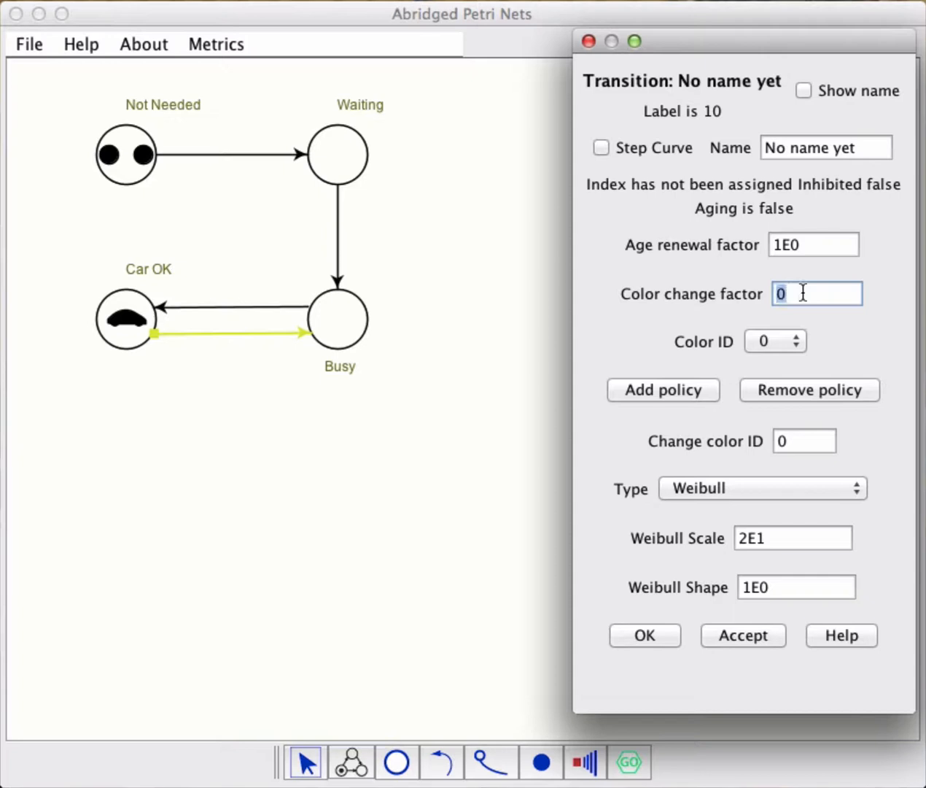
{"action": "type", "text": "1"}
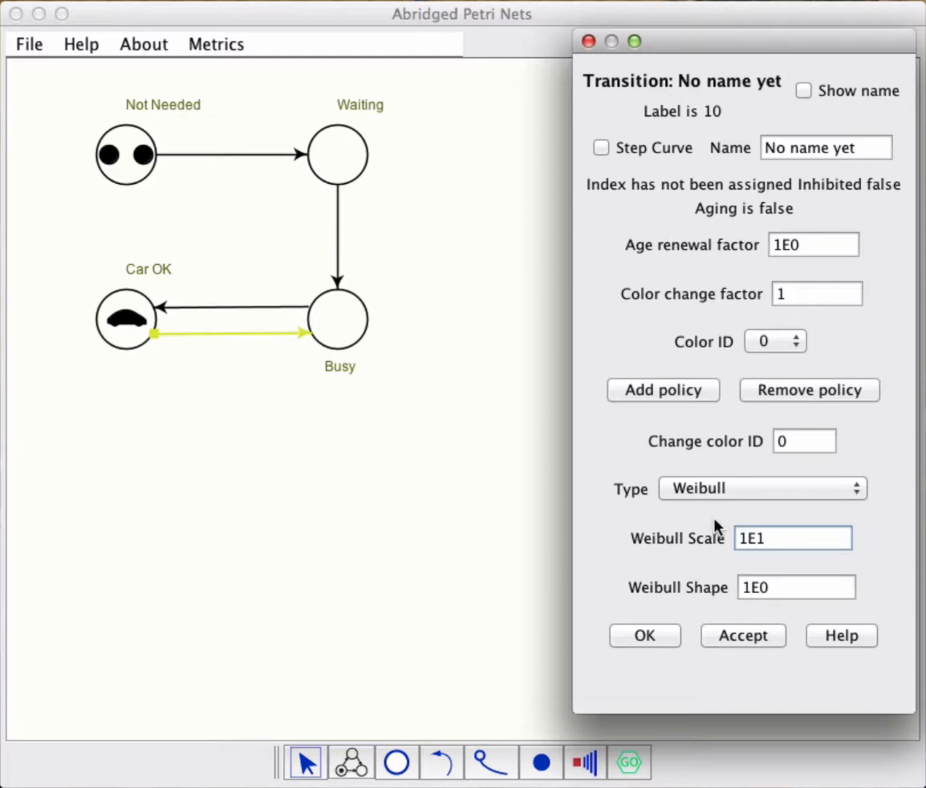
{"action": "mouse_move", "coordinate": [715, 490]}
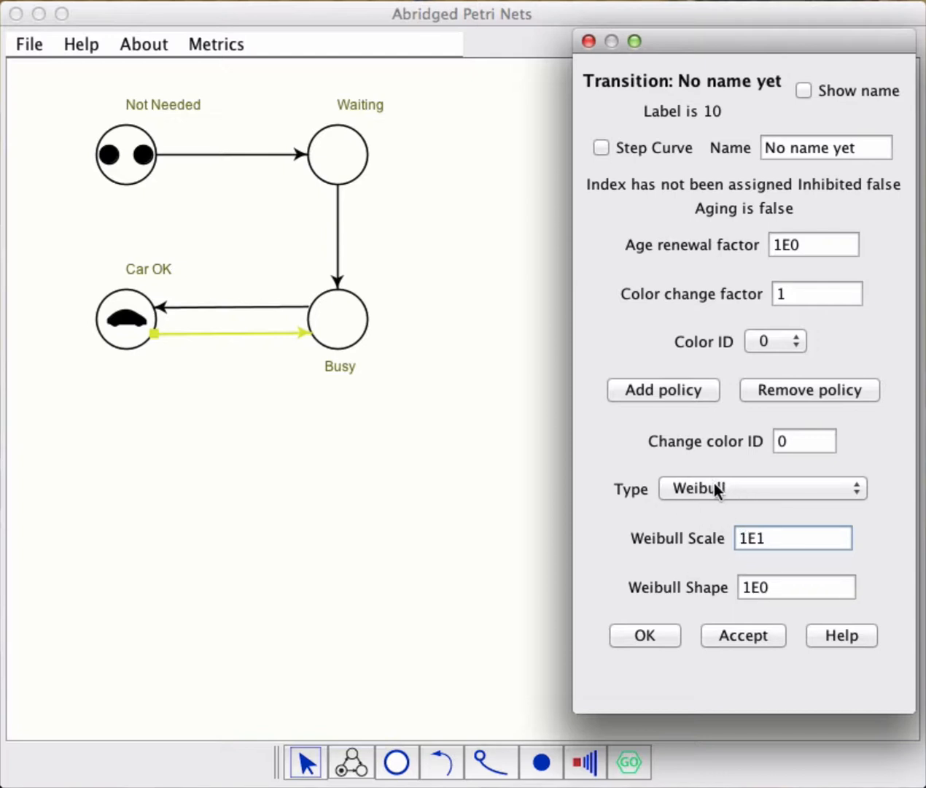
{"action": "left_click", "coordinate": [762, 488]}
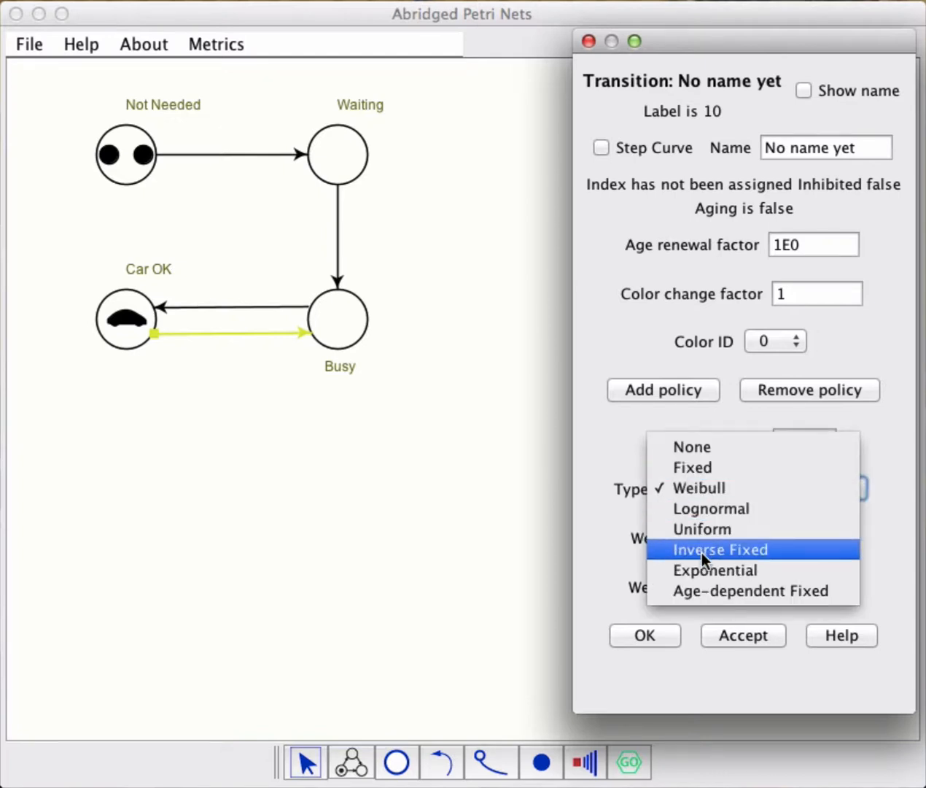
{"action": "left_click", "coordinate": [715, 569]}
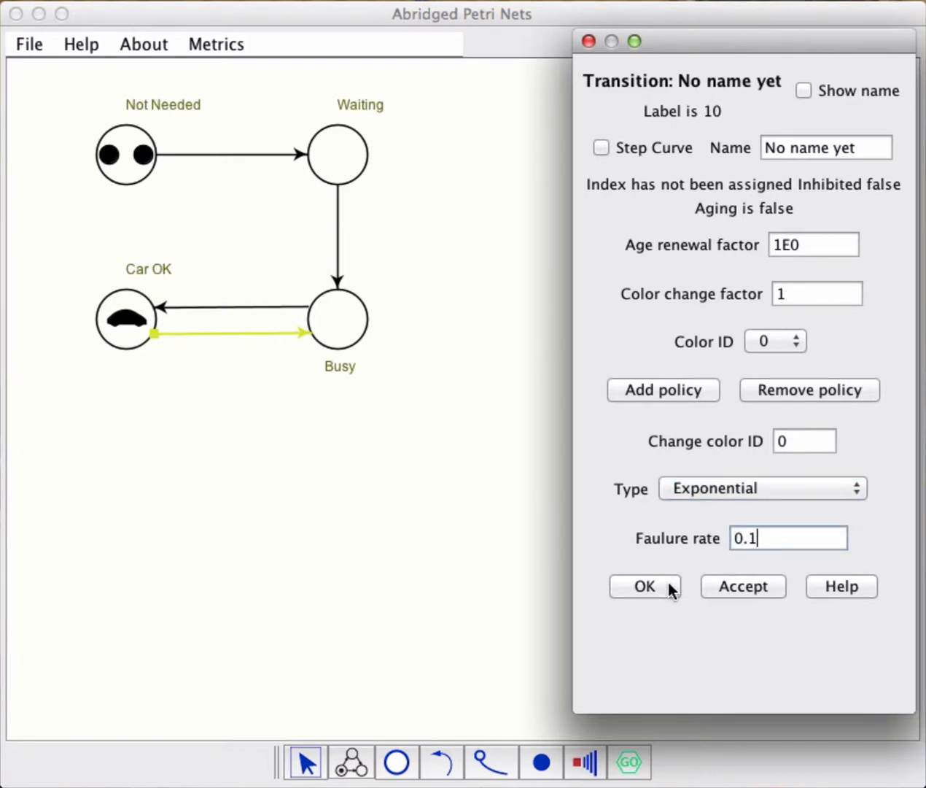
{"action": "left_click", "coordinate": [645, 587]}
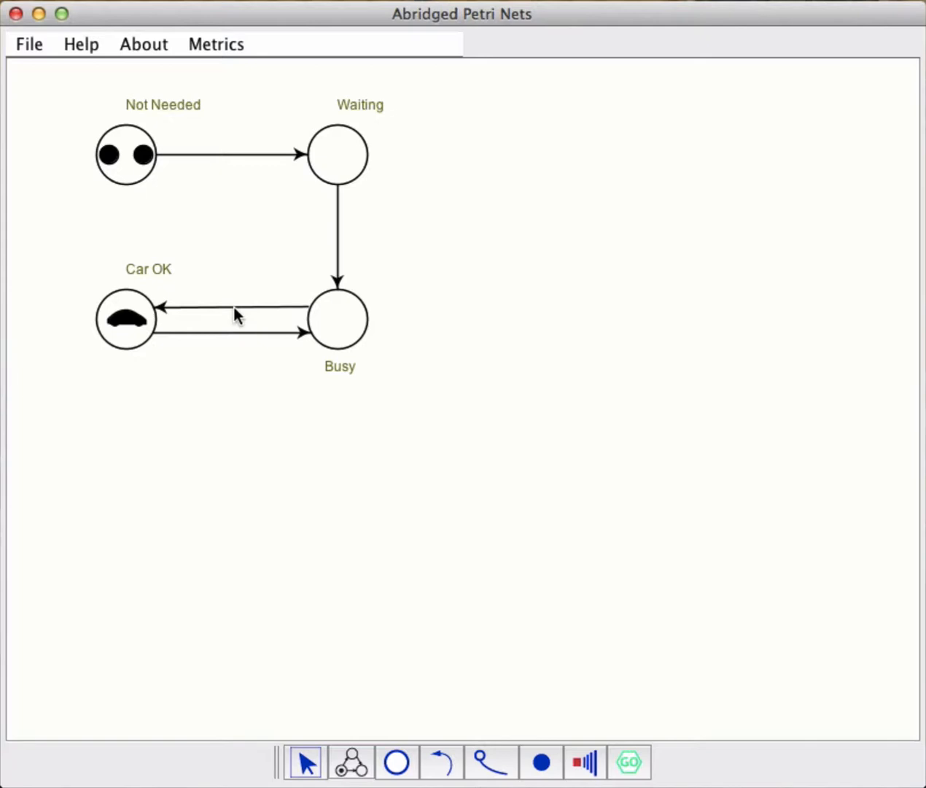
- Give the Busy-to-Car OK transition colour change factor -1 and apply it
{"action": "double_click", "coordinate": [234, 310]}
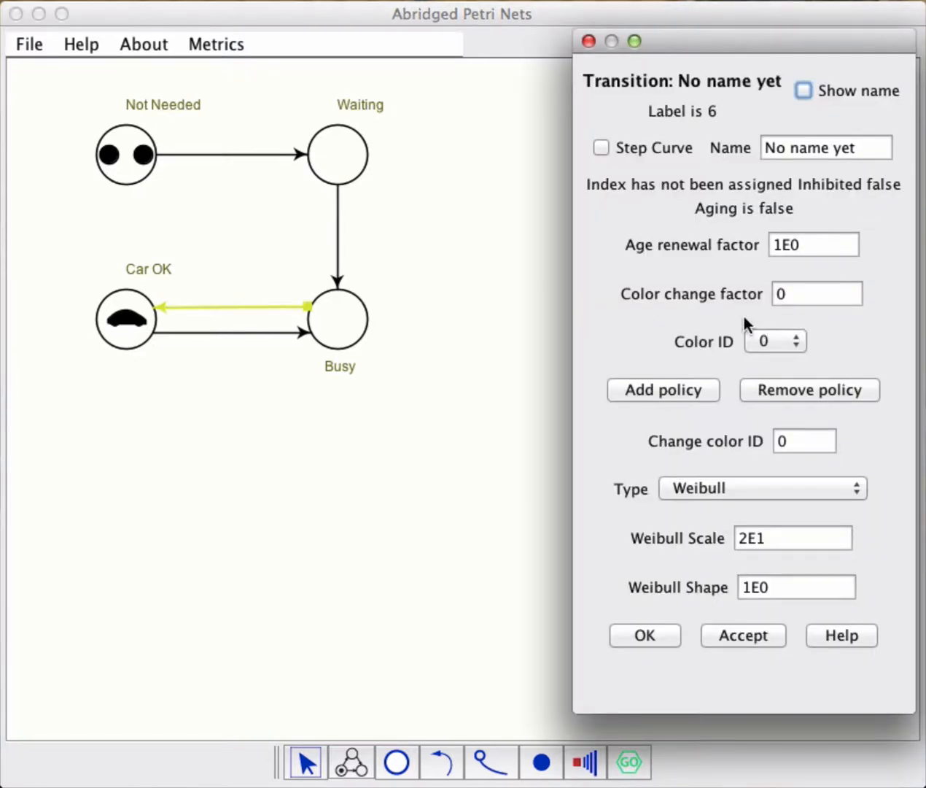
{"action": "mouse_move", "coordinate": [795, 335]}
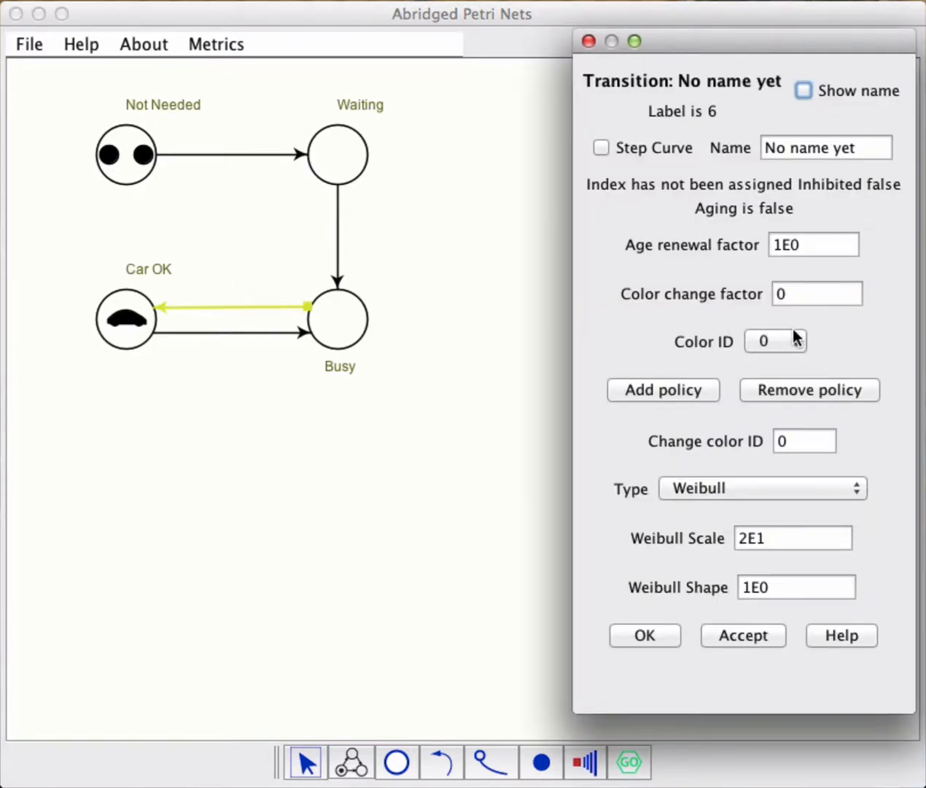
{"action": "left_click", "coordinate": [817, 293]}
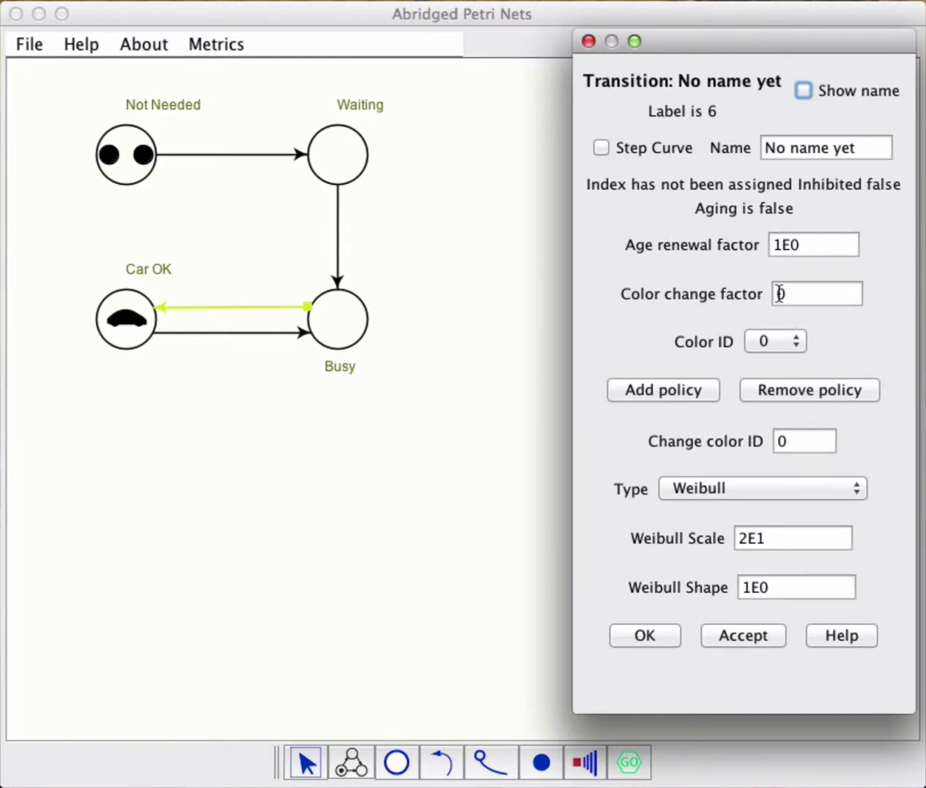
{"action": "type", "text": "-1"}
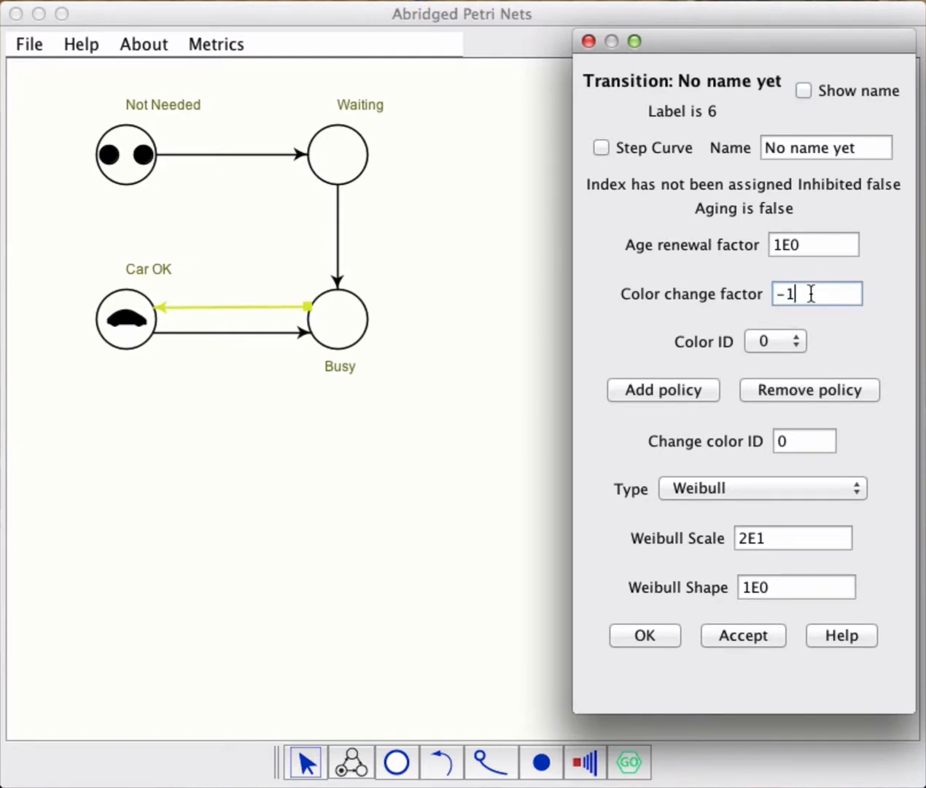
{"action": "mouse_move", "coordinate": [745, 488]}
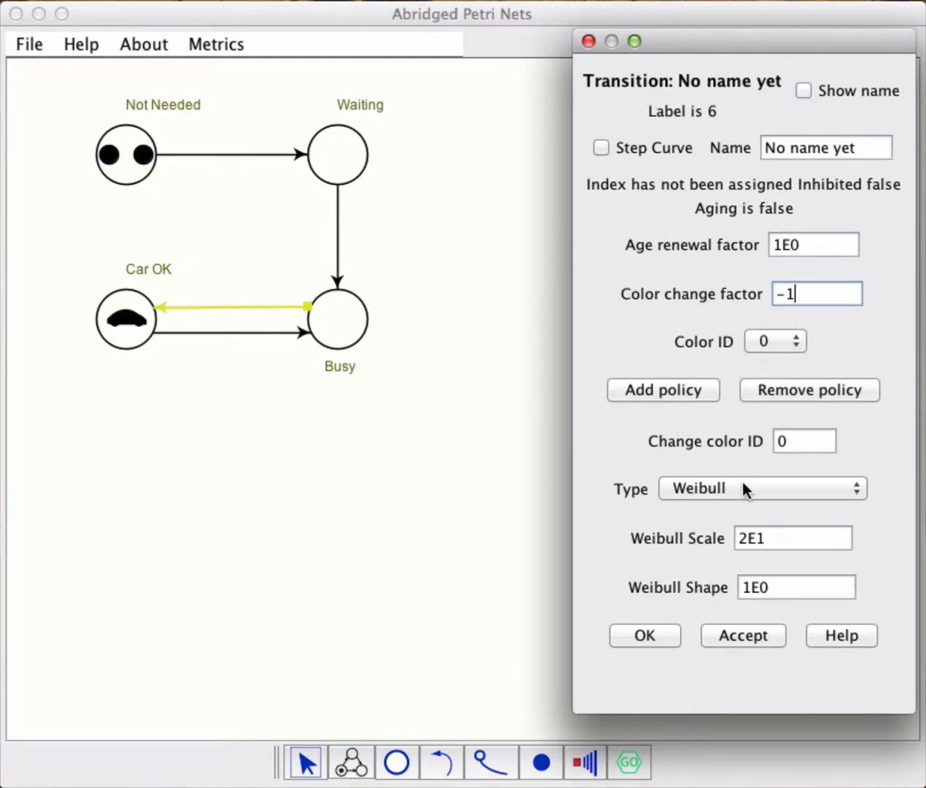
{"action": "mouse_move", "coordinate": [722, 499]}
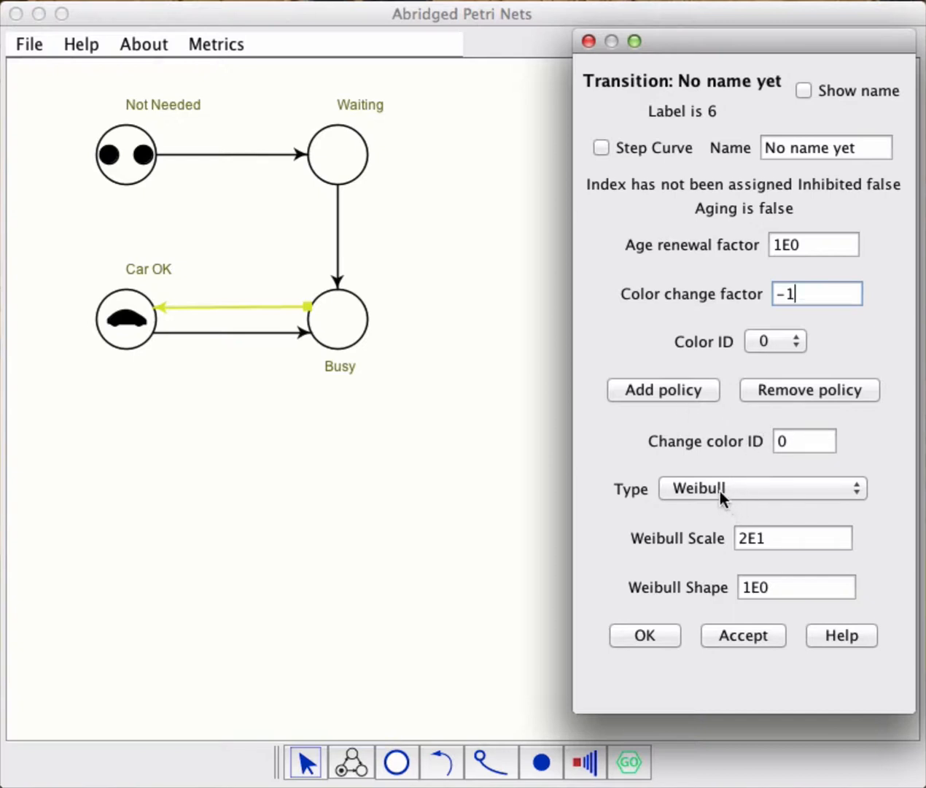
{"action": "left_click", "coordinate": [762, 487]}
{"action": "type", "text": "5"}
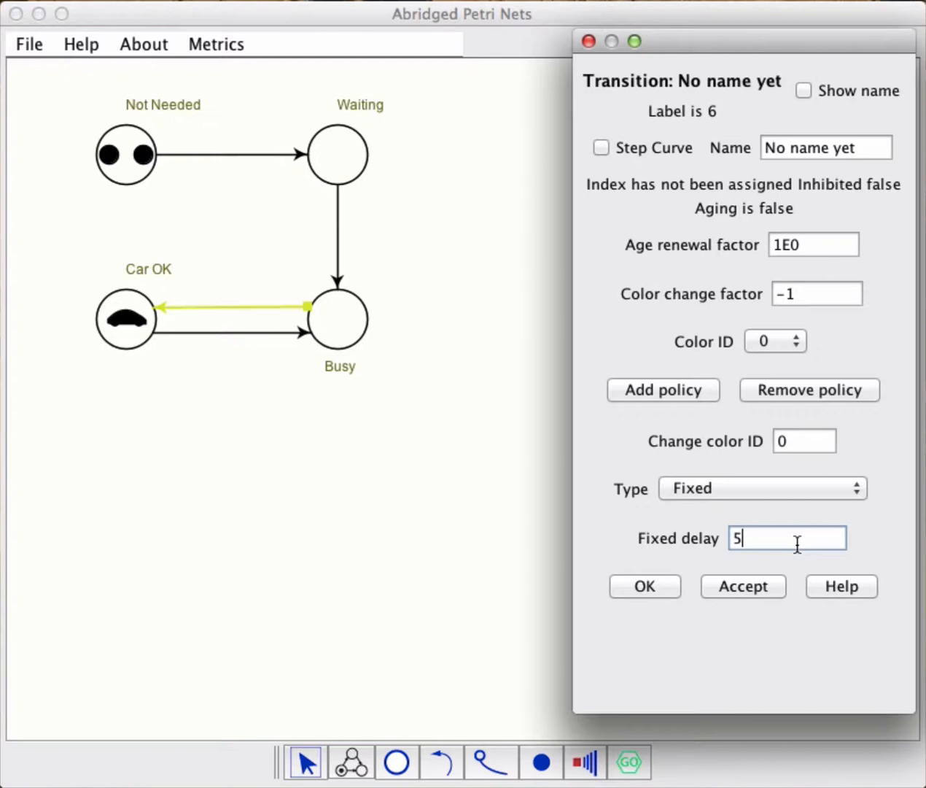
{"action": "left_click", "coordinate": [743, 587]}
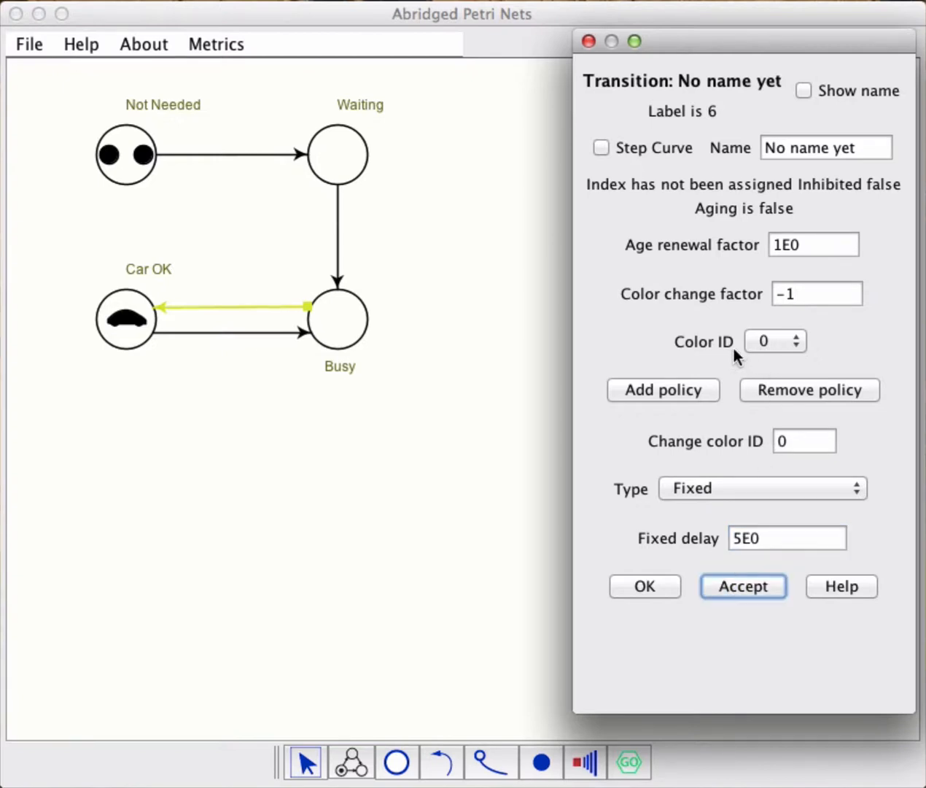
- Keep colour ID 0 and set the Busy-to-Car OK firing type to None, then confirm
{"action": "left_click", "coordinate": [796, 335]}
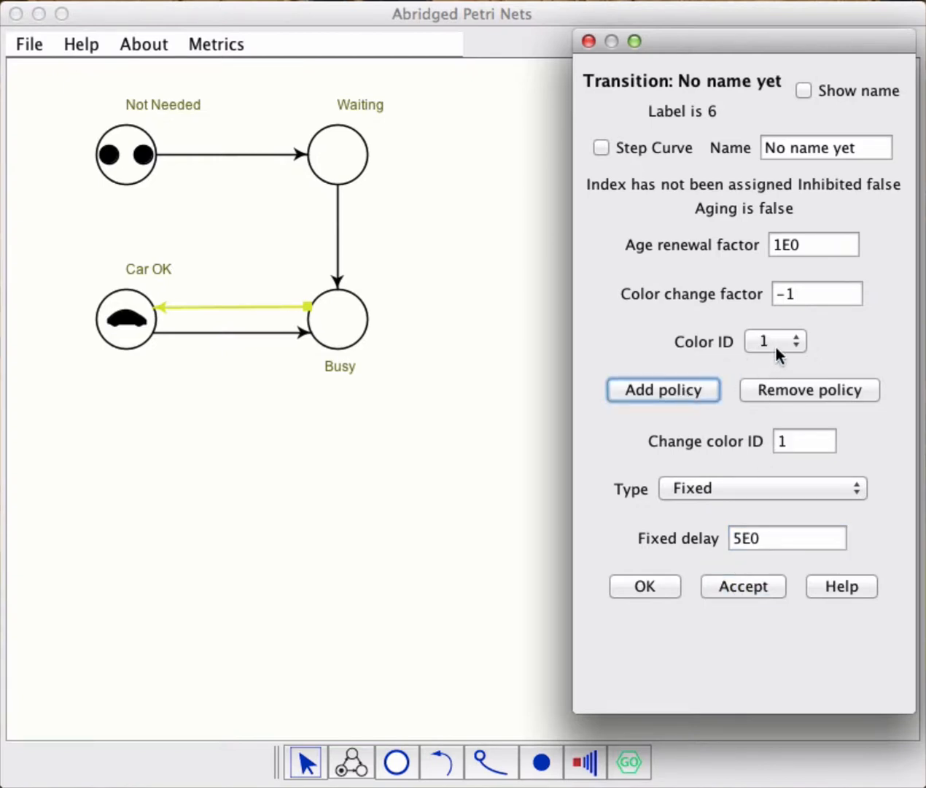
{"action": "left_click", "coordinate": [796, 348]}
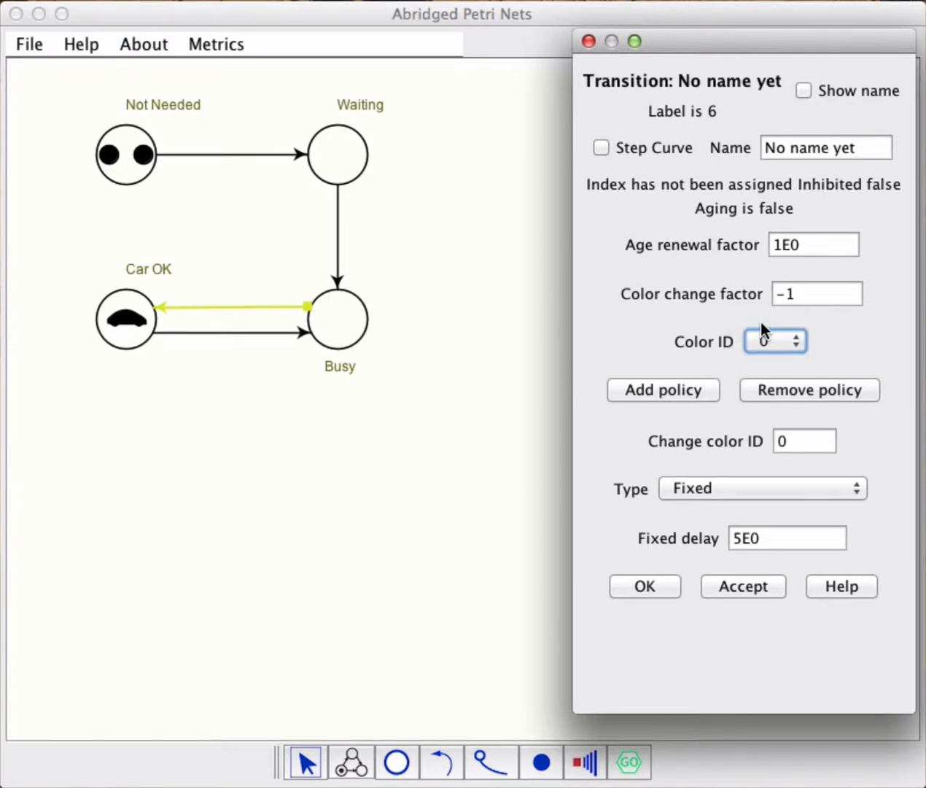
{"action": "mouse_move", "coordinate": [717, 489]}
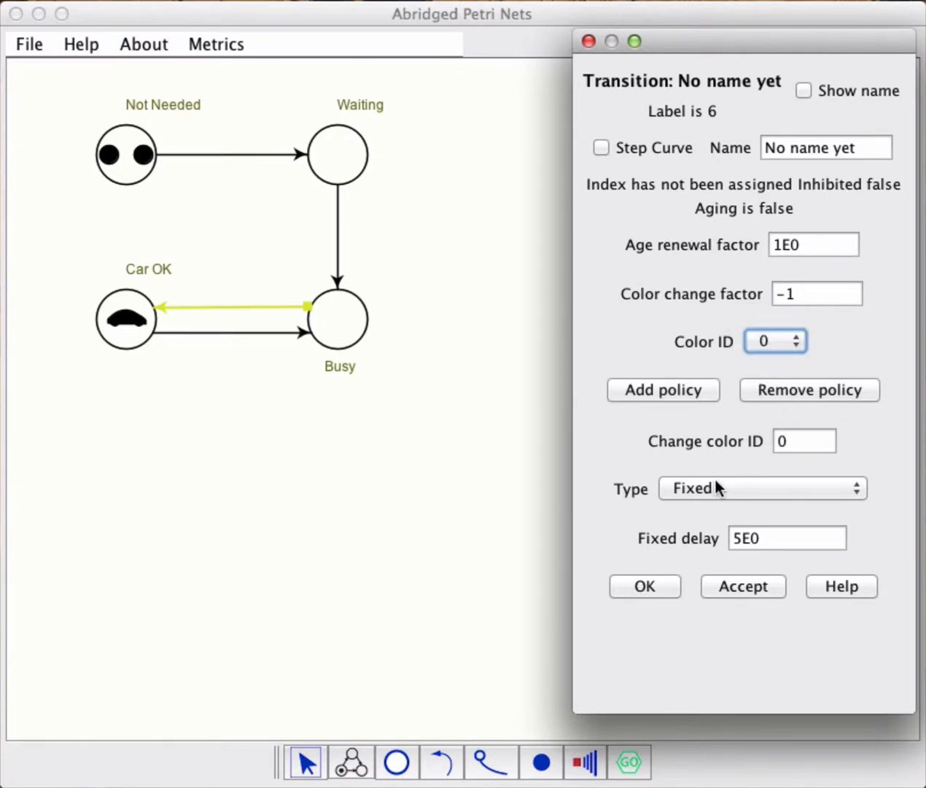
{"action": "left_click", "coordinate": [762, 487]}
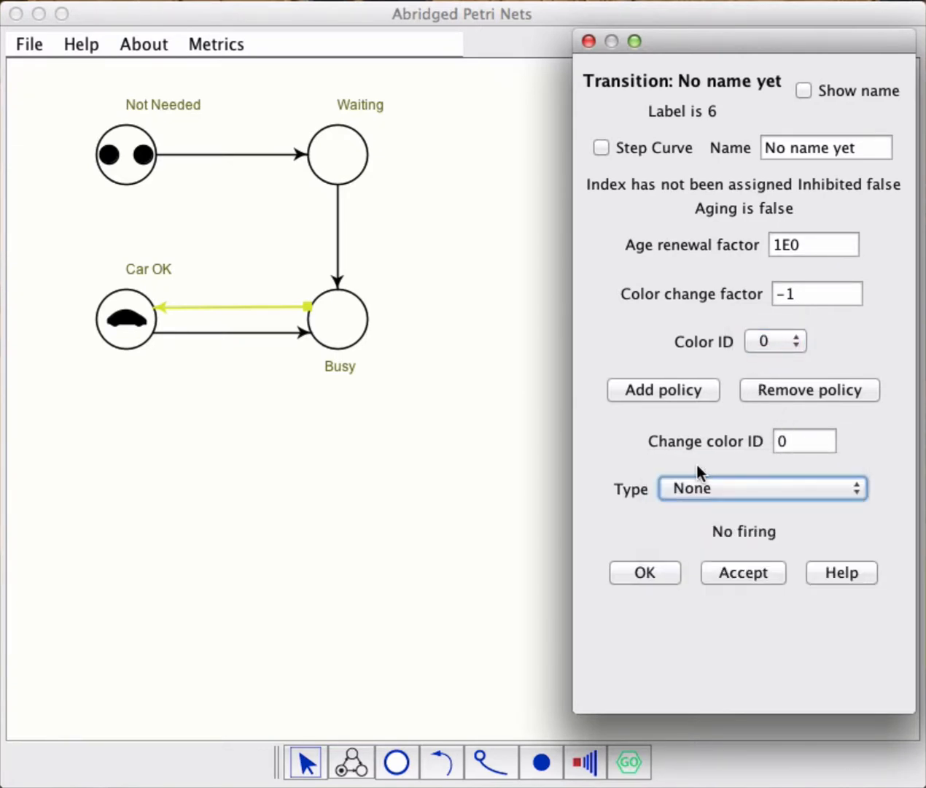
{"action": "mouse_move", "coordinate": [153, 182]}
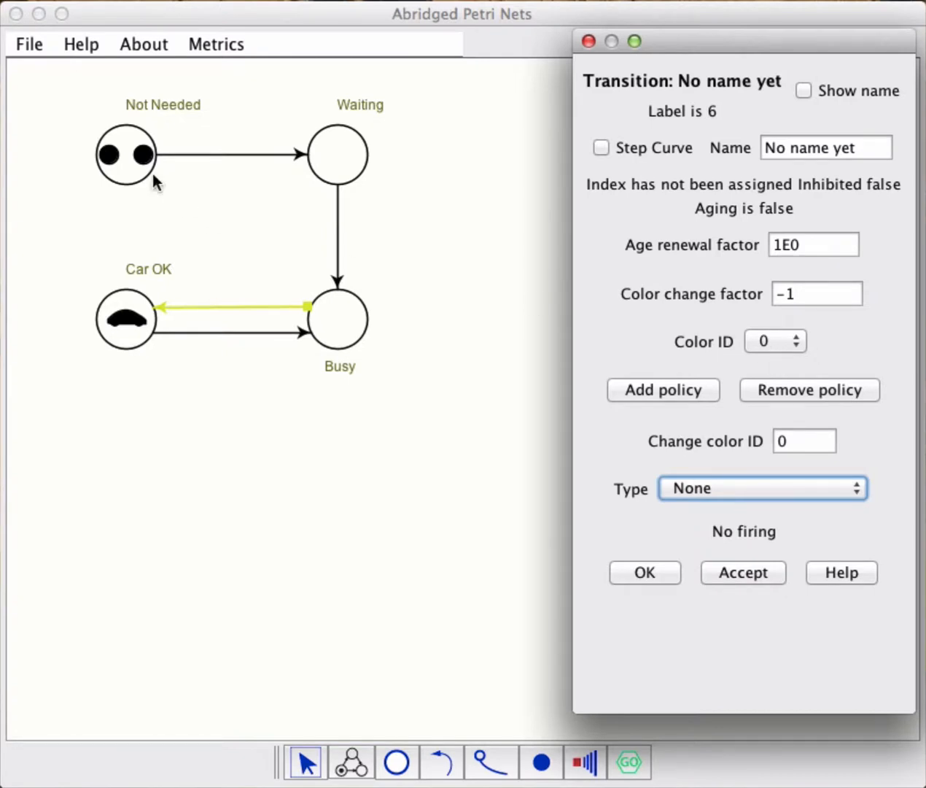
{"action": "mouse_move", "coordinate": [328, 318]}
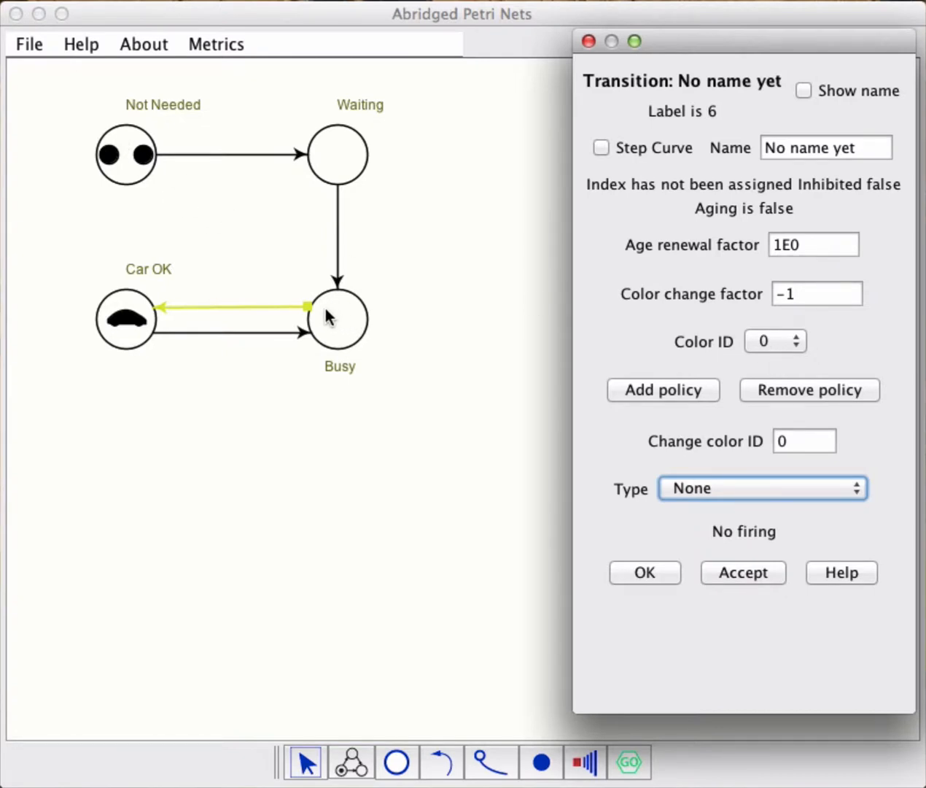
{"action": "mouse_move", "coordinate": [600, 364]}
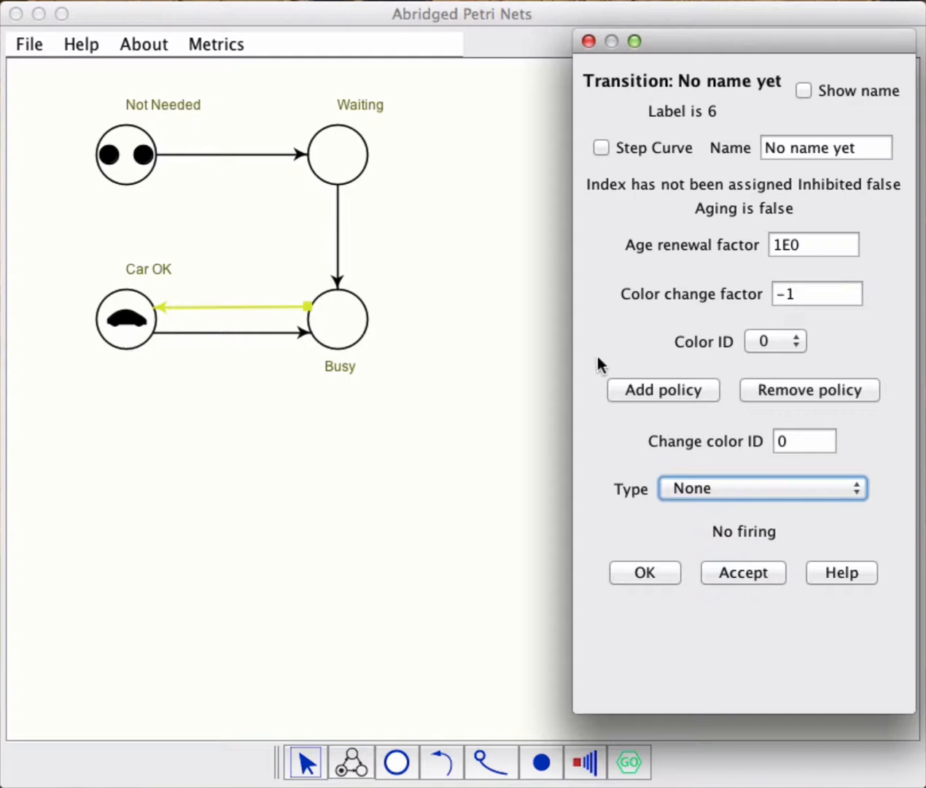
{"action": "mouse_move", "coordinate": [662, 573]}
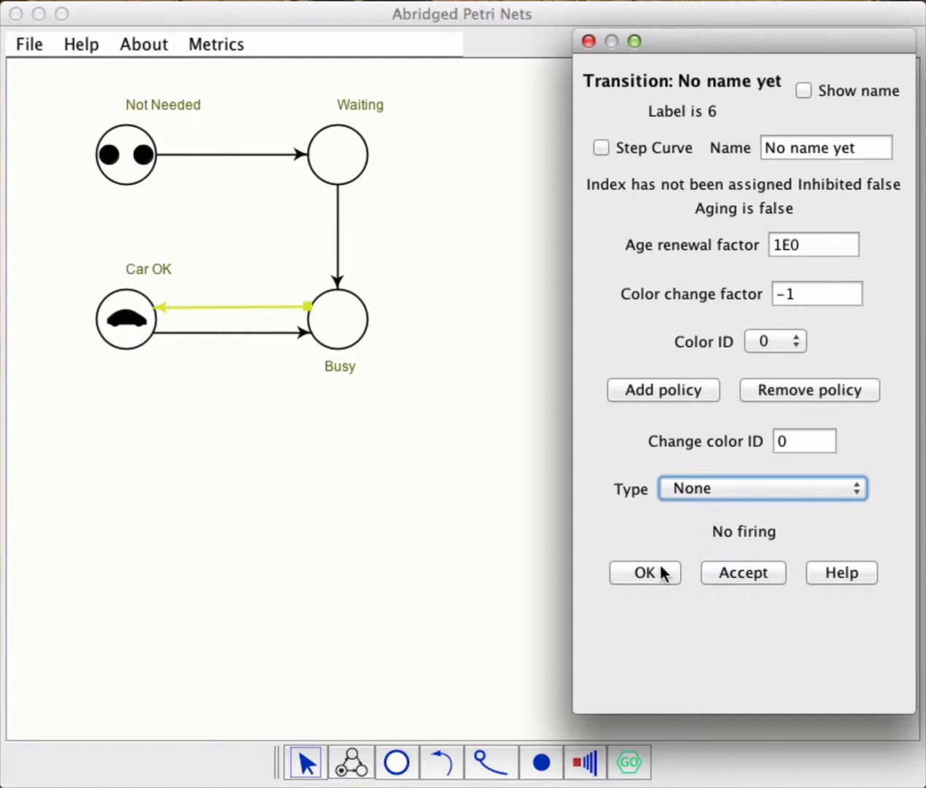
{"action": "left_click", "coordinate": [645, 572]}
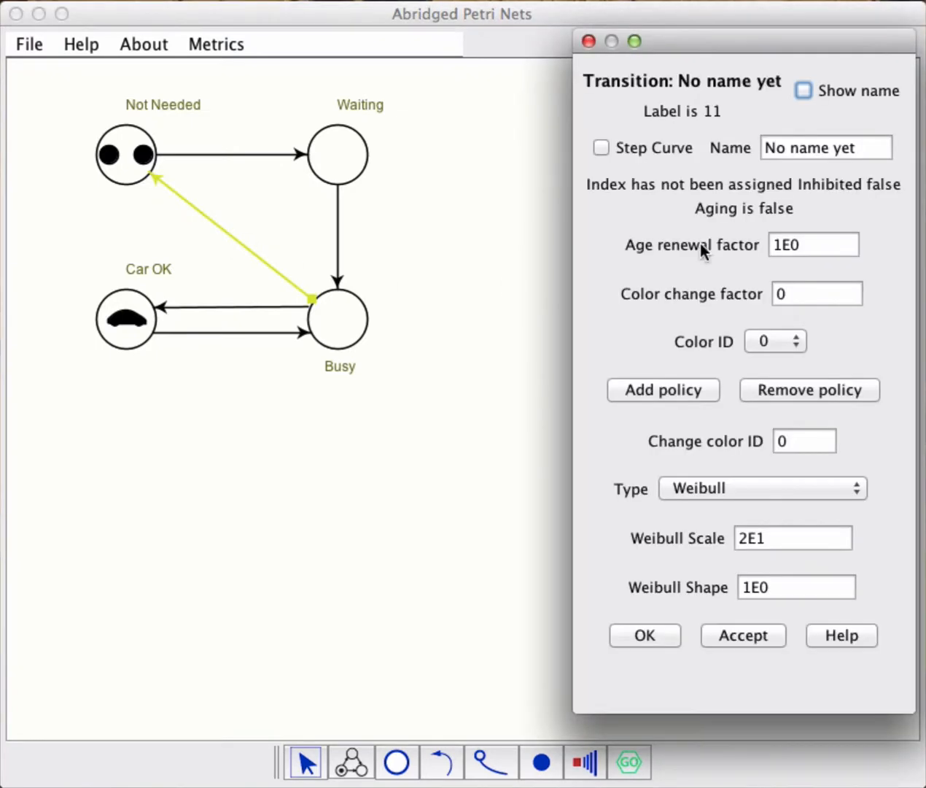
{"action": "mouse_move", "coordinate": [814, 405]}
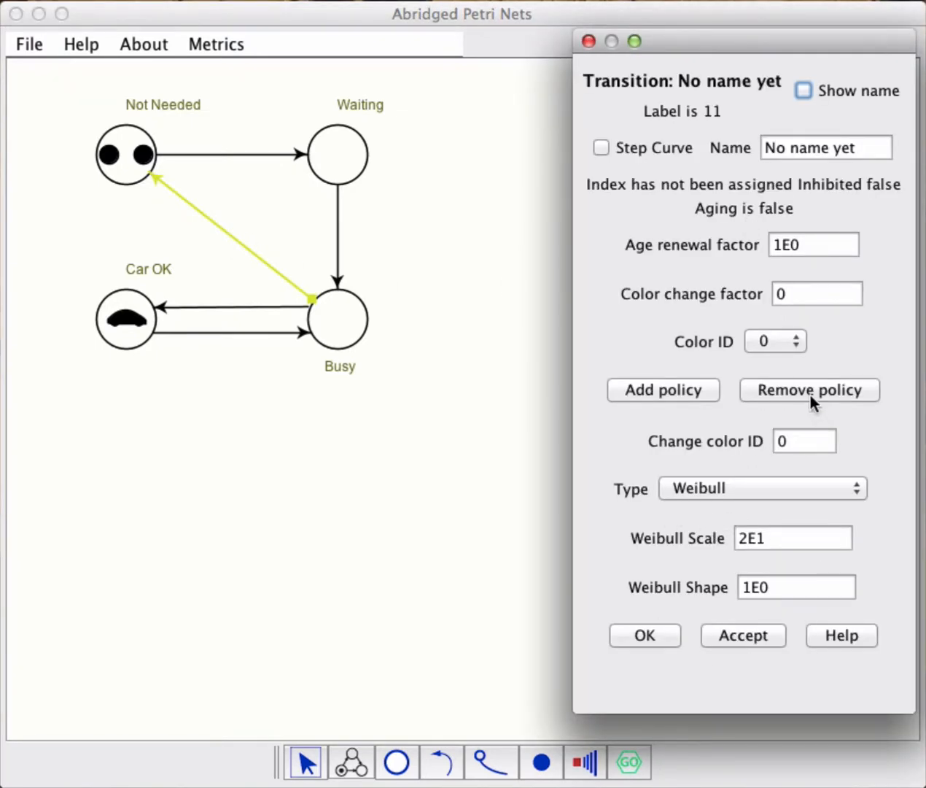
{"action": "mouse_move", "coordinate": [805, 353]}
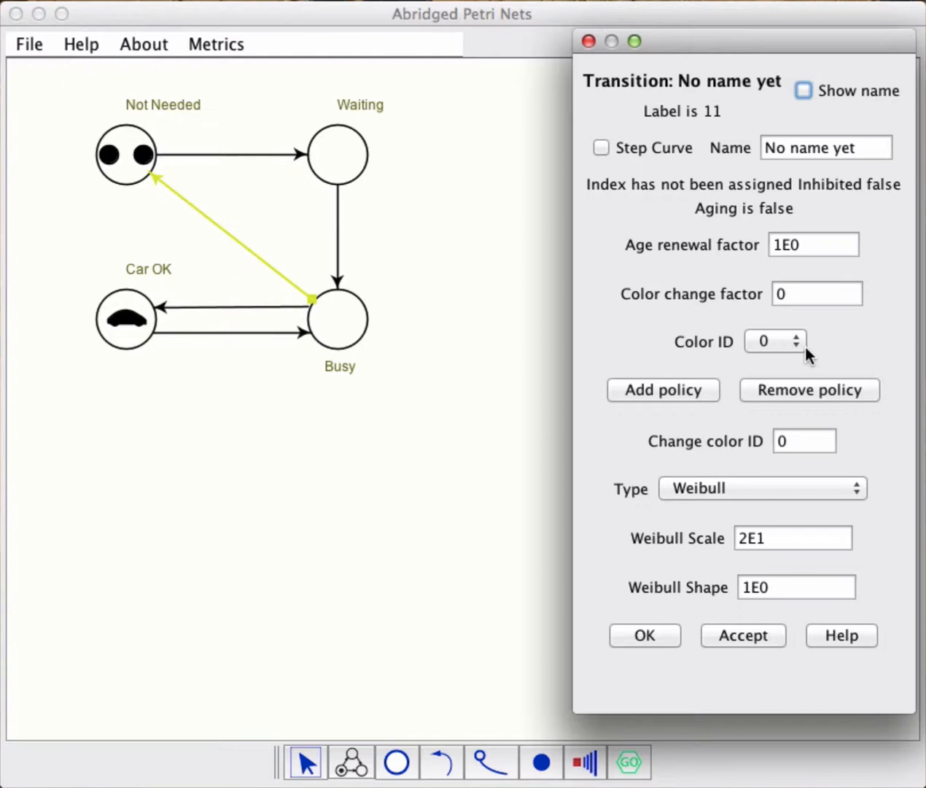
{"action": "mouse_move", "coordinate": [808, 353]}
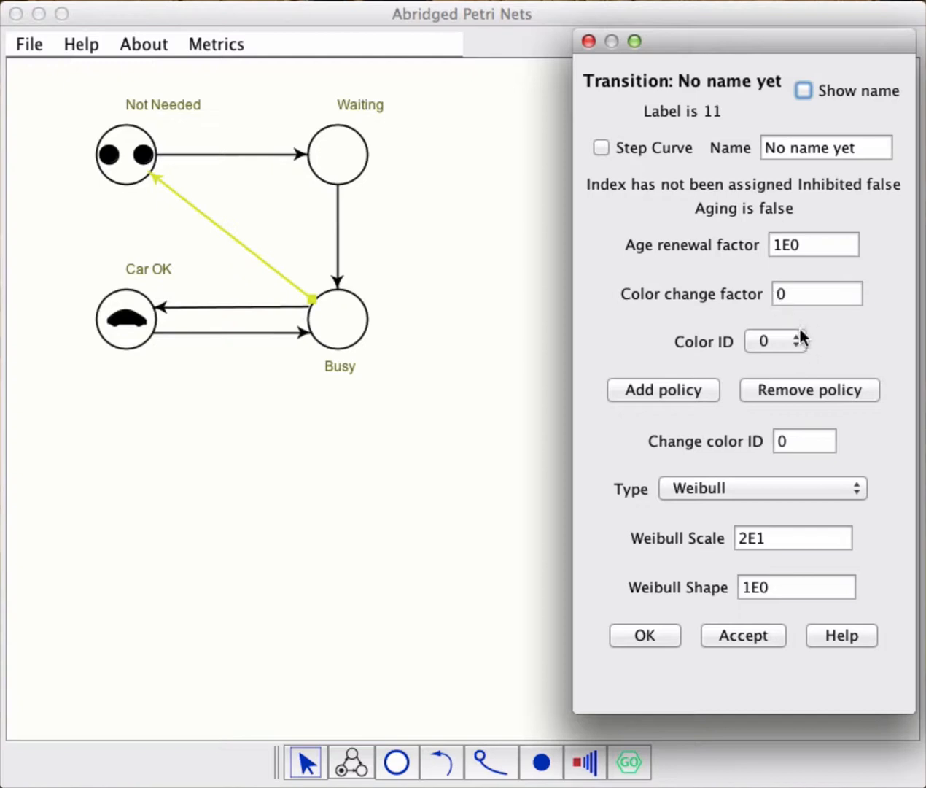
- Add a colour-1 policy with firing type None to the Busy-to-Not Needed transition
{"action": "left_click", "coordinate": [797, 335]}
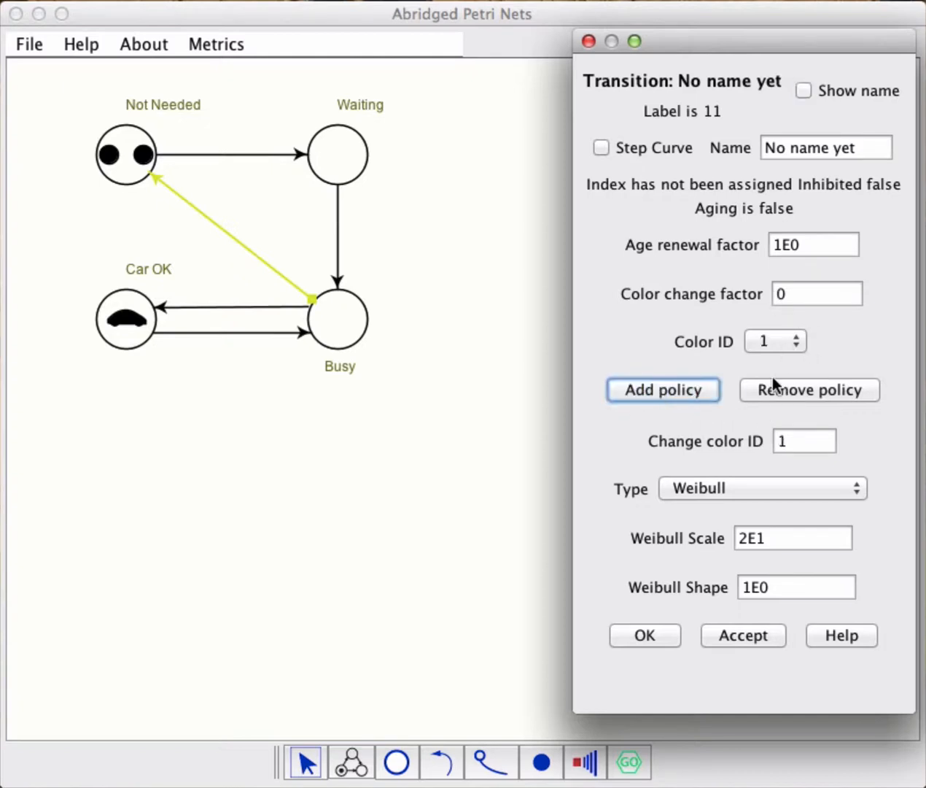
{"action": "left_click", "coordinate": [762, 487]}
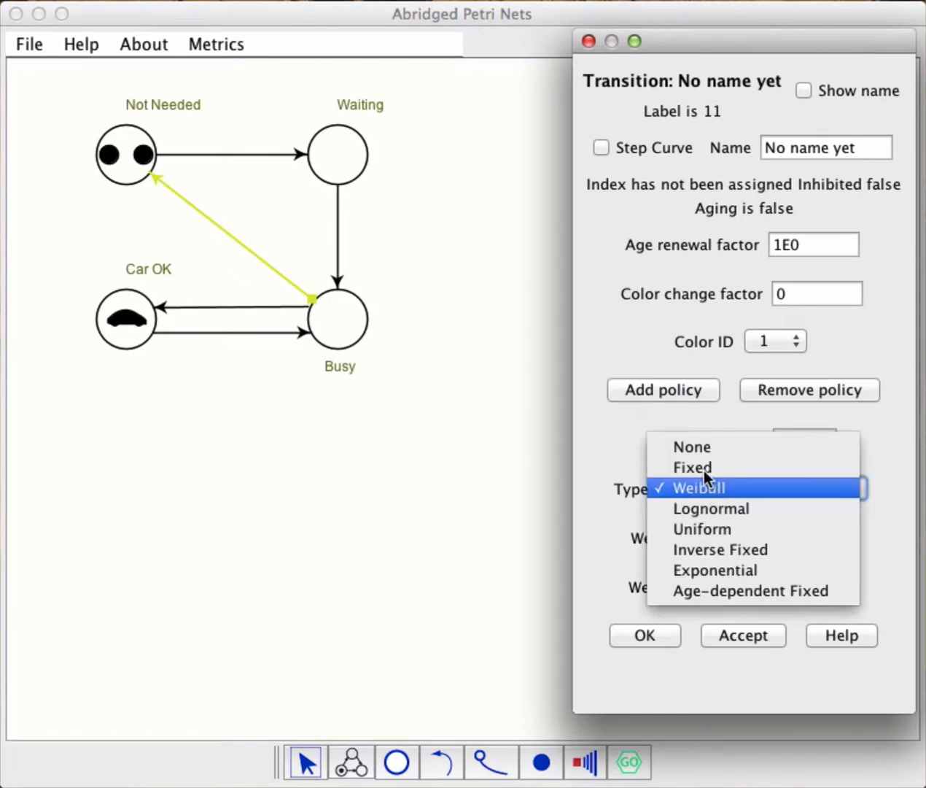
{"action": "left_click", "coordinate": [691, 447]}
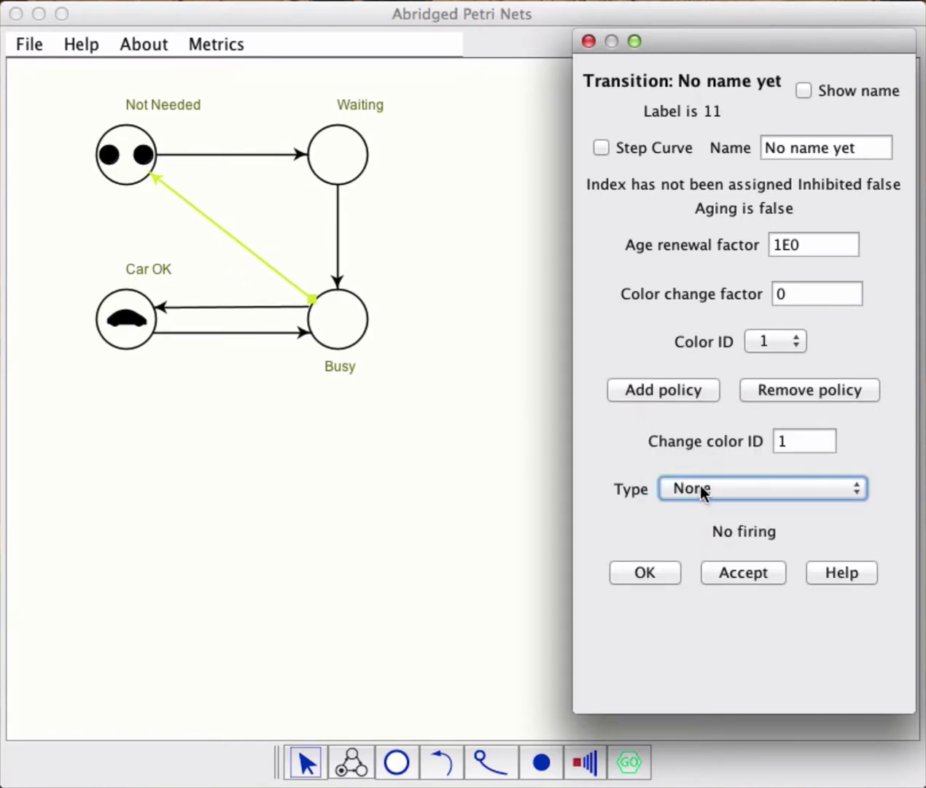
{"action": "mouse_move", "coordinate": [785, 392]}
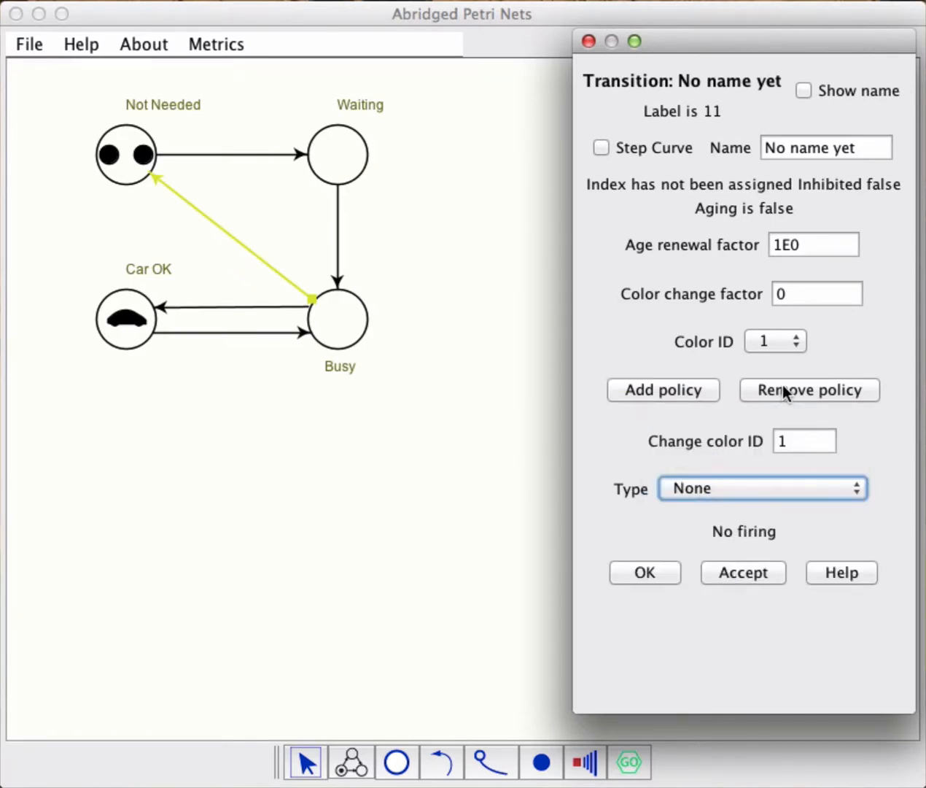
{"action": "mouse_move", "coordinate": [160, 163]}
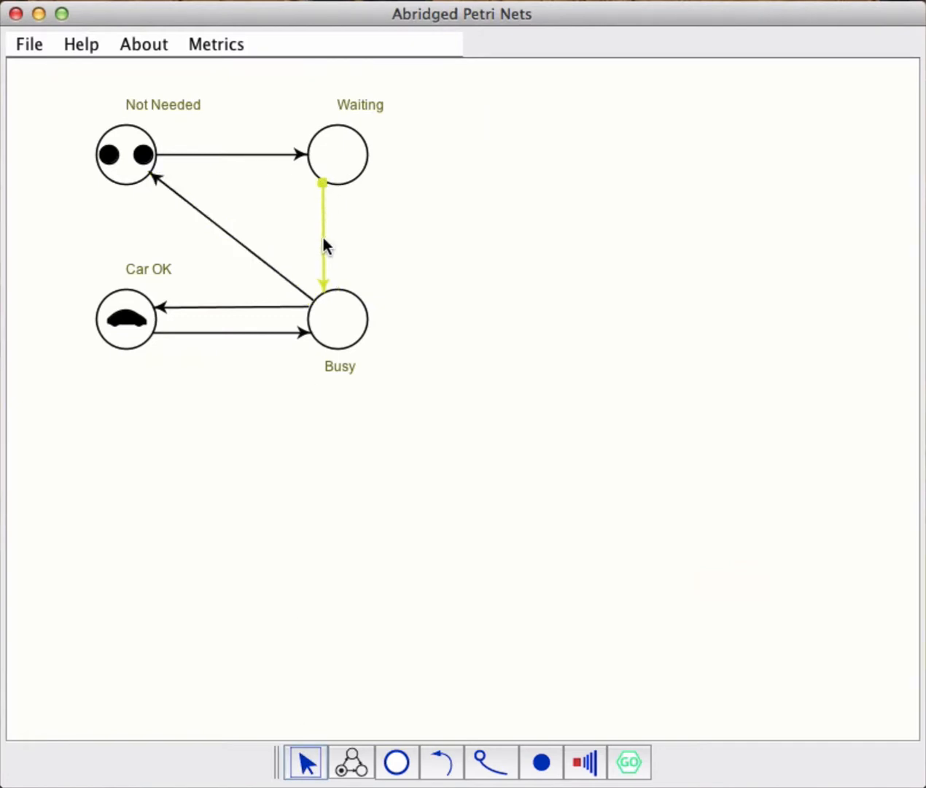
- Make the Waiting-to-Busy transition fire after a fixed 1E-6 delay
{"action": "double_click", "coordinate": [324, 234]}
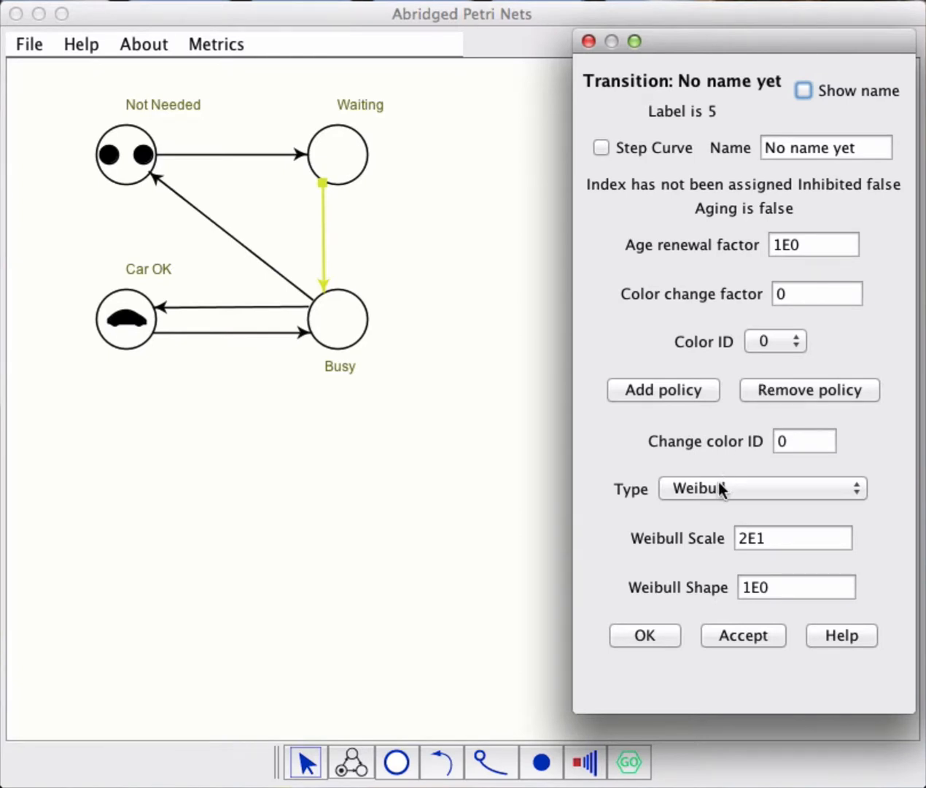
{"action": "left_click", "coordinate": [761, 488]}
{"action": "type", "text": "1E"}
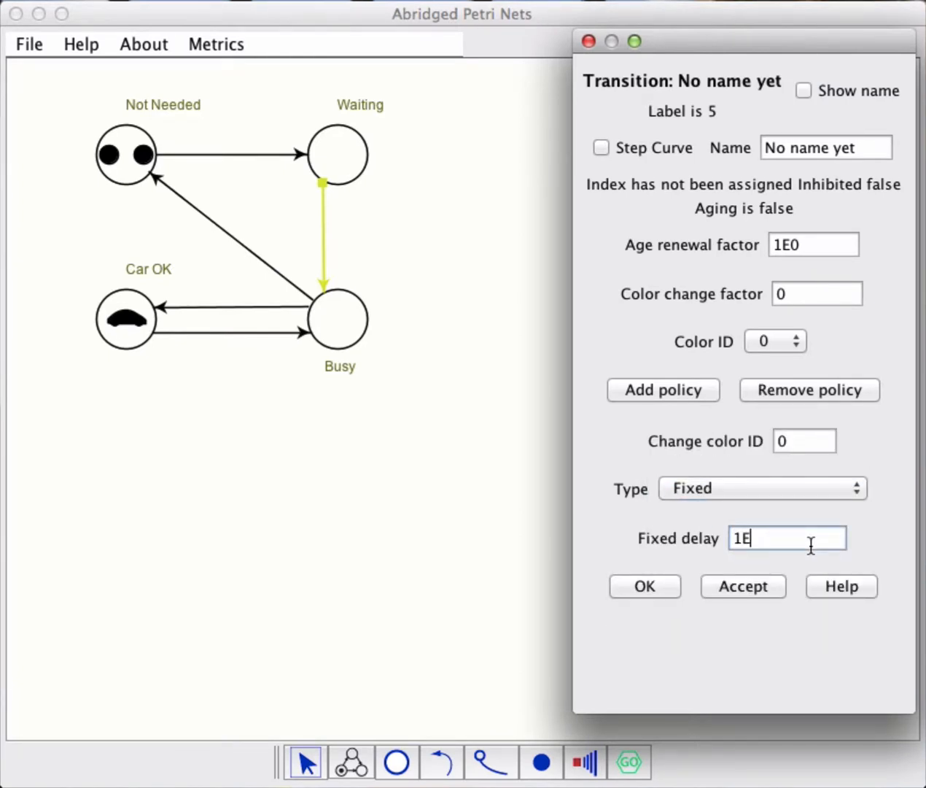
{"action": "type", "text": "-6"}
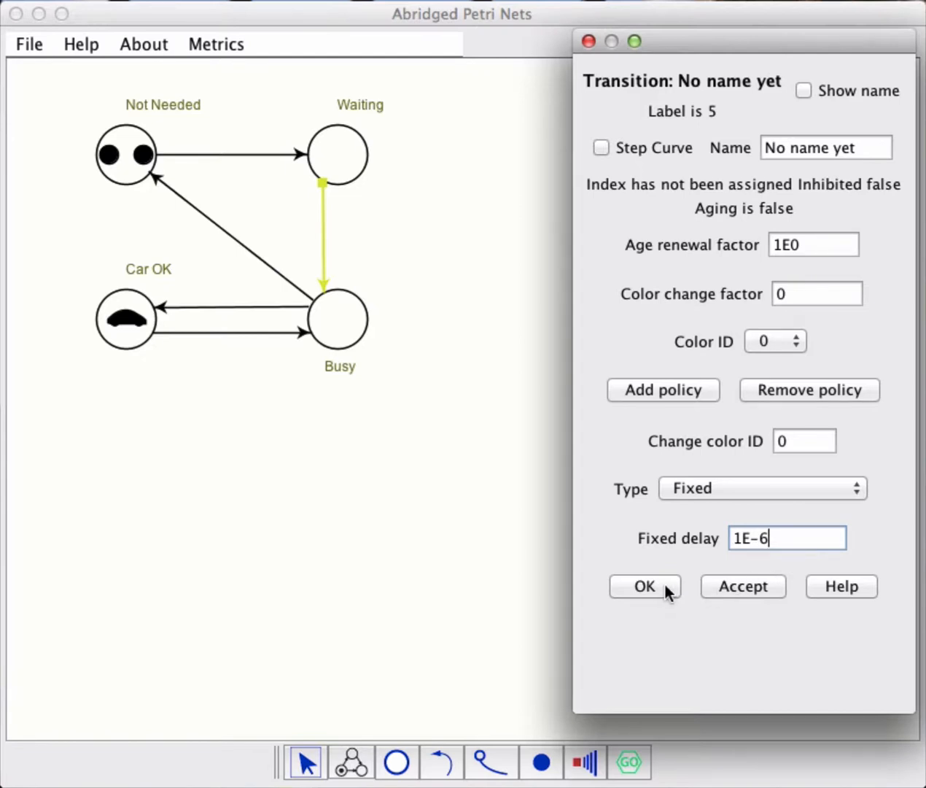
{"action": "left_click", "coordinate": [645, 587]}
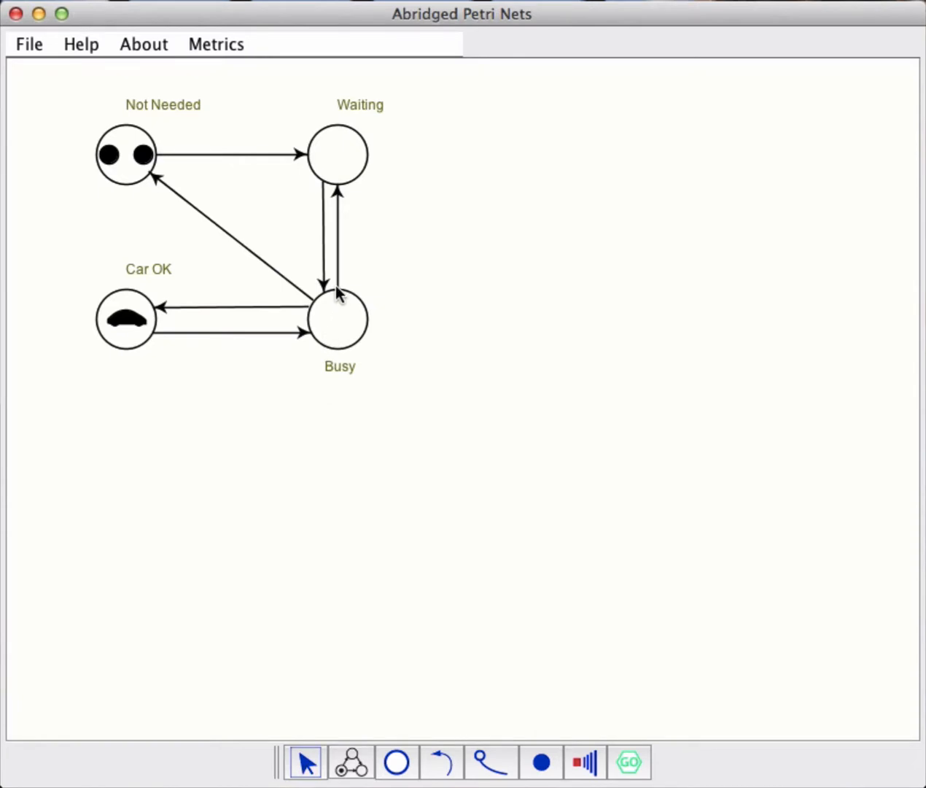
{"action": "mouse_move", "coordinate": [406, 299]}
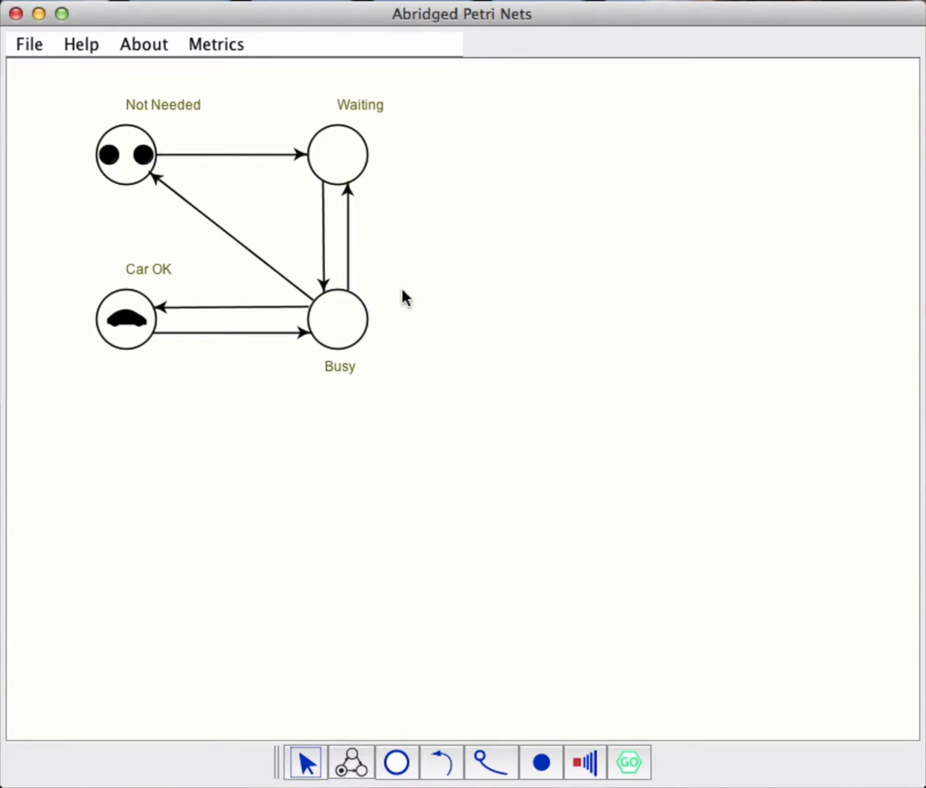
- Make the Busy-to-Waiting transition fire after a fixed 1E-6 delay
{"action": "double_click", "coordinate": [348, 233]}
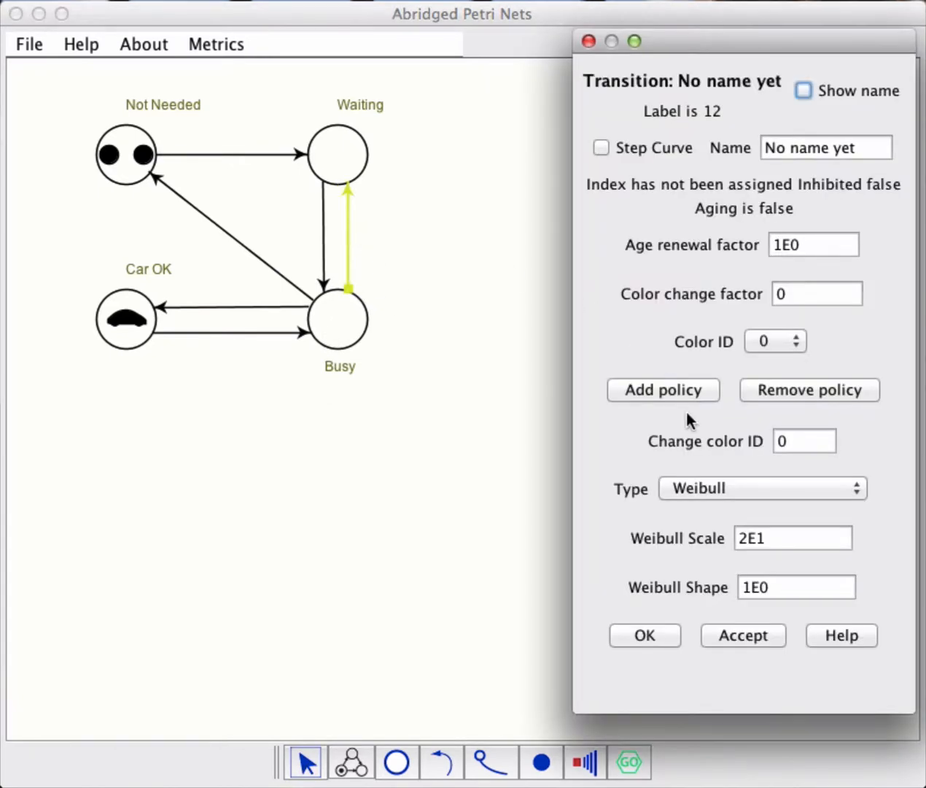
{"action": "left_click", "coordinate": [762, 487]}
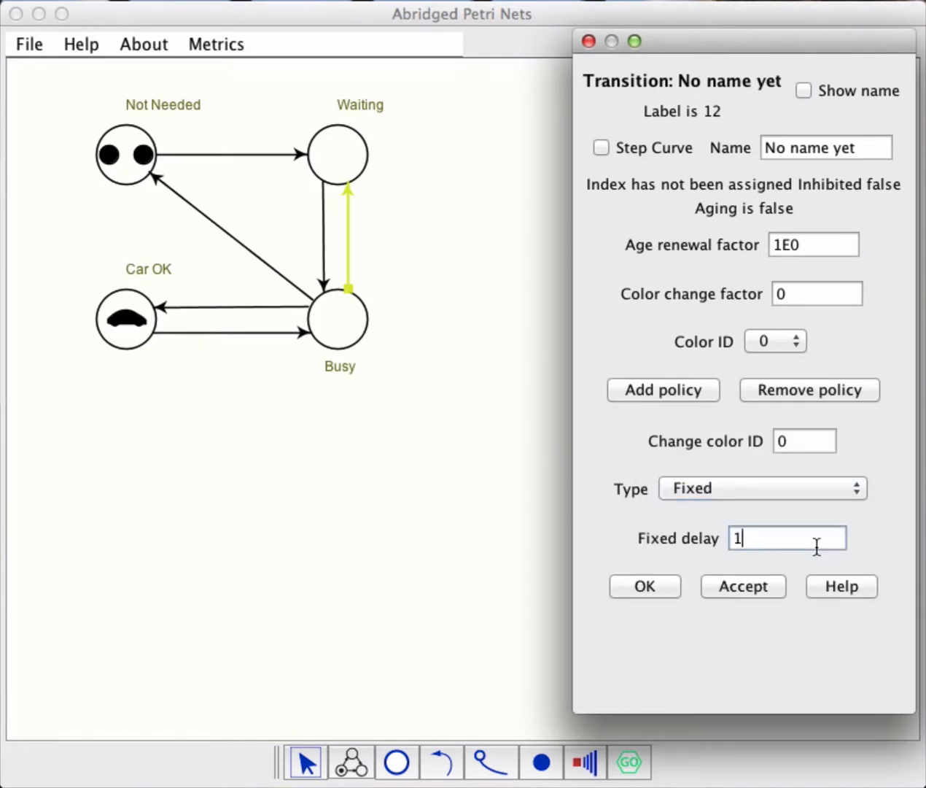
{"action": "type", "text": "1E-6"}
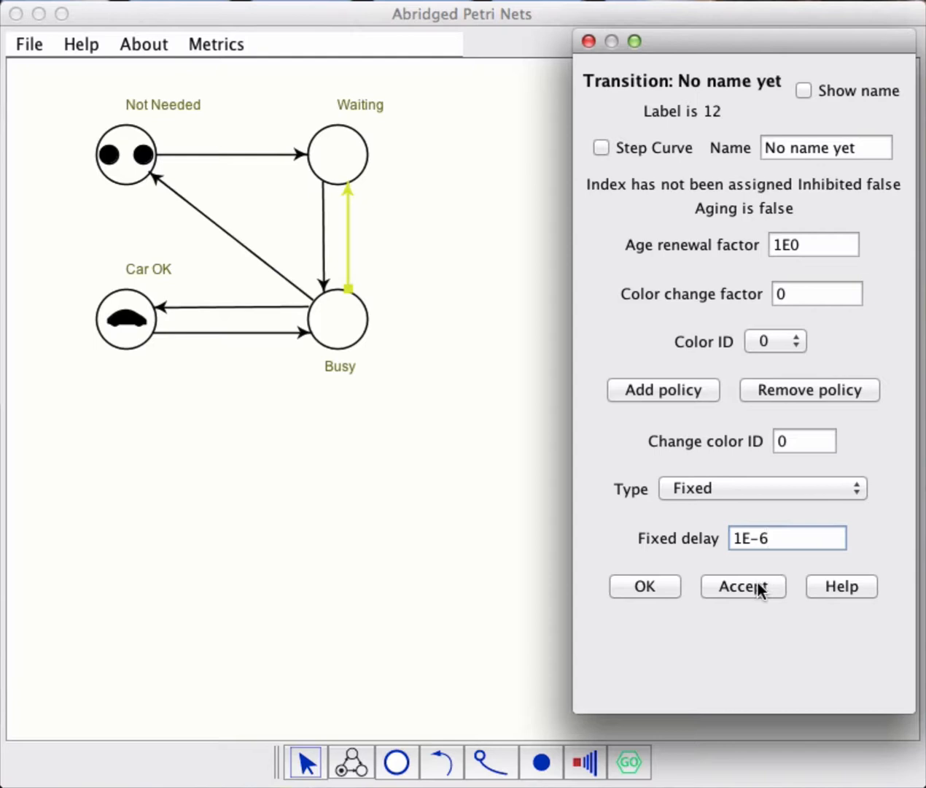
{"action": "left_click", "coordinate": [797, 336]}
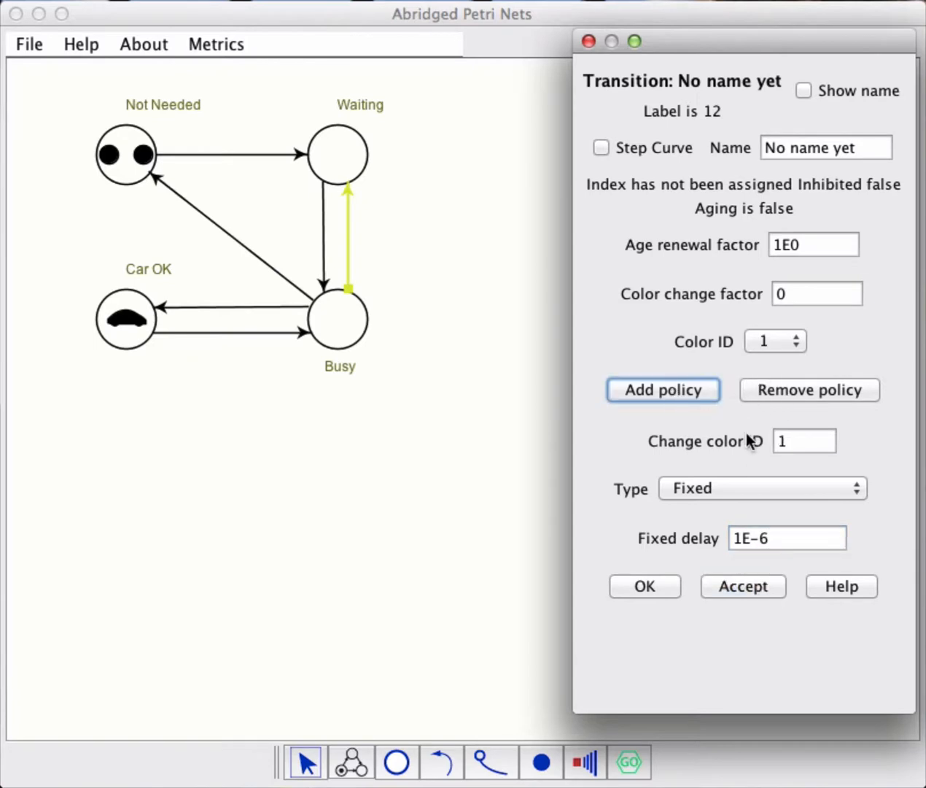
- Add a colour-1 policy with firing type None to the Busy-to-Waiting transition
{"action": "left_click", "coordinate": [762, 487]}
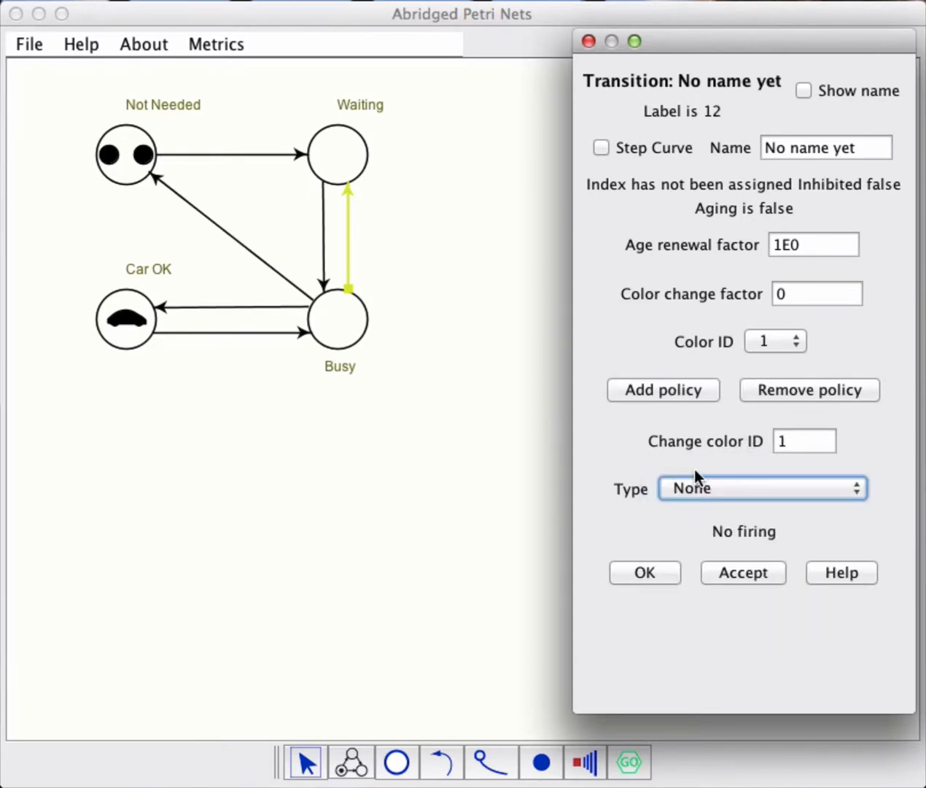
{"action": "mouse_move", "coordinate": [776, 353]}
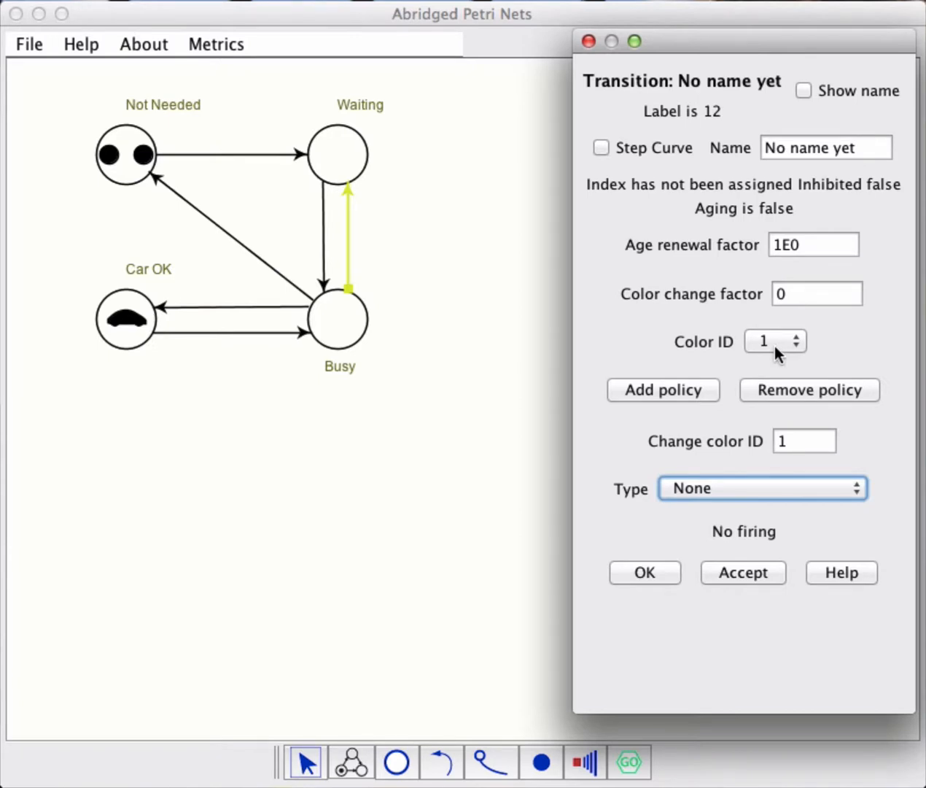
{"action": "left_click", "coordinate": [742, 571]}
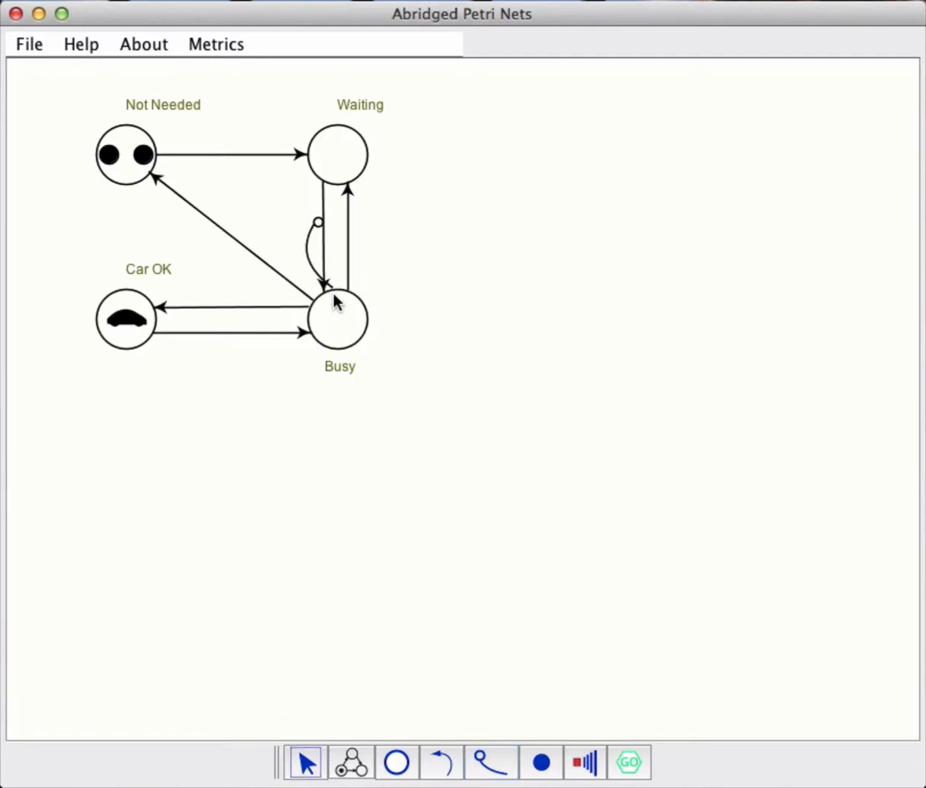
- Draw an inhibitor trigger from Busy to the Waiting-to-Busy transition
{"action": "left_click", "coordinate": [319, 251]}
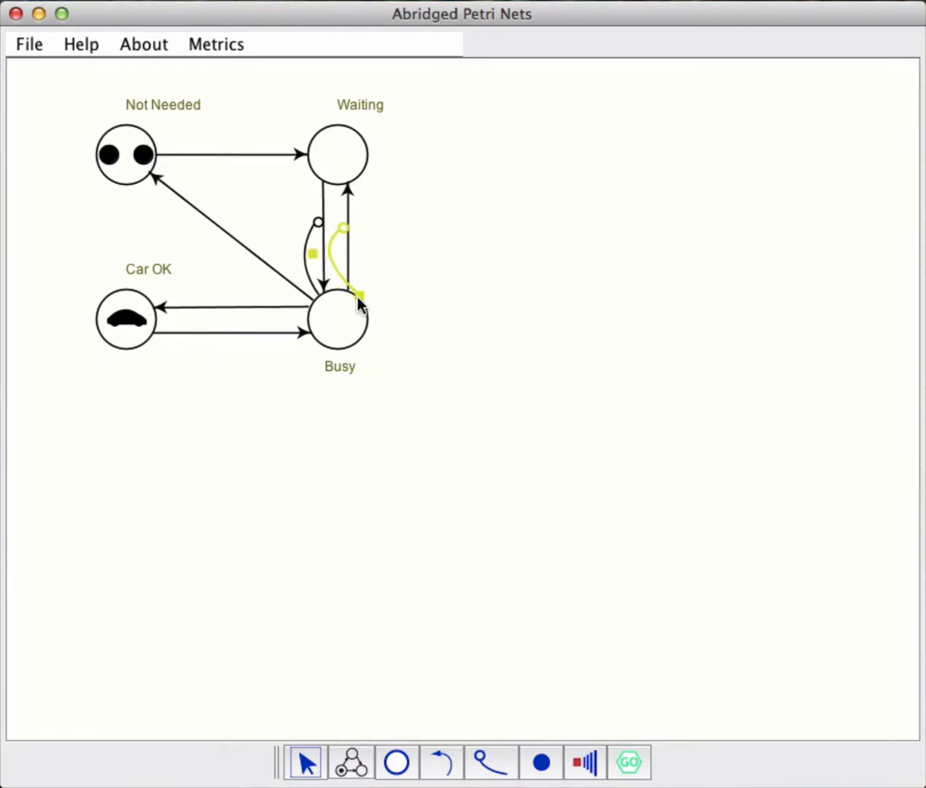
{"action": "mouse_move", "coordinate": [336, 265]}
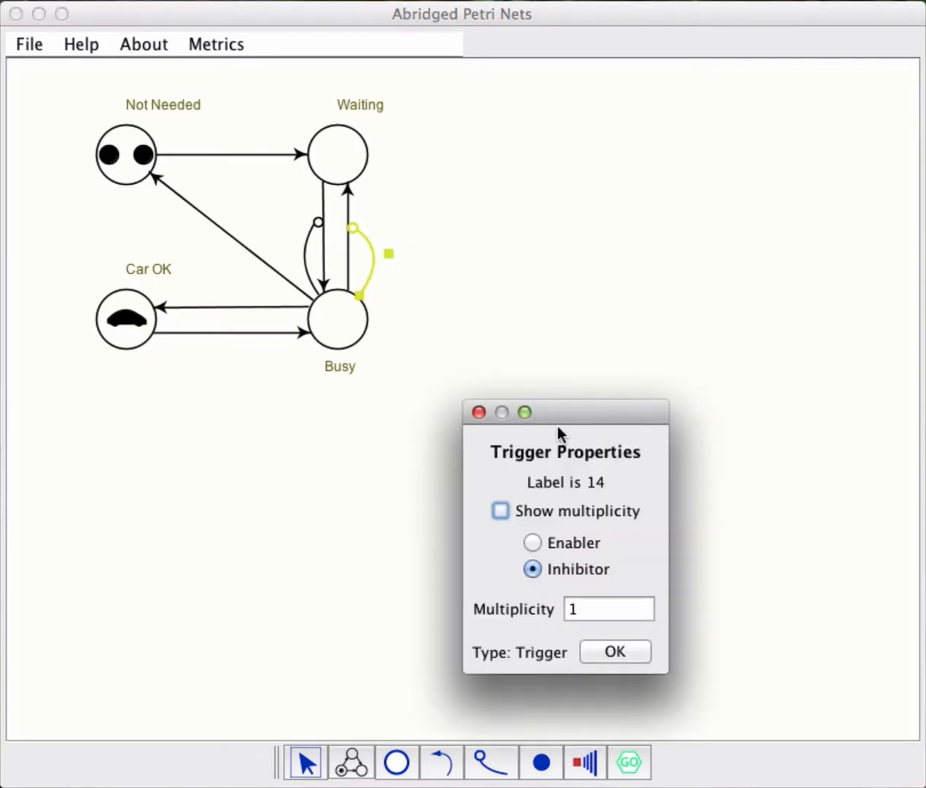
- Make the Busy trigger an enabler with multiplicity 2 and confirm
{"action": "left_click", "coordinate": [532, 543]}
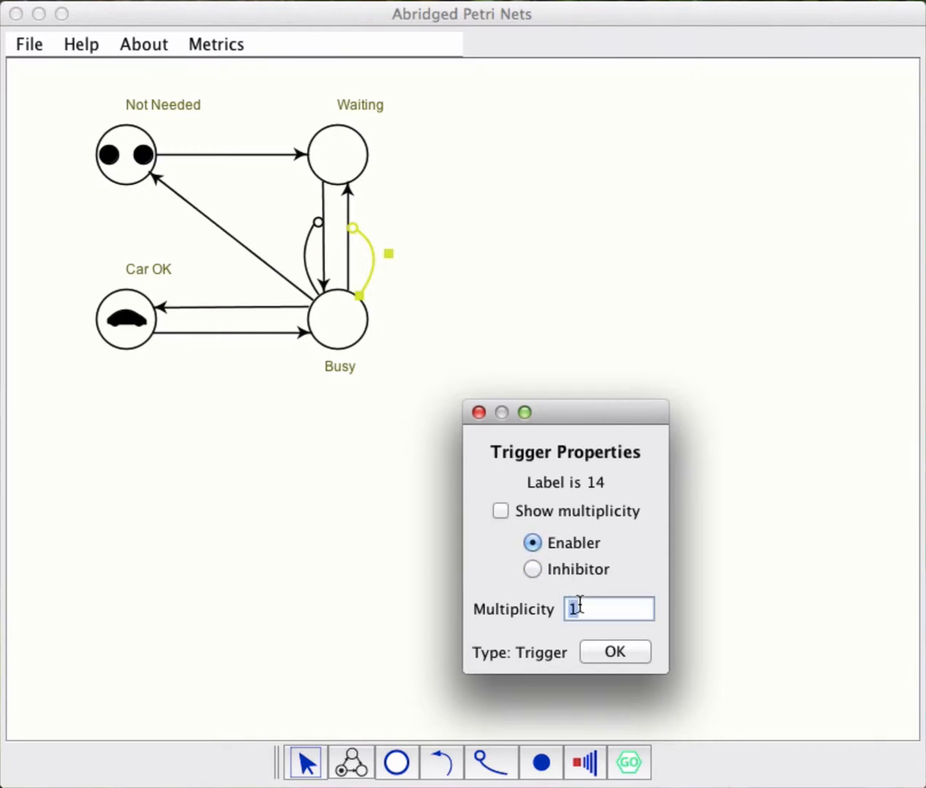
{"action": "type", "text": "2"}
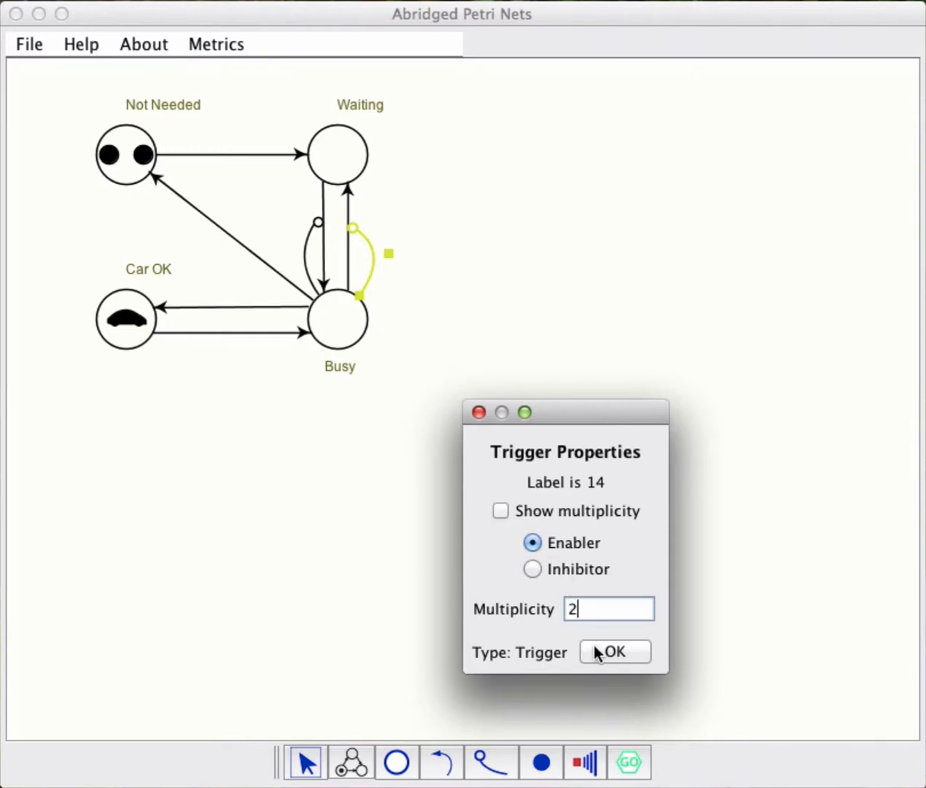
{"action": "left_click", "coordinate": [616, 651]}
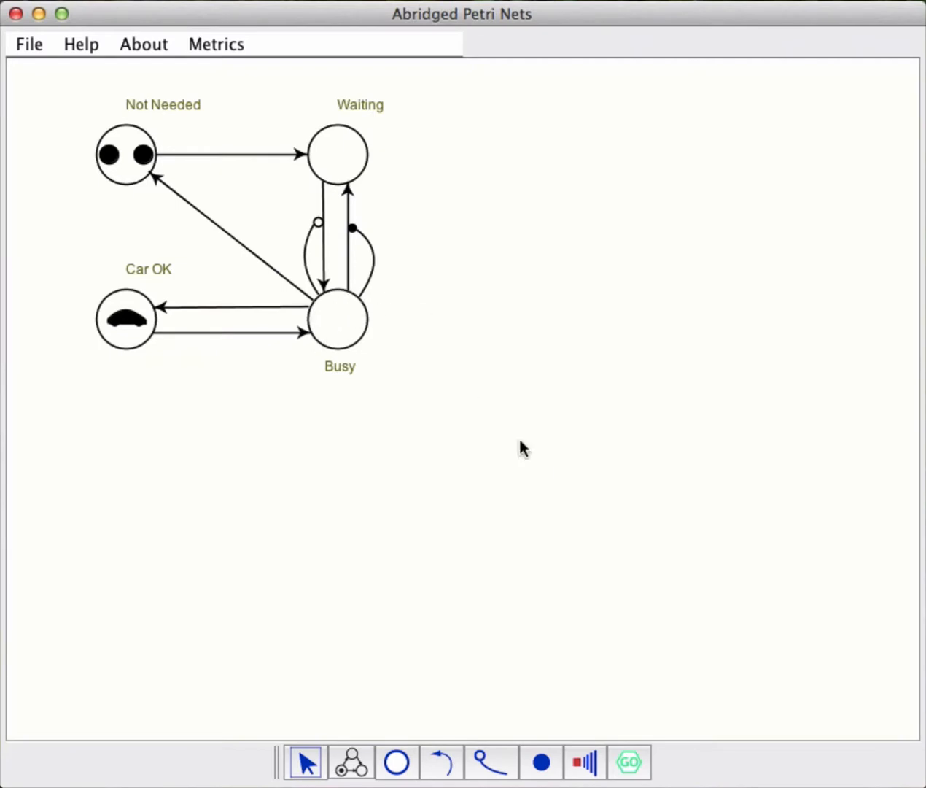
{"action": "mouse_move", "coordinate": [585, 762]}
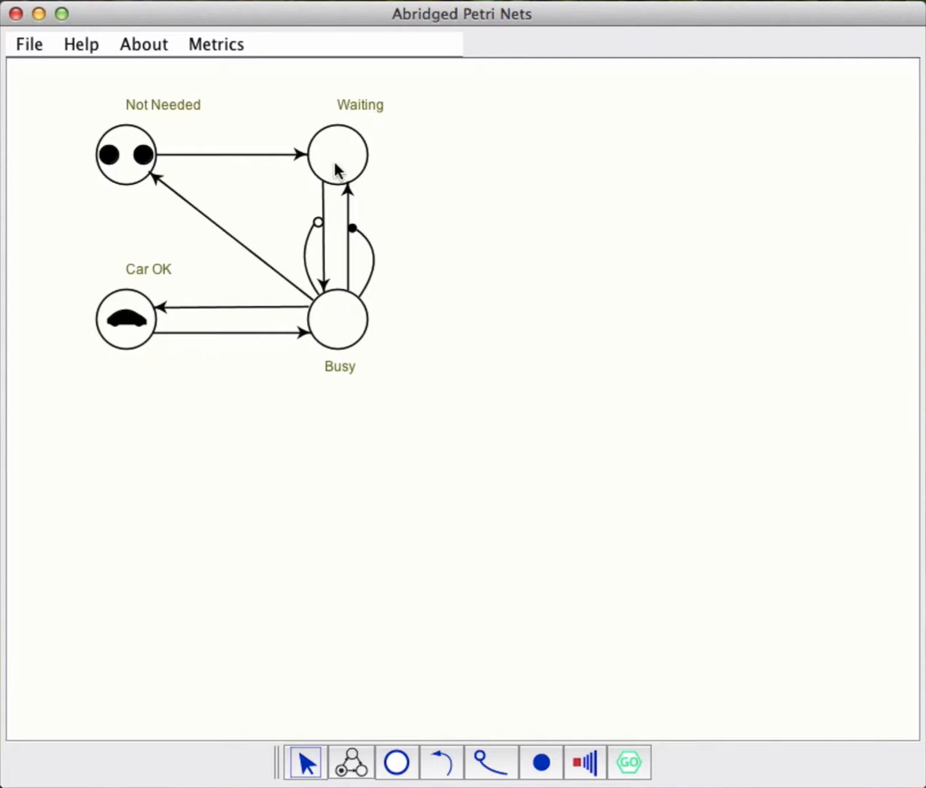
{"action": "mouse_move", "coordinate": [350, 140]}
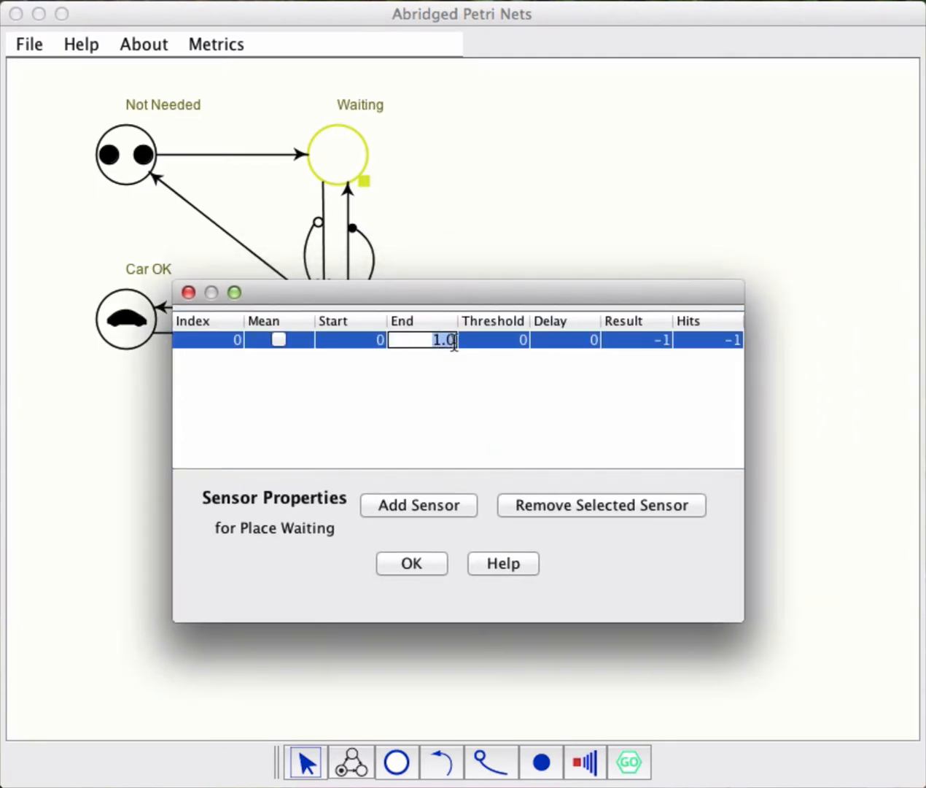
- Give the Waiting sensor an end time of 50 and have it record the mean
{"action": "type", "text": "50"}
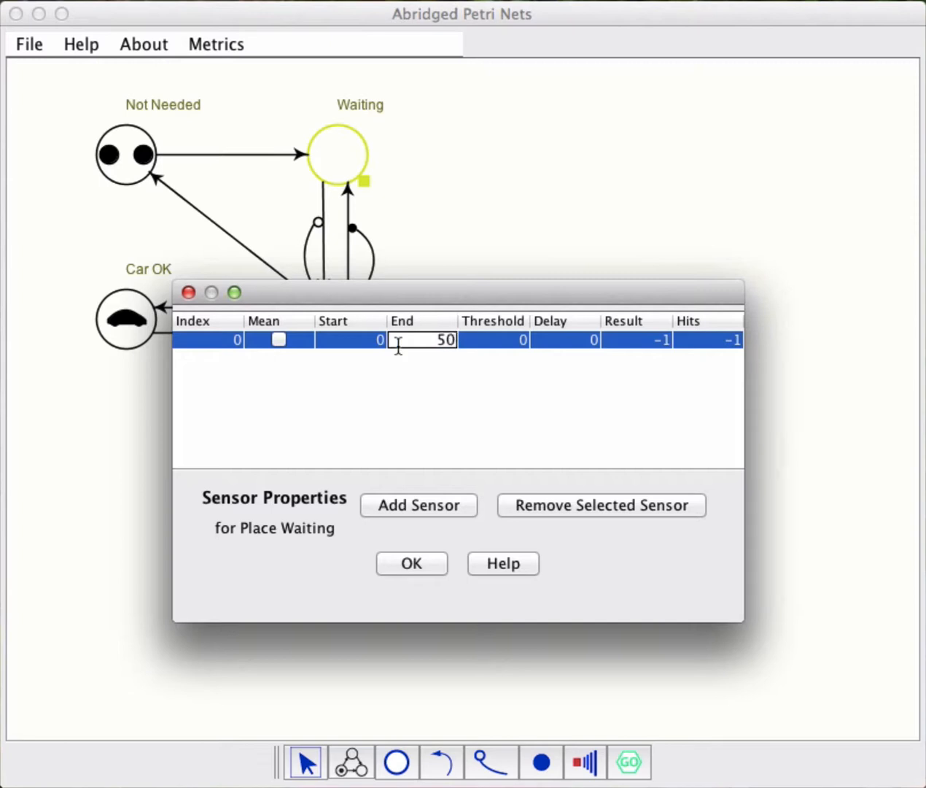
{"action": "left_click", "coordinate": [474, 385]}
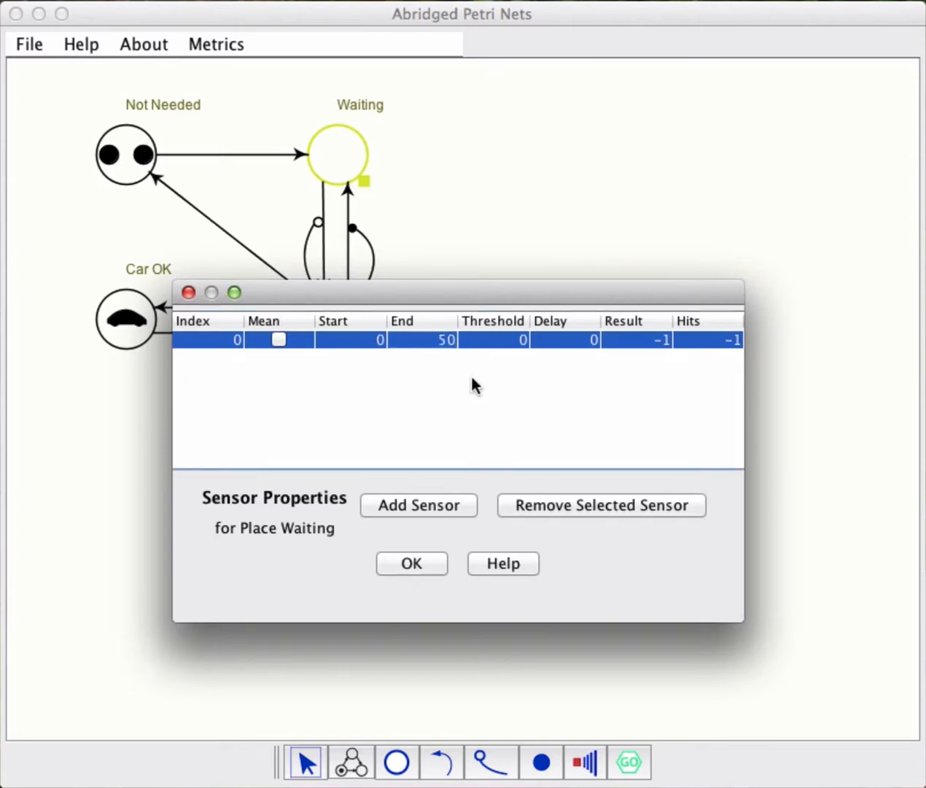
{"action": "left_click", "coordinate": [279, 339]}
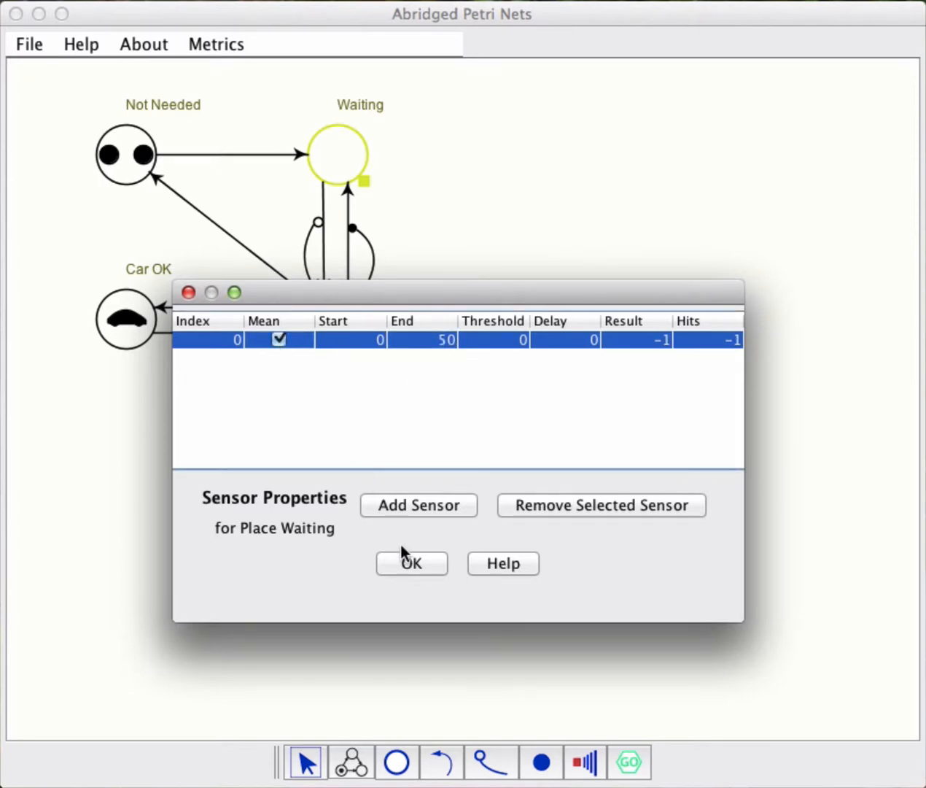
{"action": "left_click", "coordinate": [411, 563]}
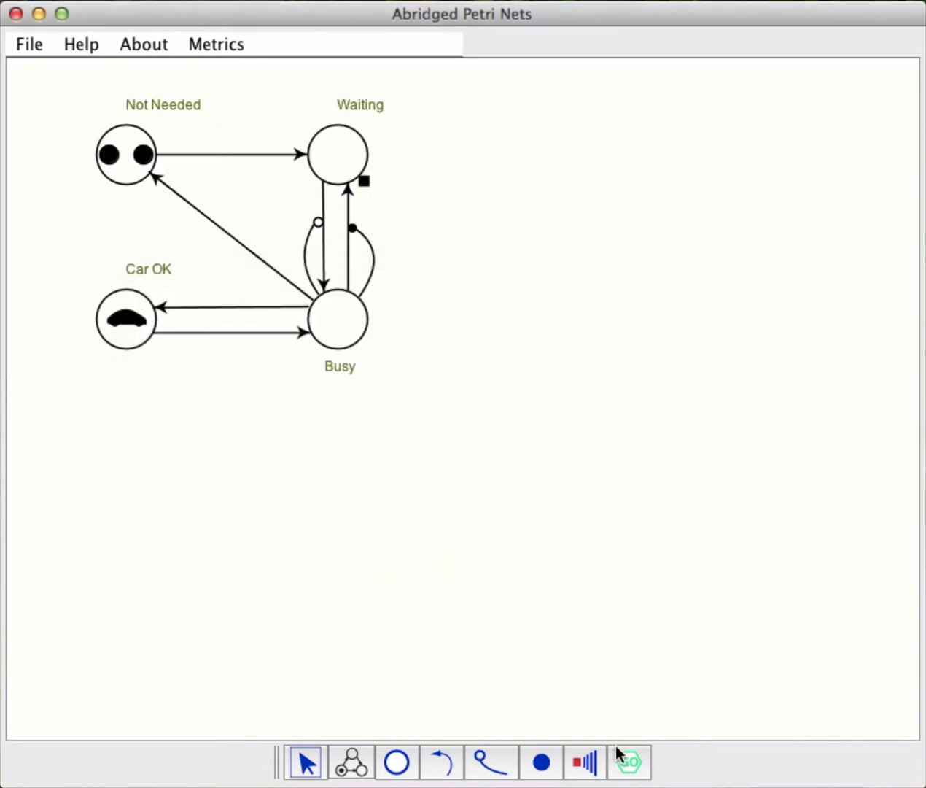
- Step the simulation forward ten times from the Simulation Menu, then reset the net to its starting tokens
{"action": "left_click", "coordinate": [627, 761]}
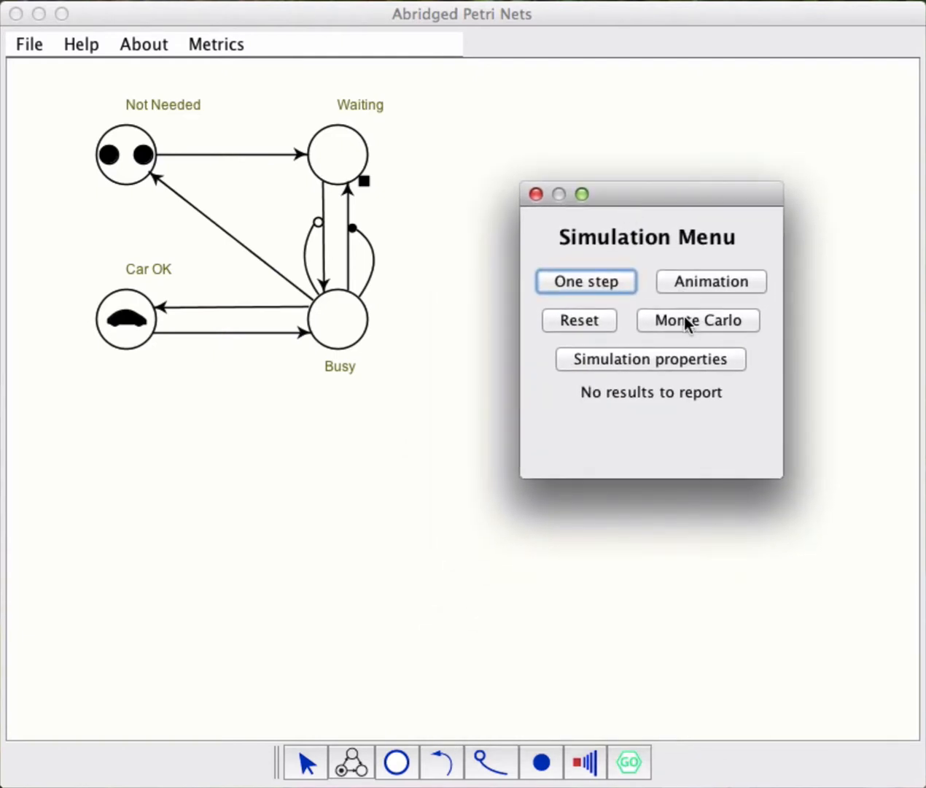
{"action": "left_click", "coordinate": [586, 282]}
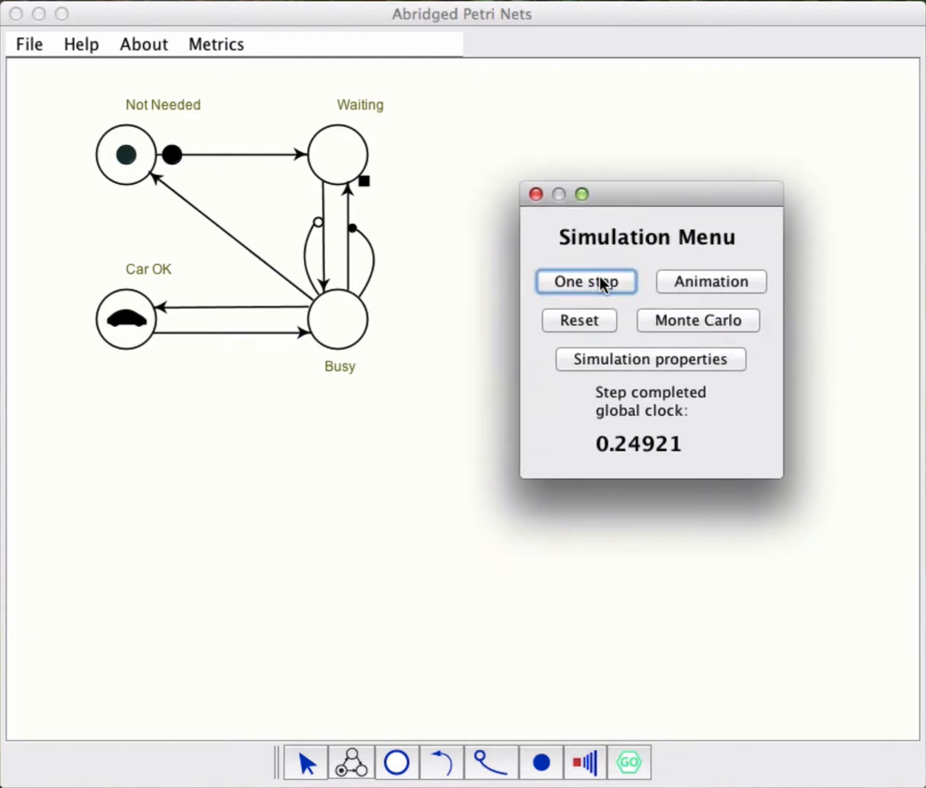
{"action": "left_click", "coordinate": [586, 281]}
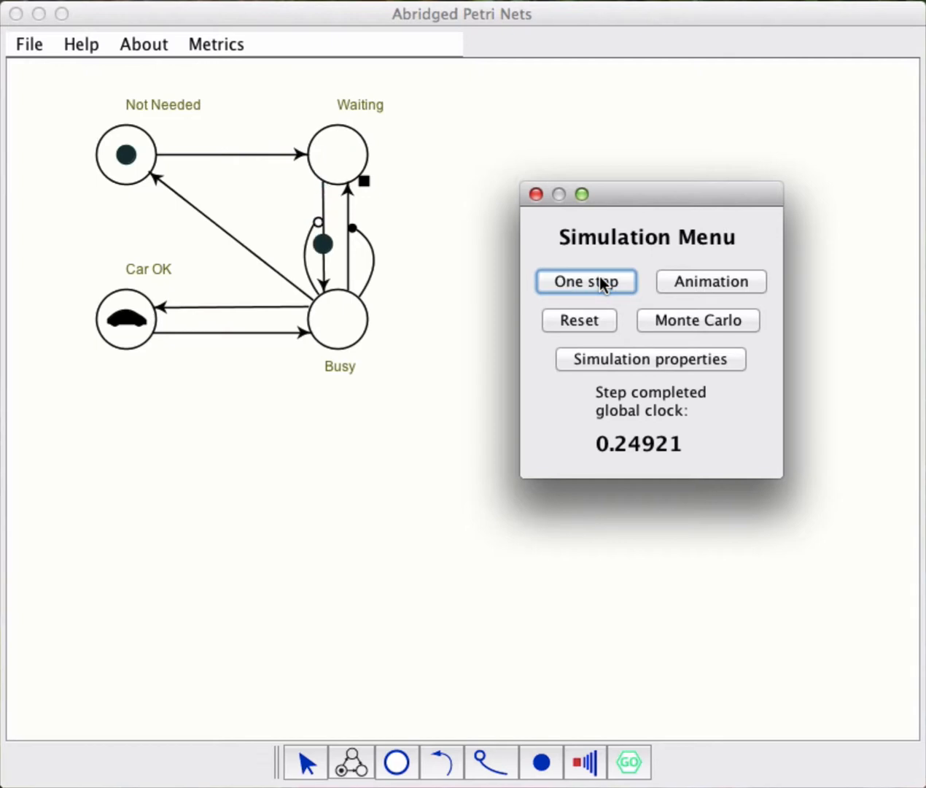
{"action": "left_click", "coordinate": [586, 282]}
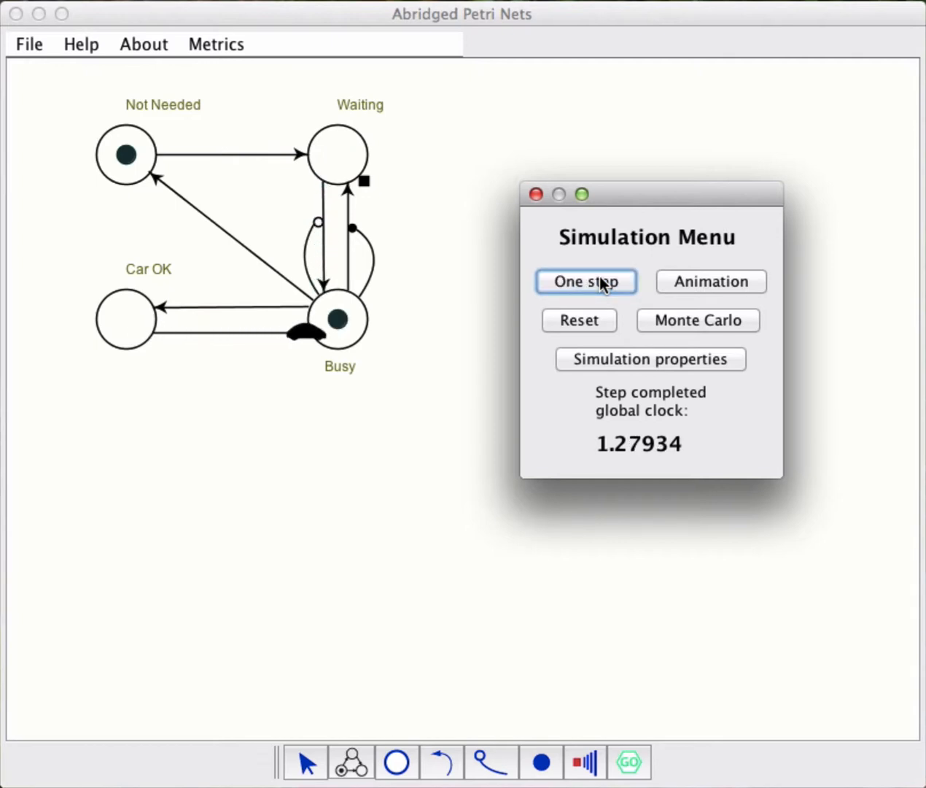
{"action": "left_click", "coordinate": [586, 282]}
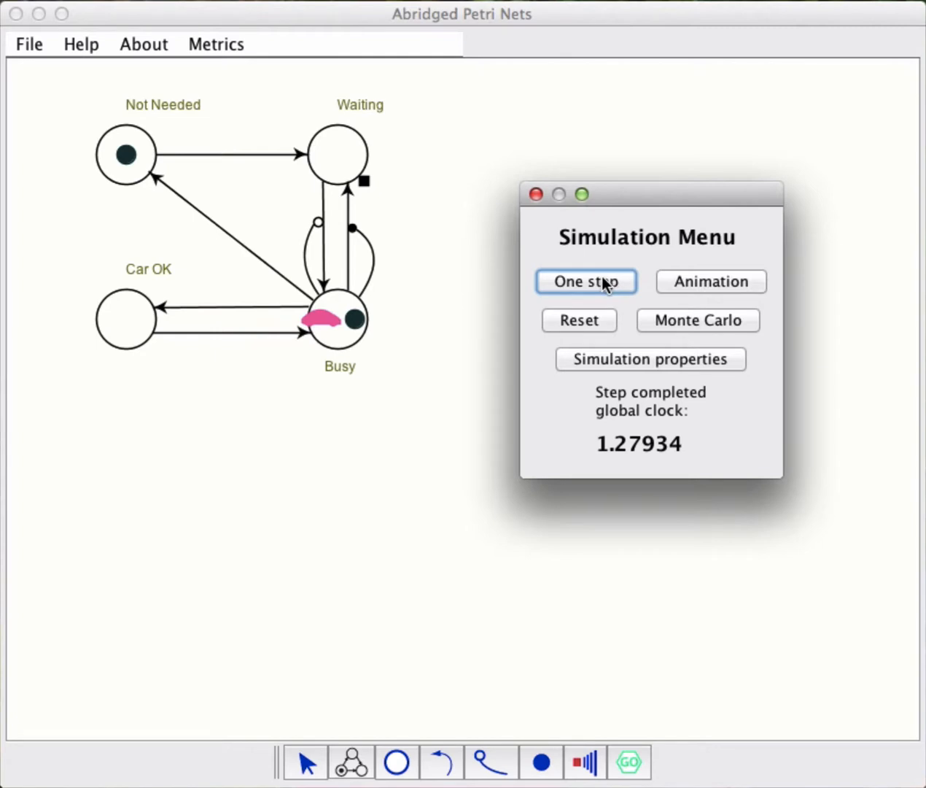
{"action": "left_click", "coordinate": [587, 282]}
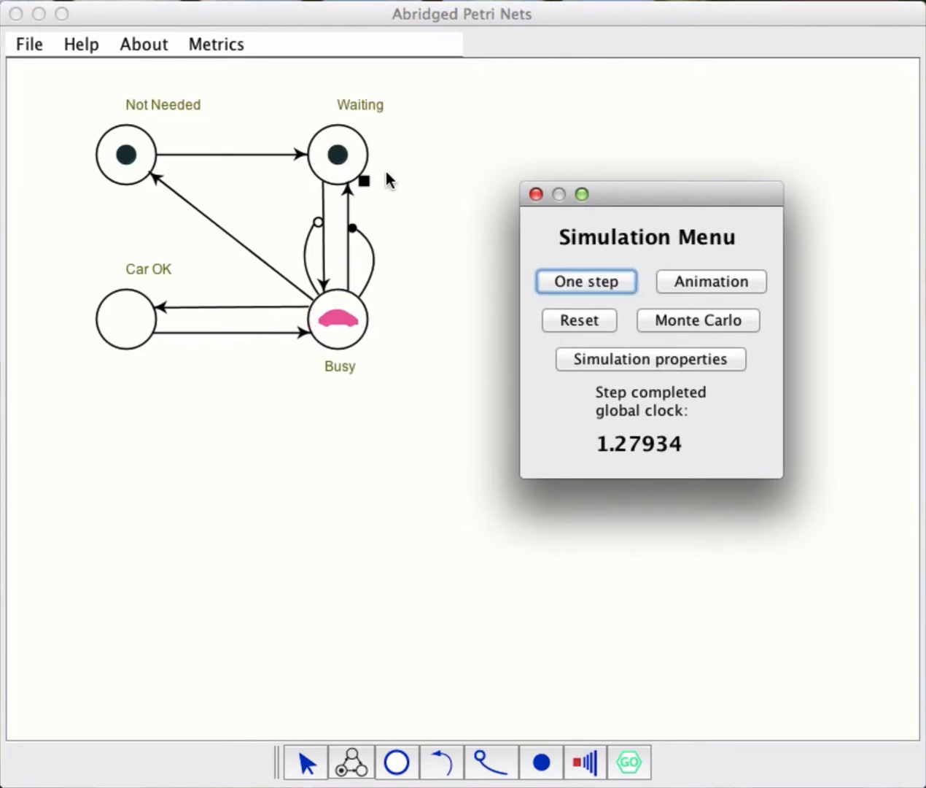
{"action": "left_click", "coordinate": [587, 282]}
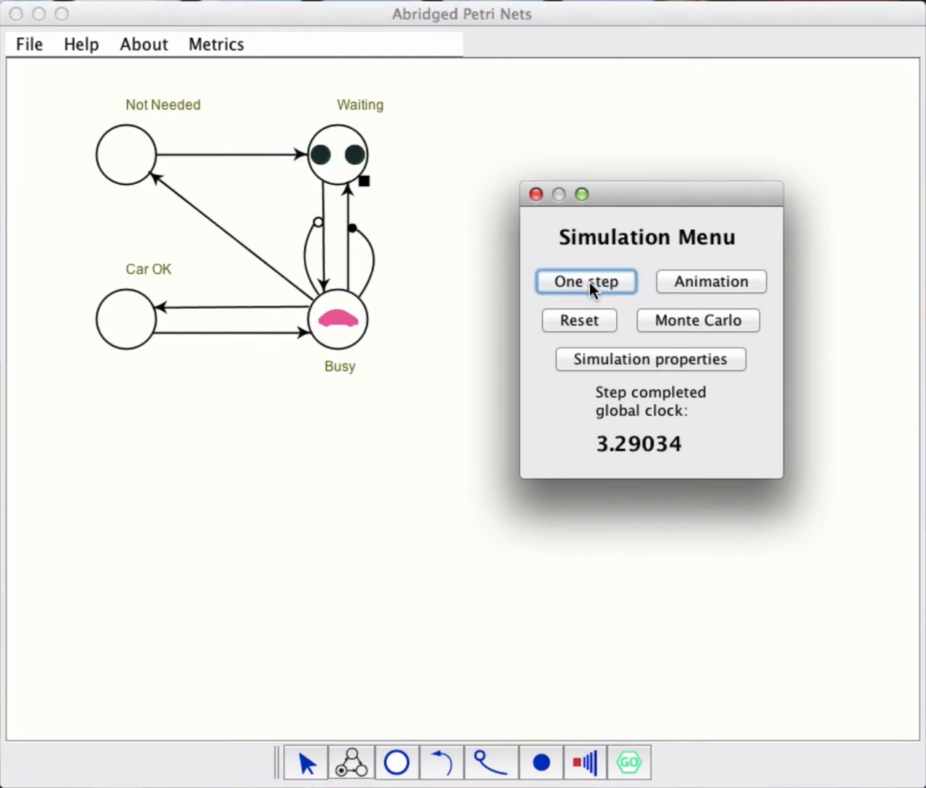
{"action": "left_click", "coordinate": [587, 281]}
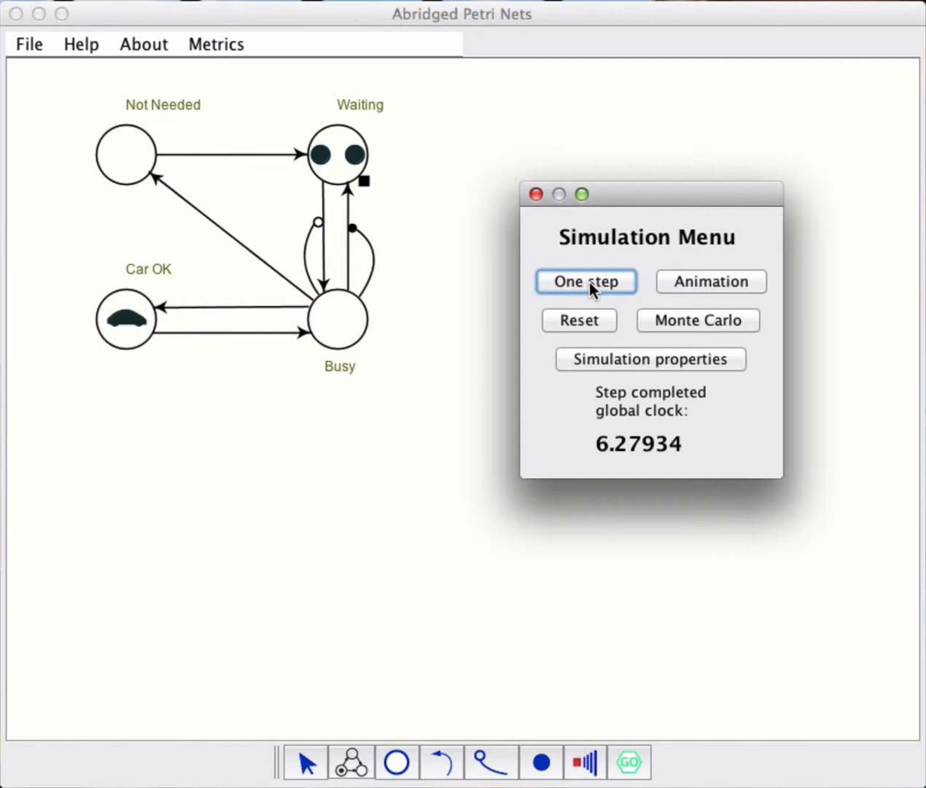
{"action": "left_click", "coordinate": [587, 282]}
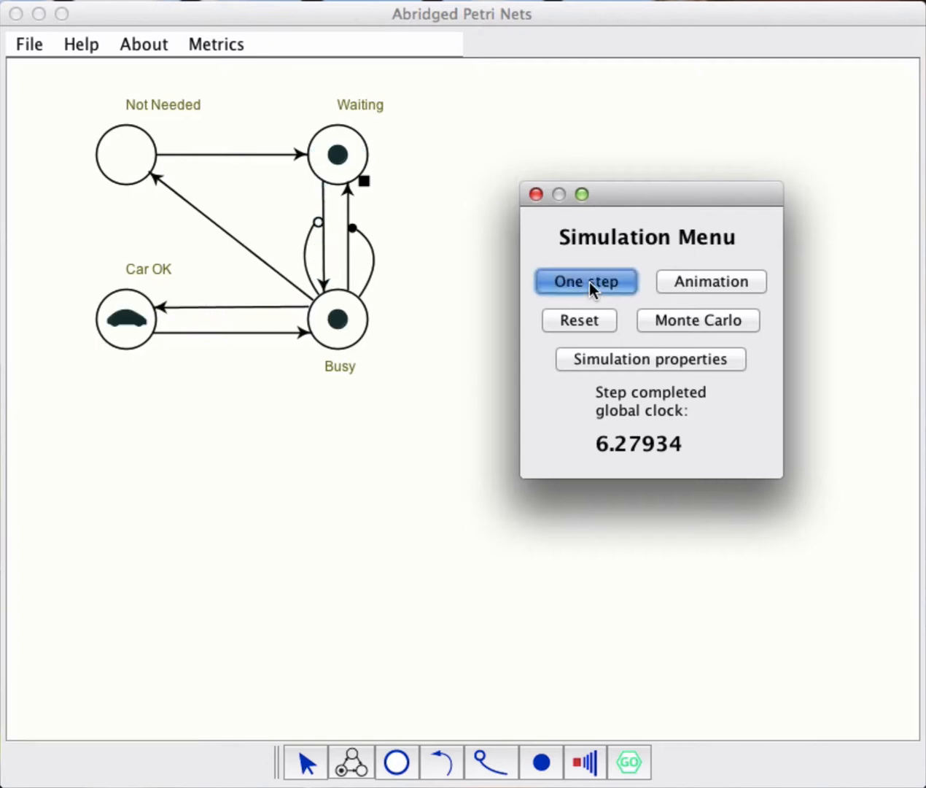
{"action": "left_click", "coordinate": [587, 282]}
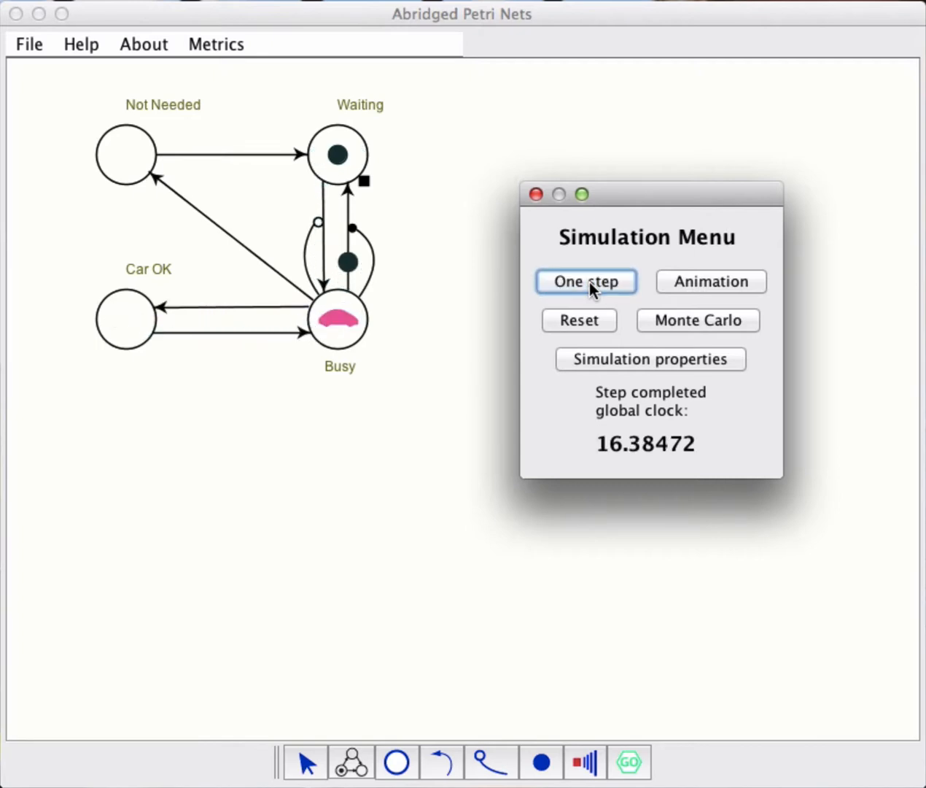
{"action": "left_click", "coordinate": [587, 281]}
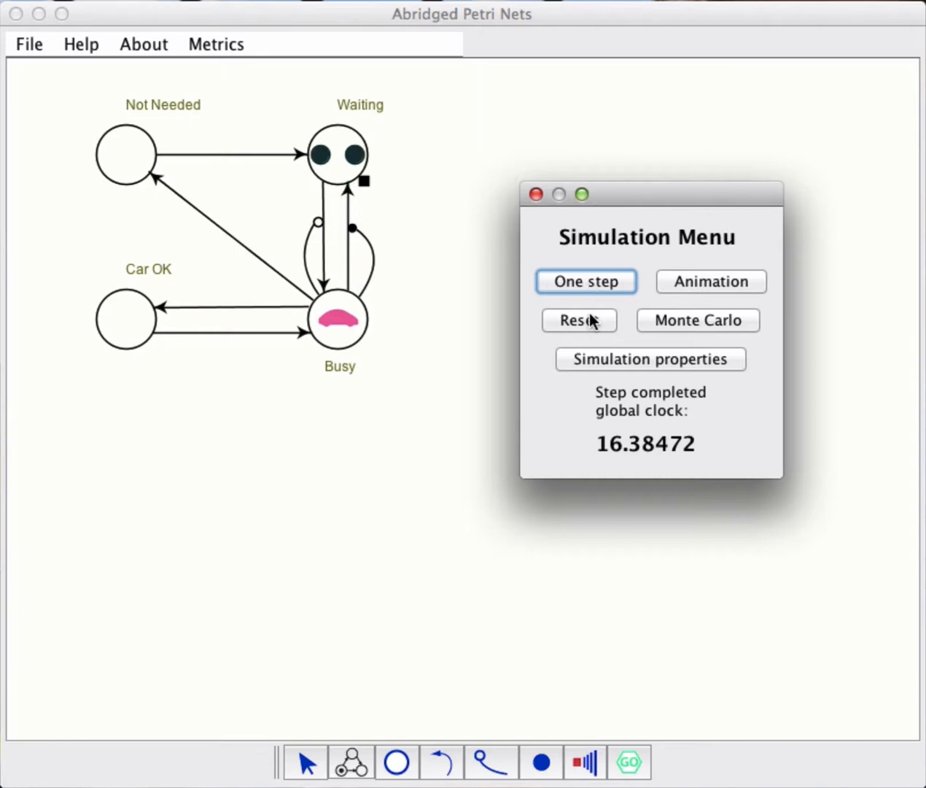
{"action": "left_click", "coordinate": [578, 321]}
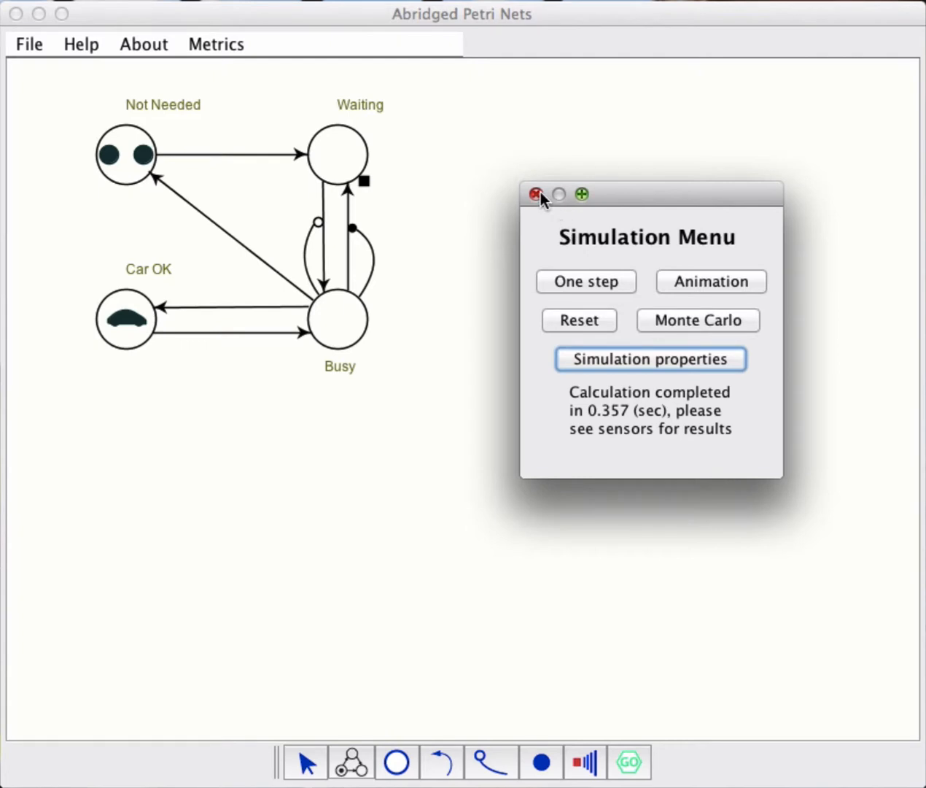
- Close the simulation window and review the Waiting sensor's mean of 0.541 over 0 to 50
{"action": "left_click", "coordinate": [537, 194]}
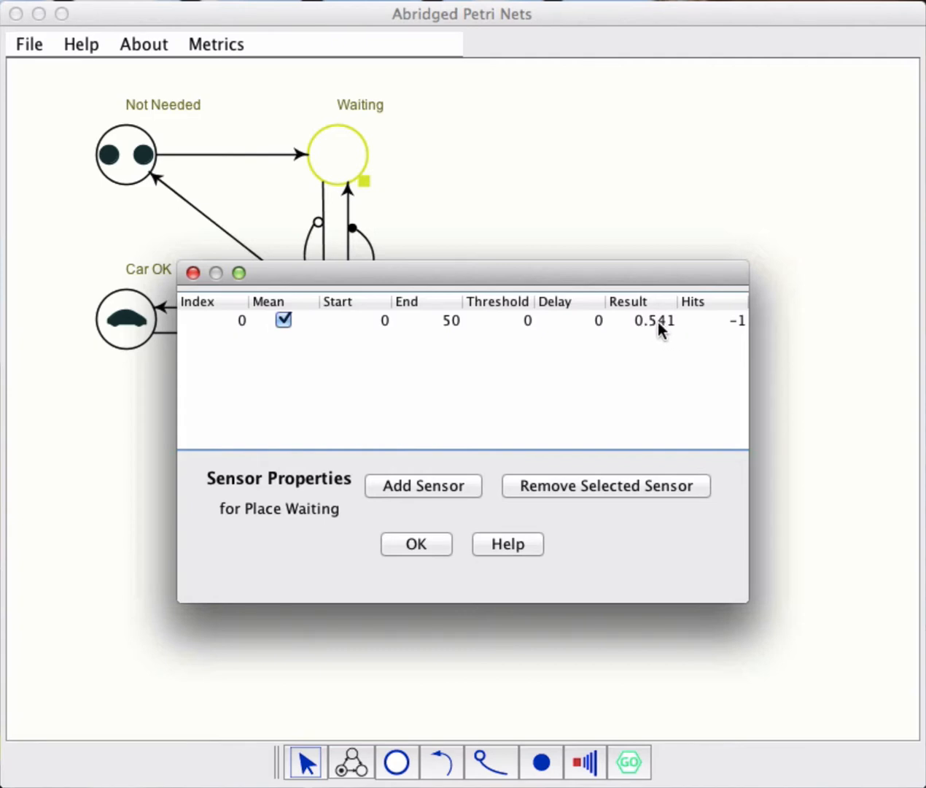
{"action": "mouse_move", "coordinate": [641, 315]}
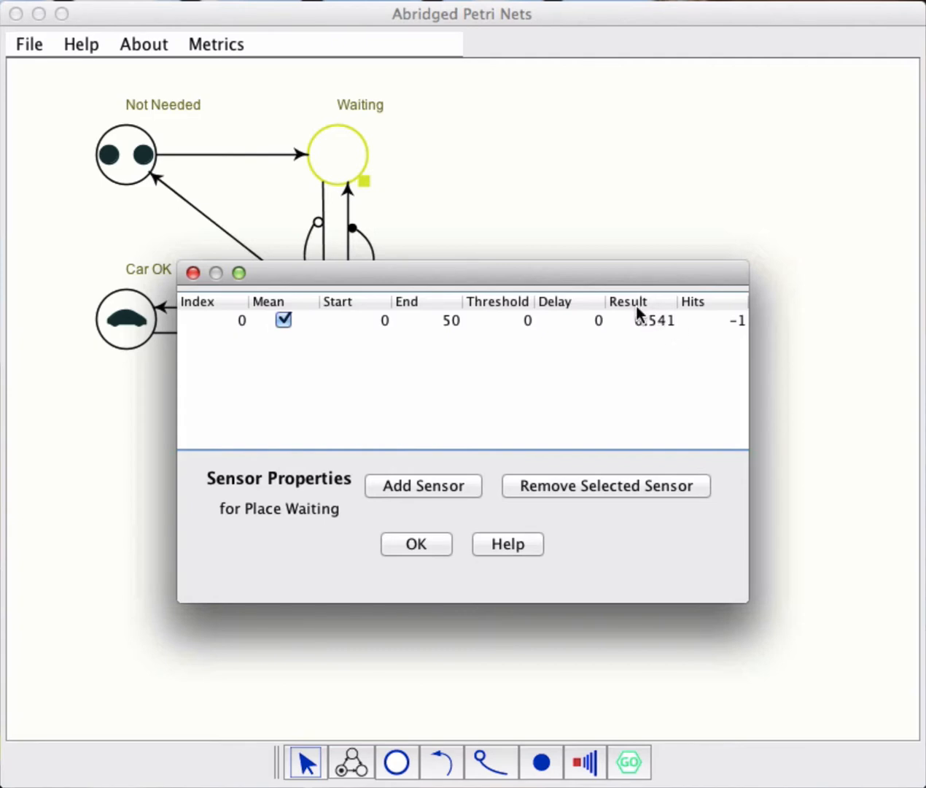
{"action": "mouse_move", "coordinate": [469, 342]}
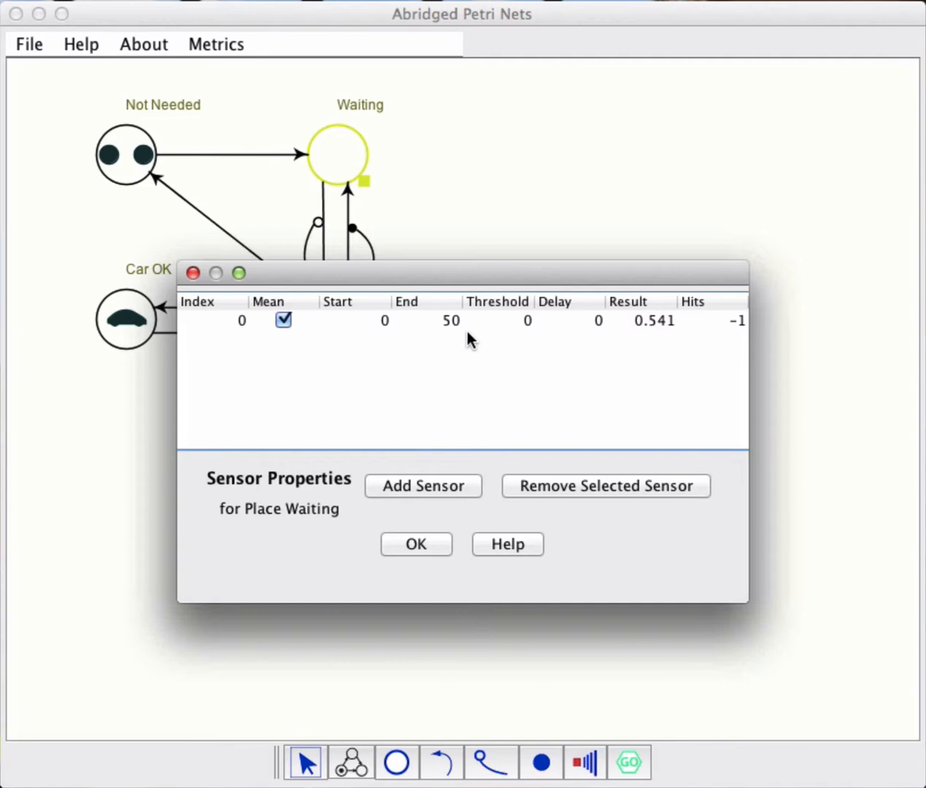
{"action": "left_click", "coordinate": [416, 545]}
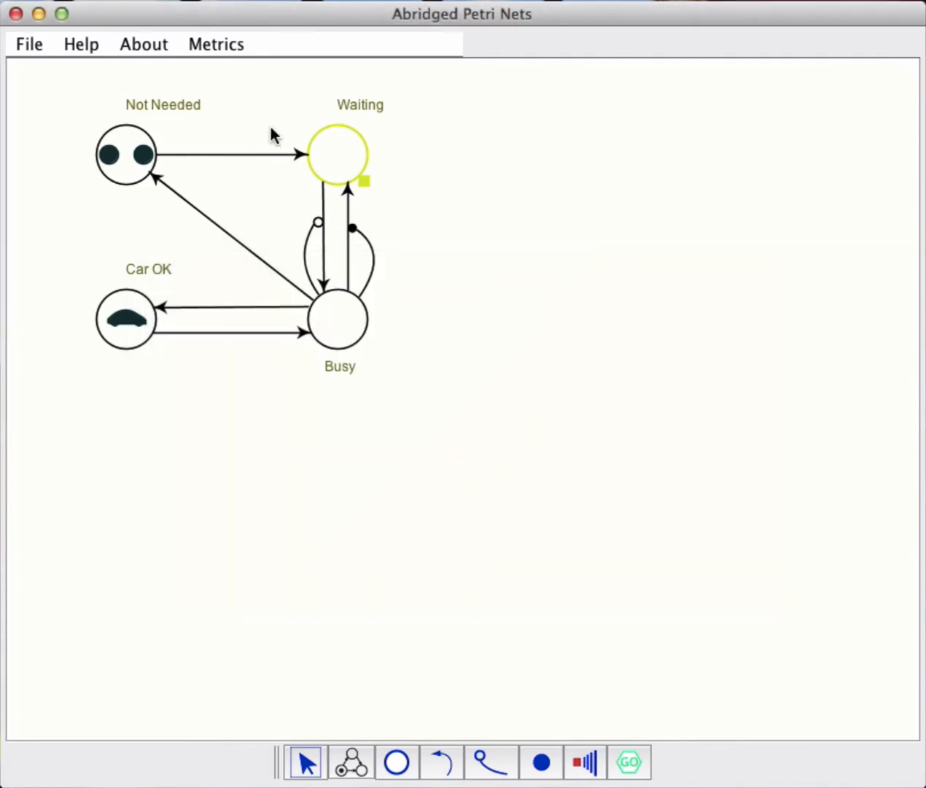
- Add a metric named 'Time Wait' weighting the Waiting sensor by 50 and confirm it
{"action": "left_click", "coordinate": [216, 43]}
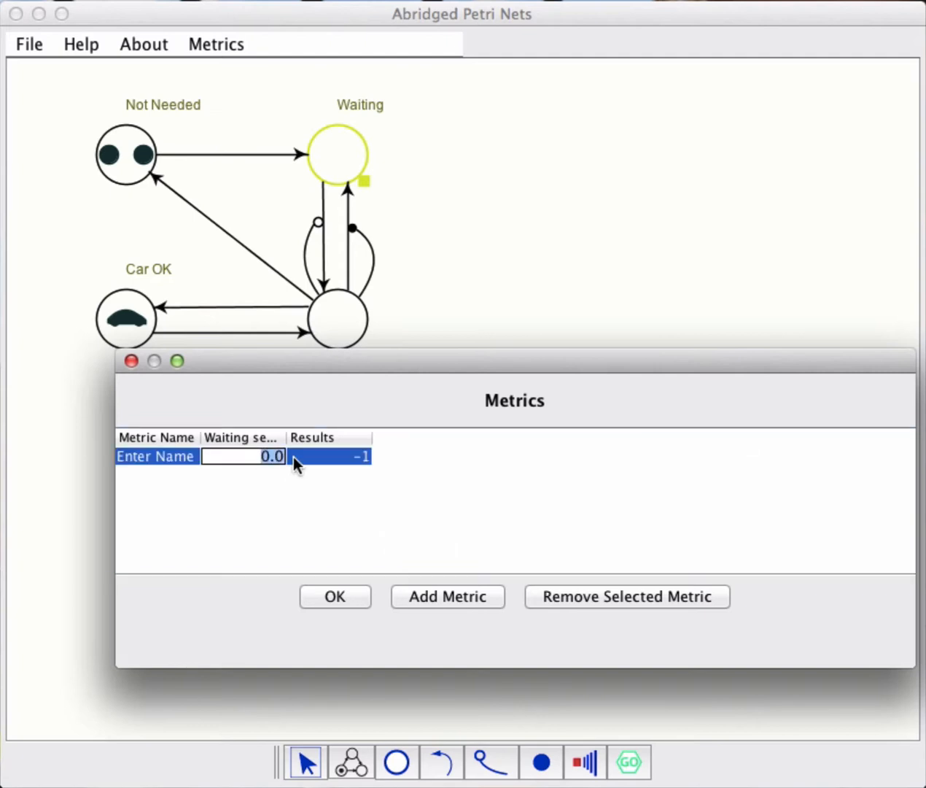
{"action": "type", "text": "50"}
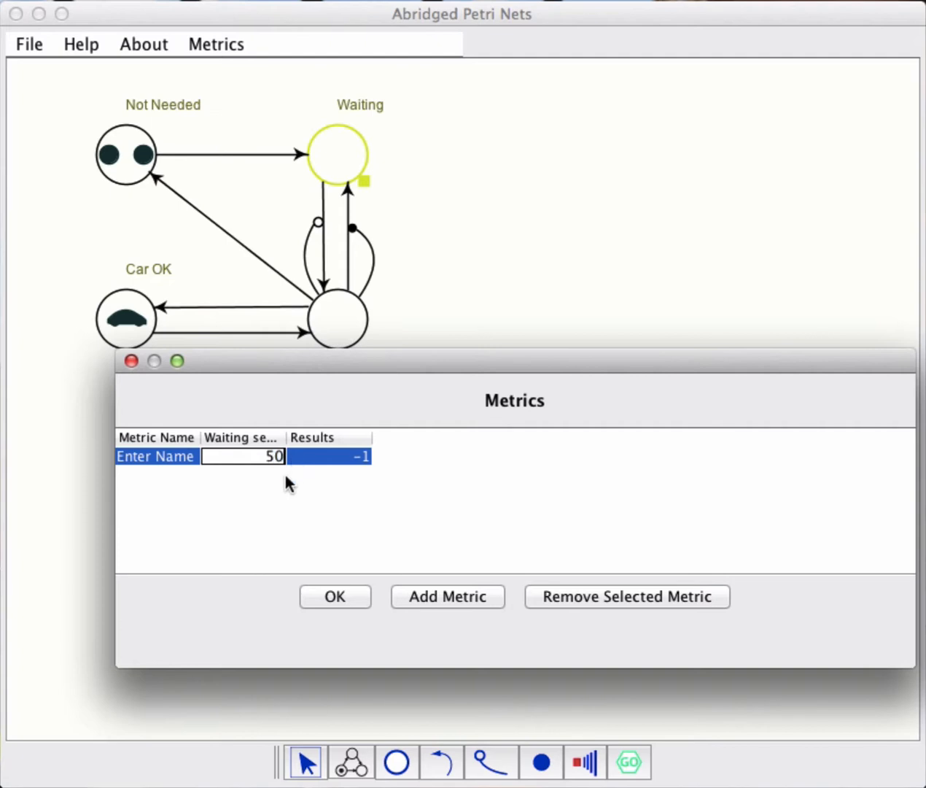
{"action": "mouse_move", "coordinate": [300, 511]}
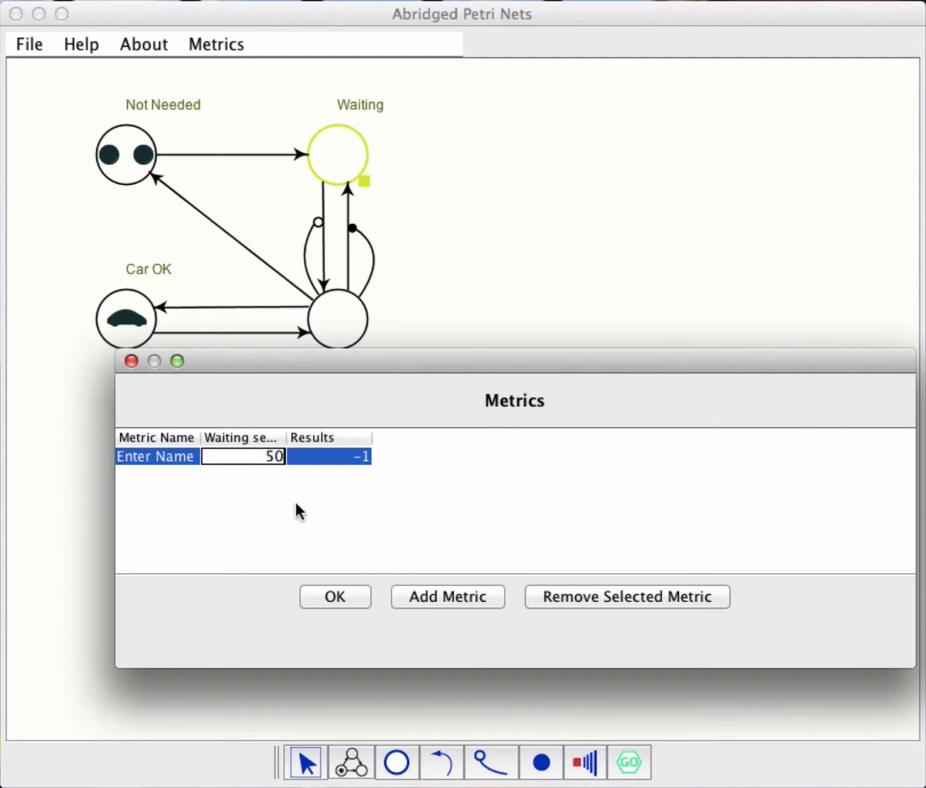
{"action": "mouse_move", "coordinate": [169, 479]}
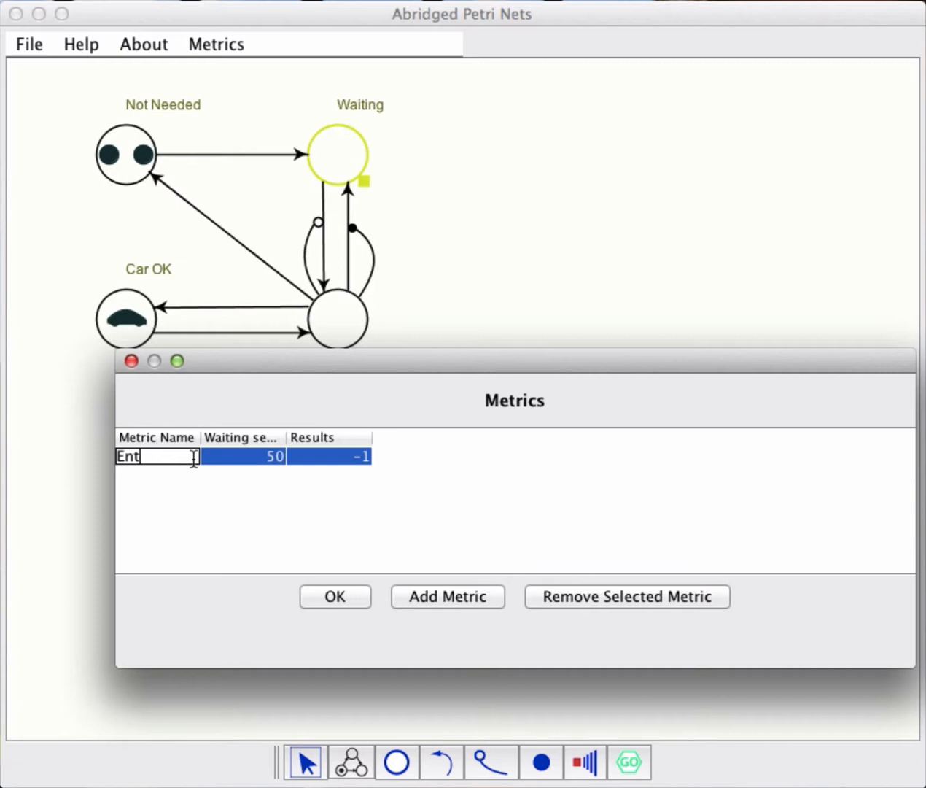
{"action": "type", "text": "Time"}
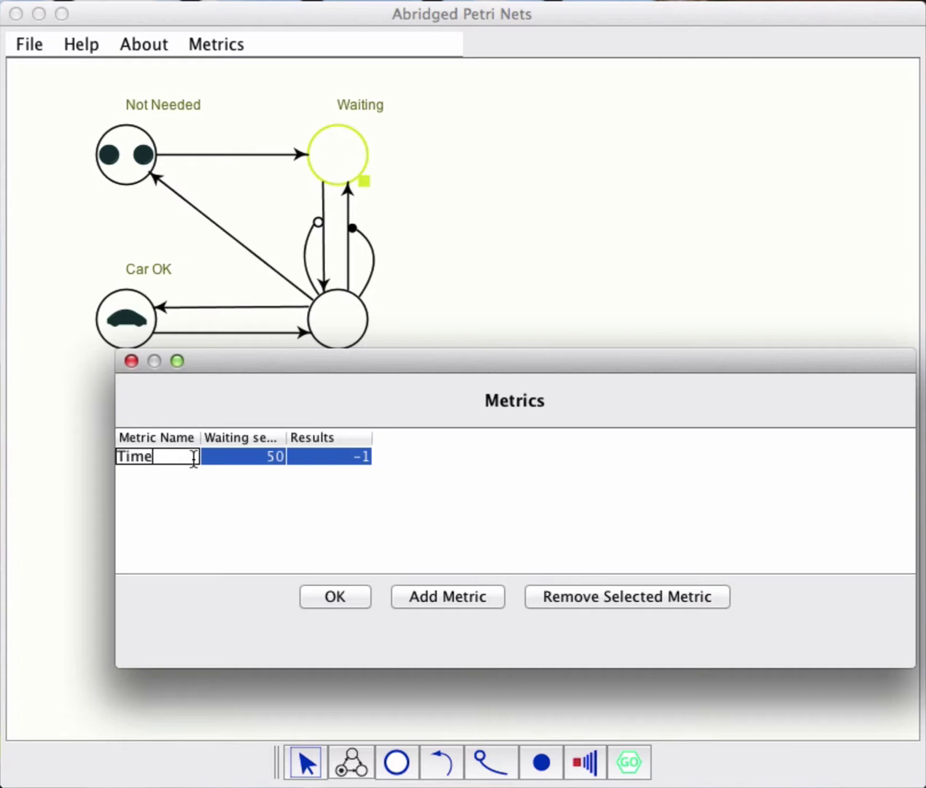
{"action": "type", "text": "Wait"}
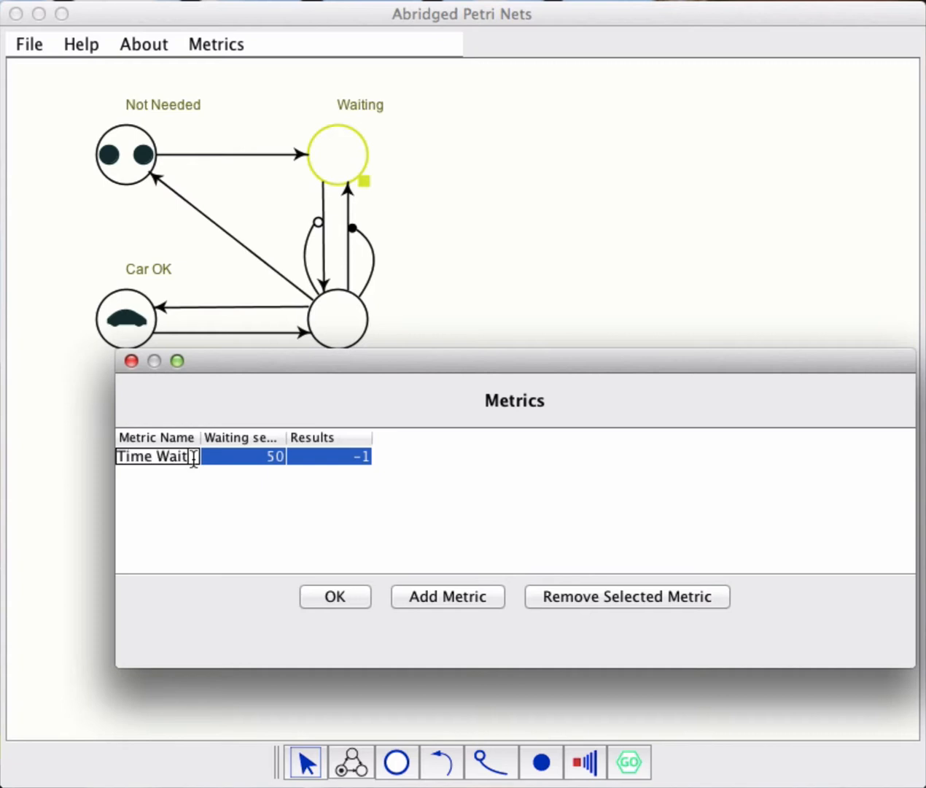
{"action": "mouse_move", "coordinate": [376, 557]}
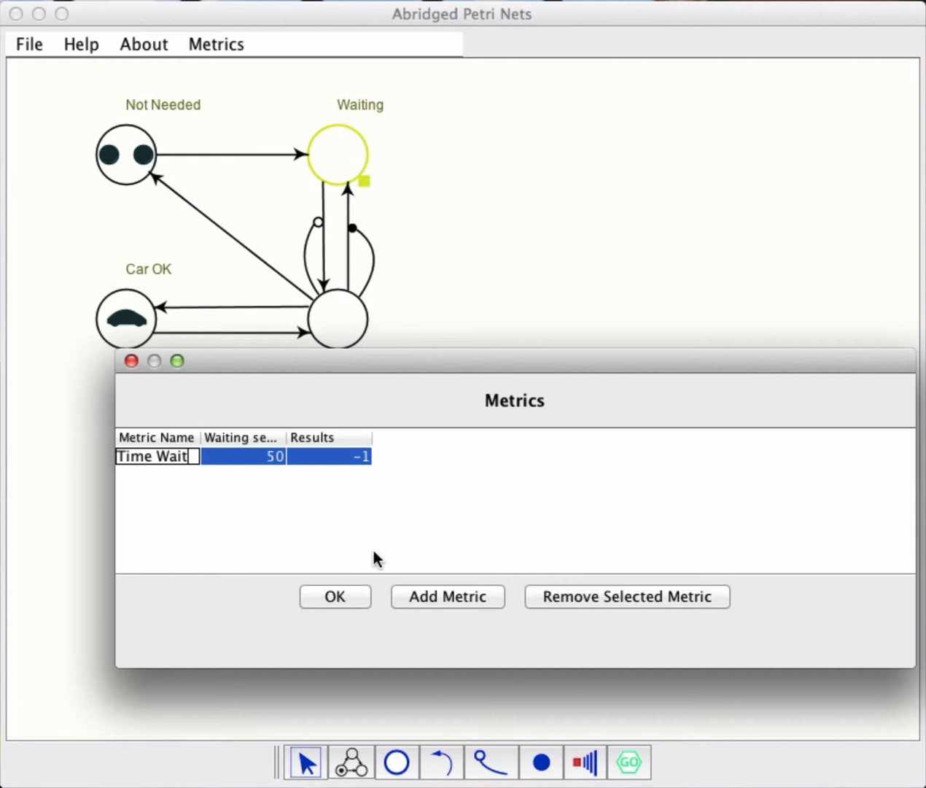
{"action": "left_click", "coordinate": [335, 596]}
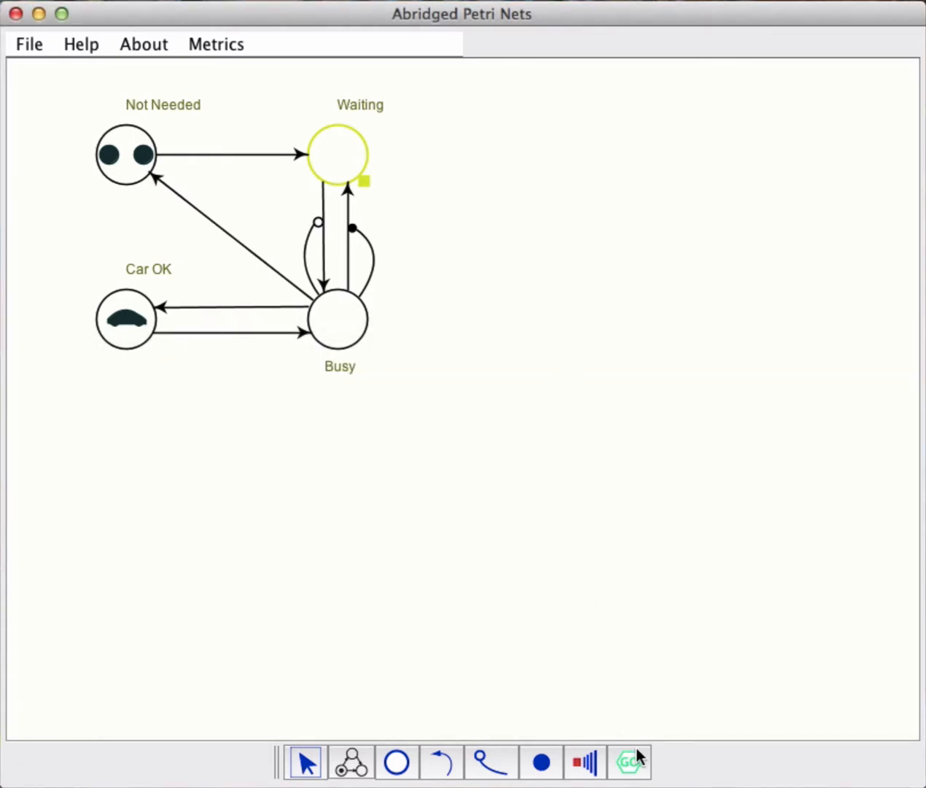
- Review the Time Wait metric result of 27.006 in the Metrics dialog and close it
{"action": "left_click", "coordinate": [628, 762]}
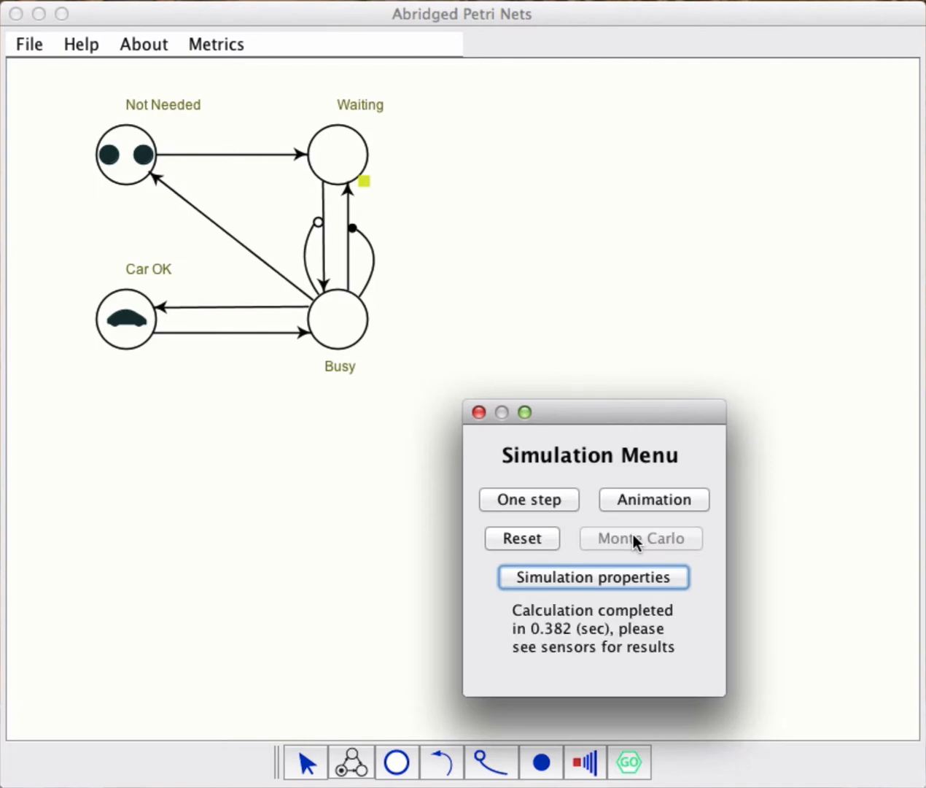
{"action": "left_click", "coordinate": [479, 412]}
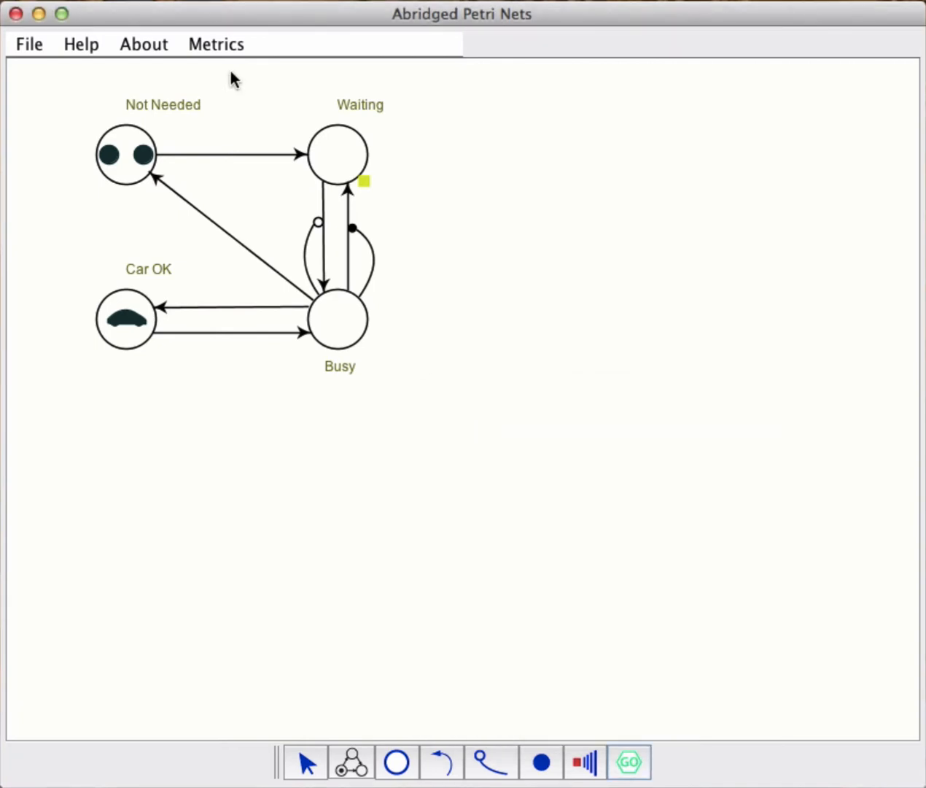
{"action": "left_click", "coordinate": [216, 44]}
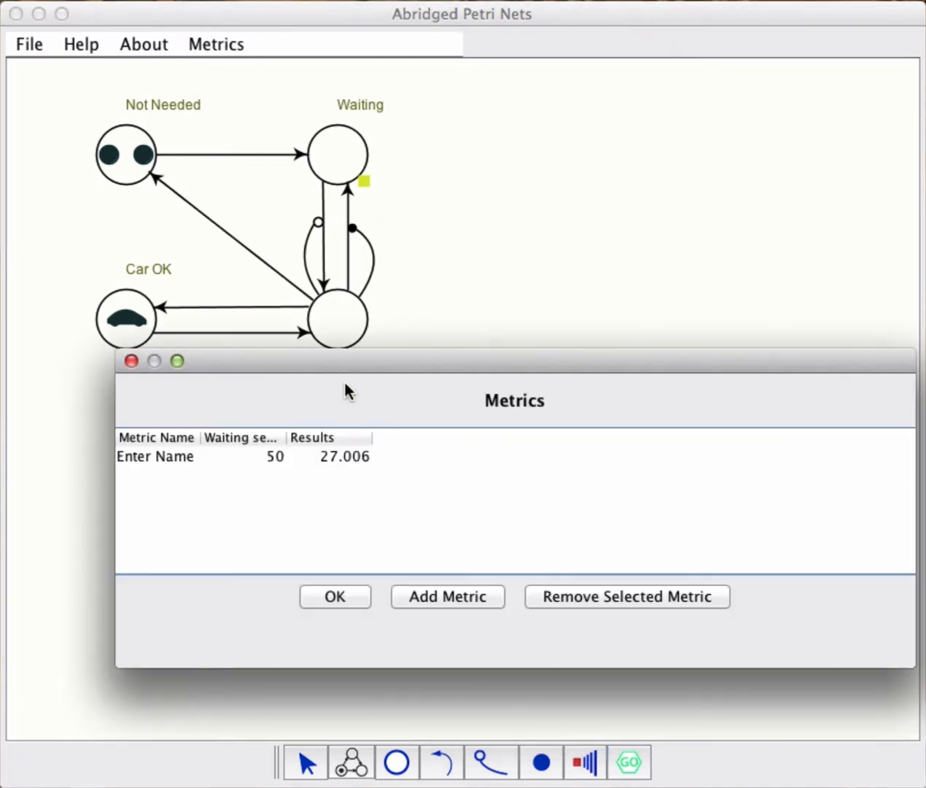
{"action": "mouse_move", "coordinate": [345, 459]}
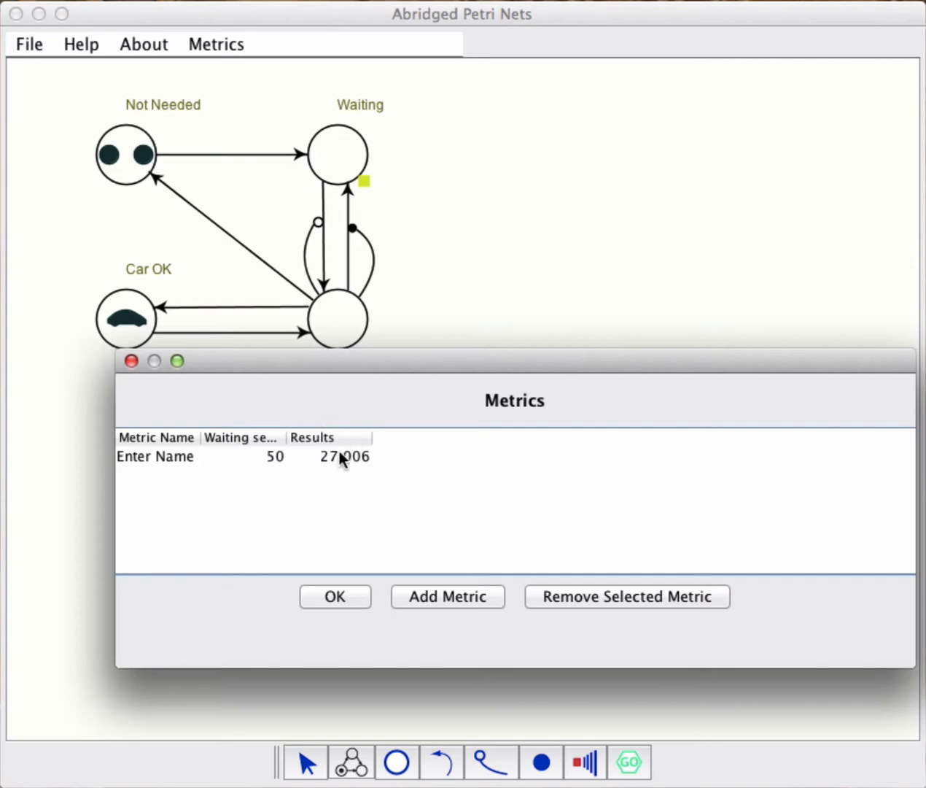
{"action": "mouse_move", "coordinate": [343, 597]}
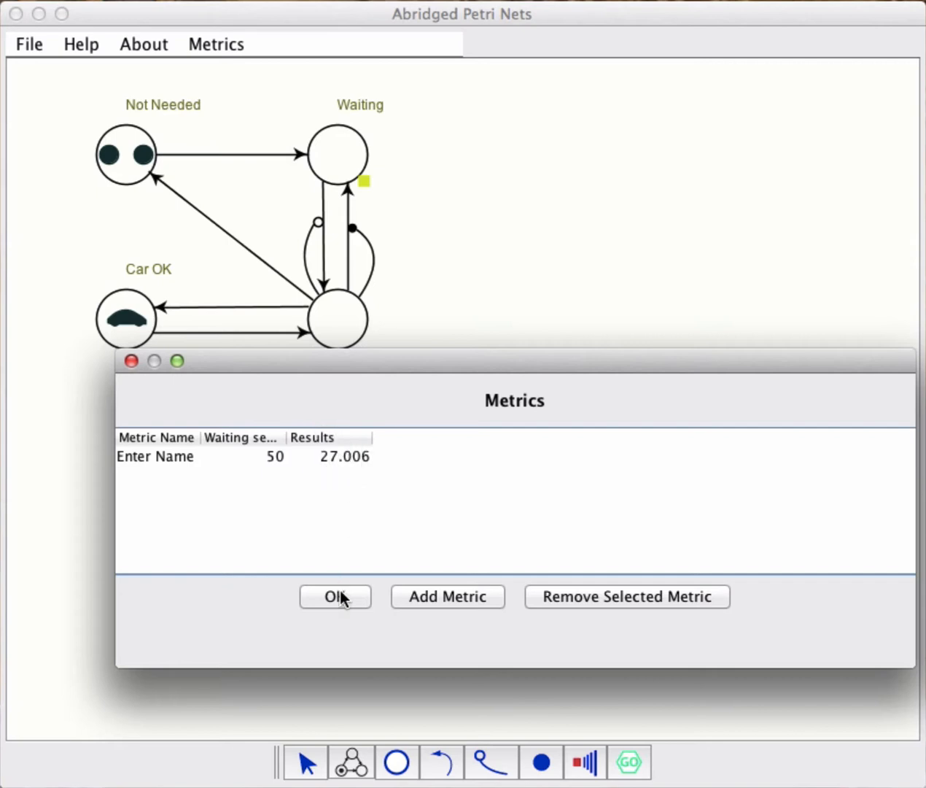
{"action": "left_click", "coordinate": [335, 595]}
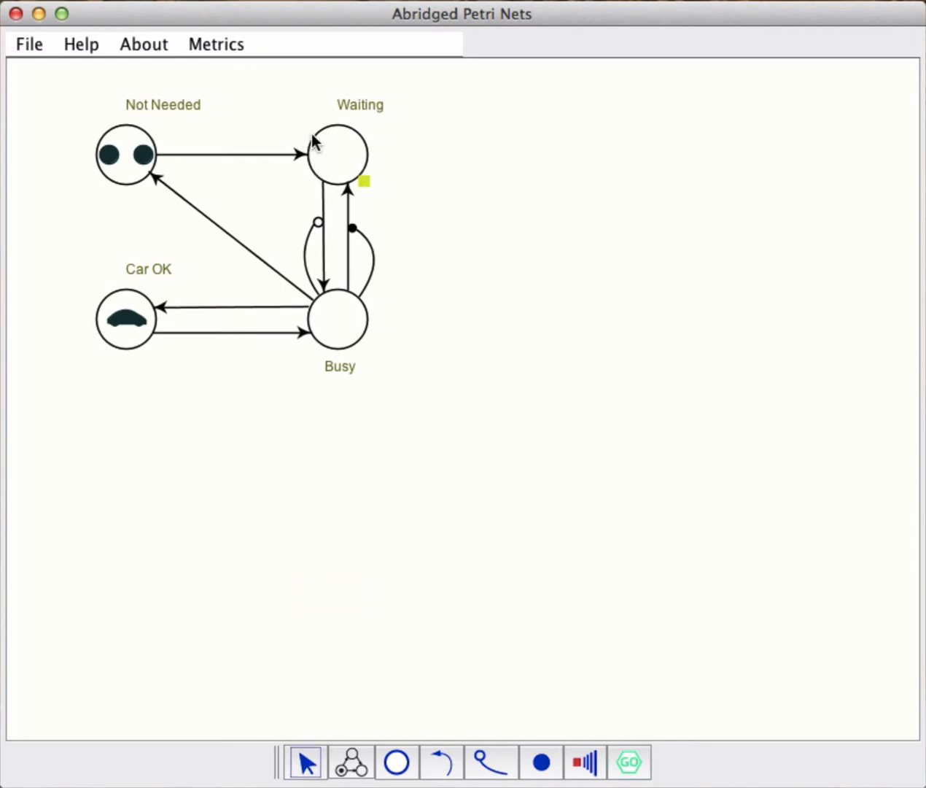
- Check the Waiting sensor still reports a mean of 0.54 over 0 to 50 and close it
{"action": "double_click", "coordinate": [337, 155]}
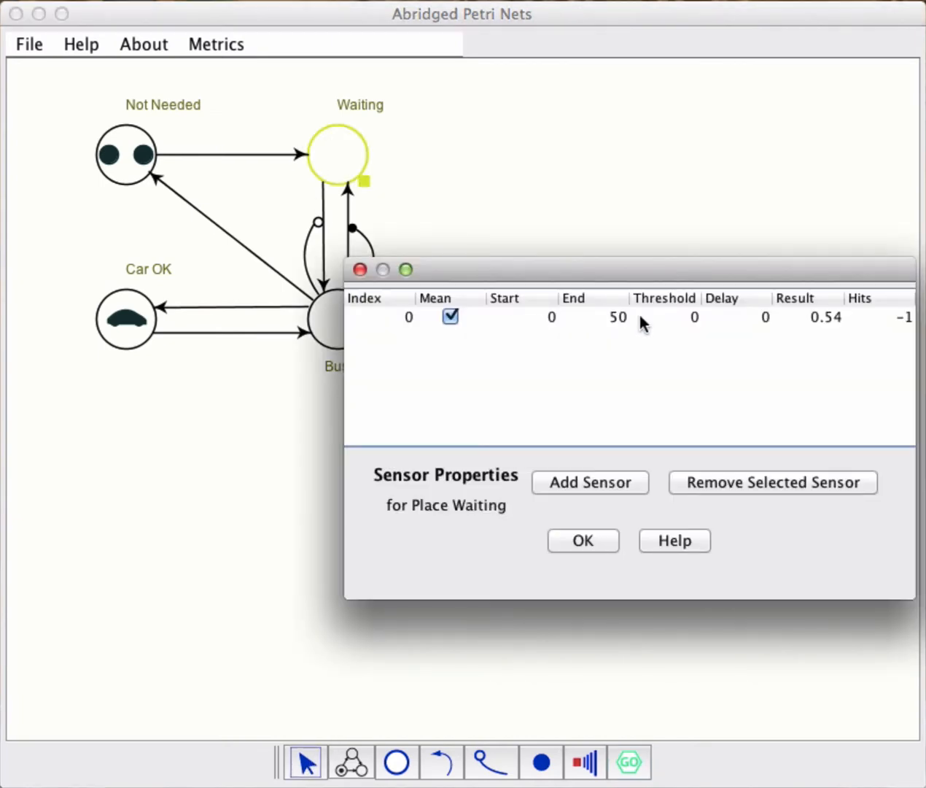
{"action": "mouse_move", "coordinate": [634, 441]}
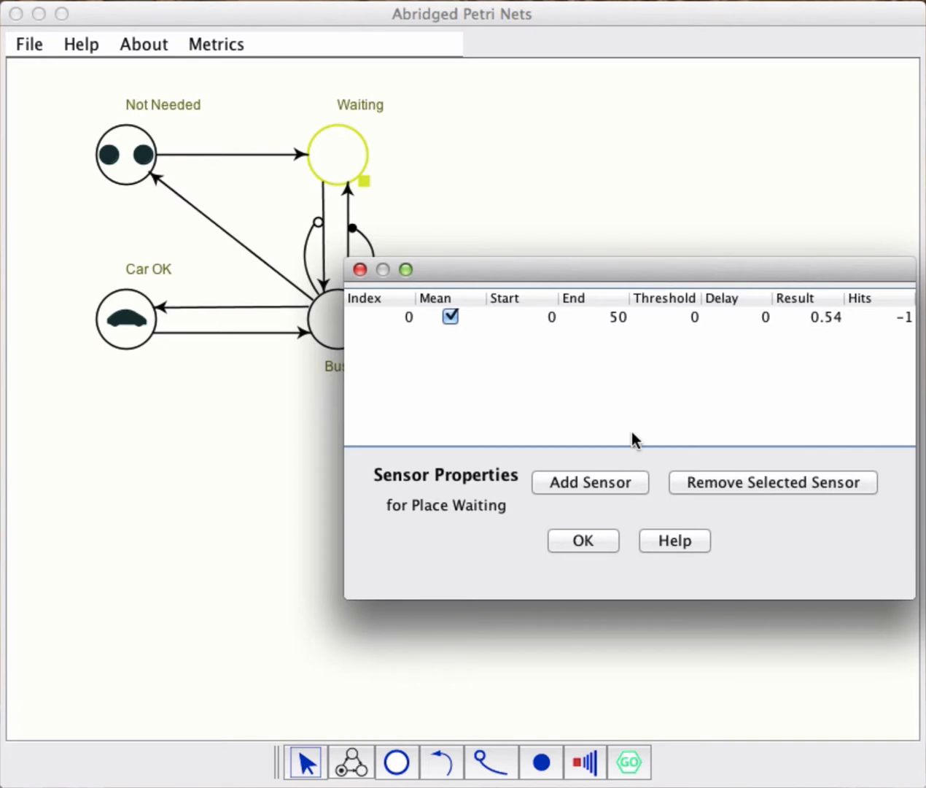
{"action": "left_click", "coordinate": [582, 540]}
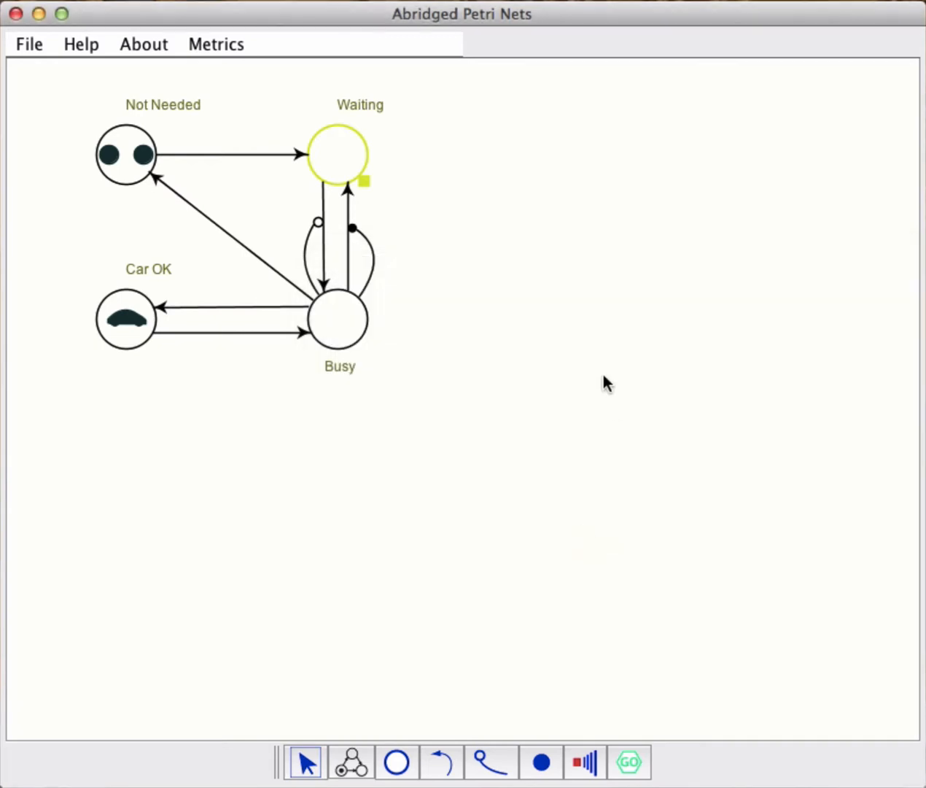
- Multiply the car token in Car OK into three tokens and confirm the change
{"action": "left_click", "coordinate": [272, 654]}
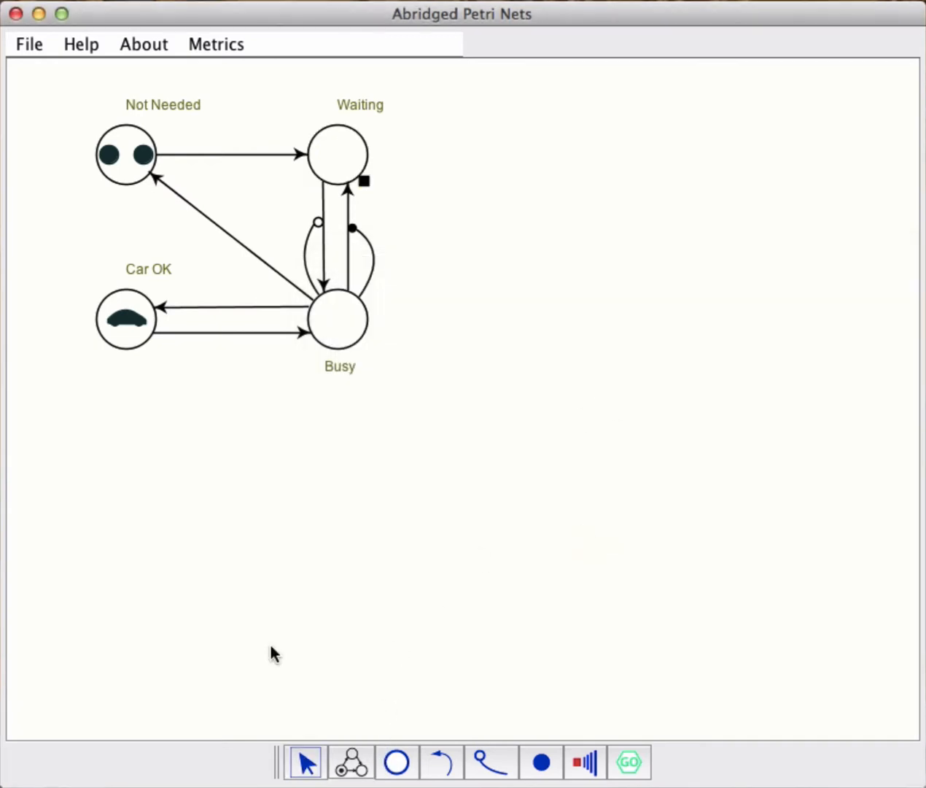
{"action": "mouse_move", "coordinate": [440, 762]}
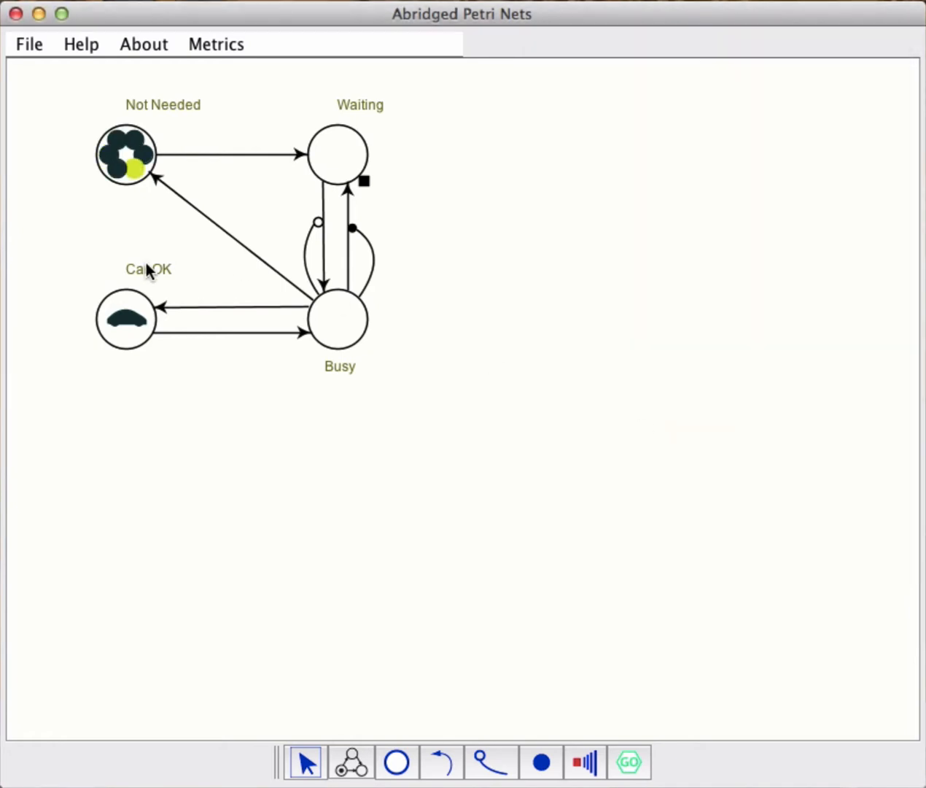
{"action": "double_click", "coordinate": [337, 320]}
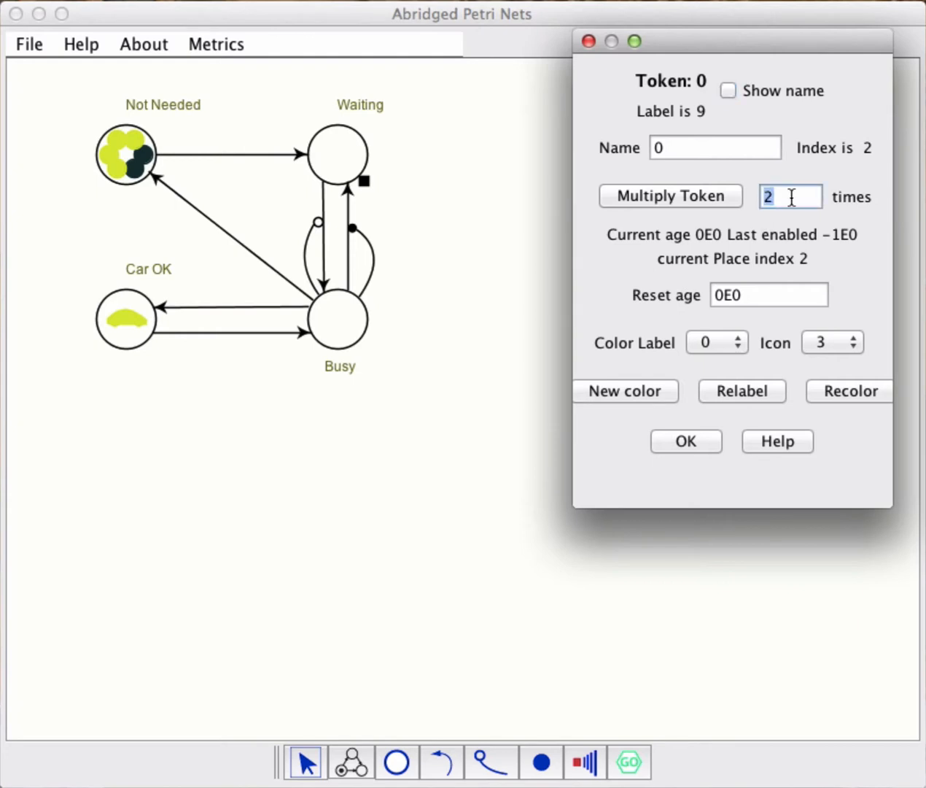
{"action": "left_click", "coordinate": [669, 195]}
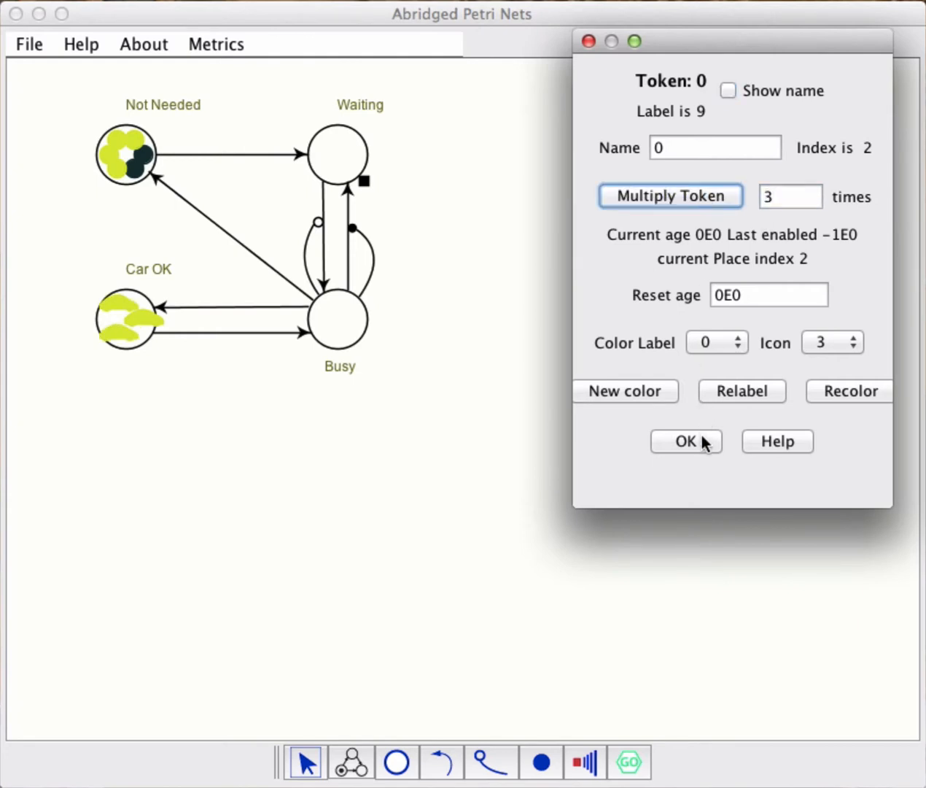
{"action": "left_click", "coordinate": [684, 440]}
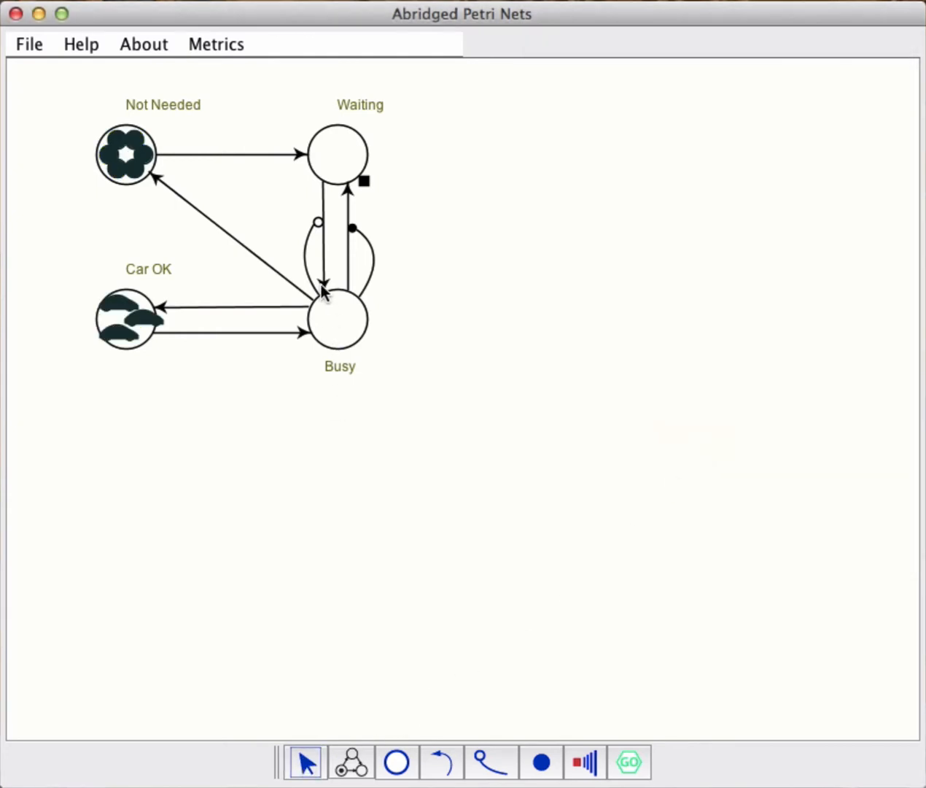
- Set the inhibitor trigger into Busy to multiplicity 3 and verify the enabler stays at 2
{"action": "left_click", "coordinate": [318, 255]}
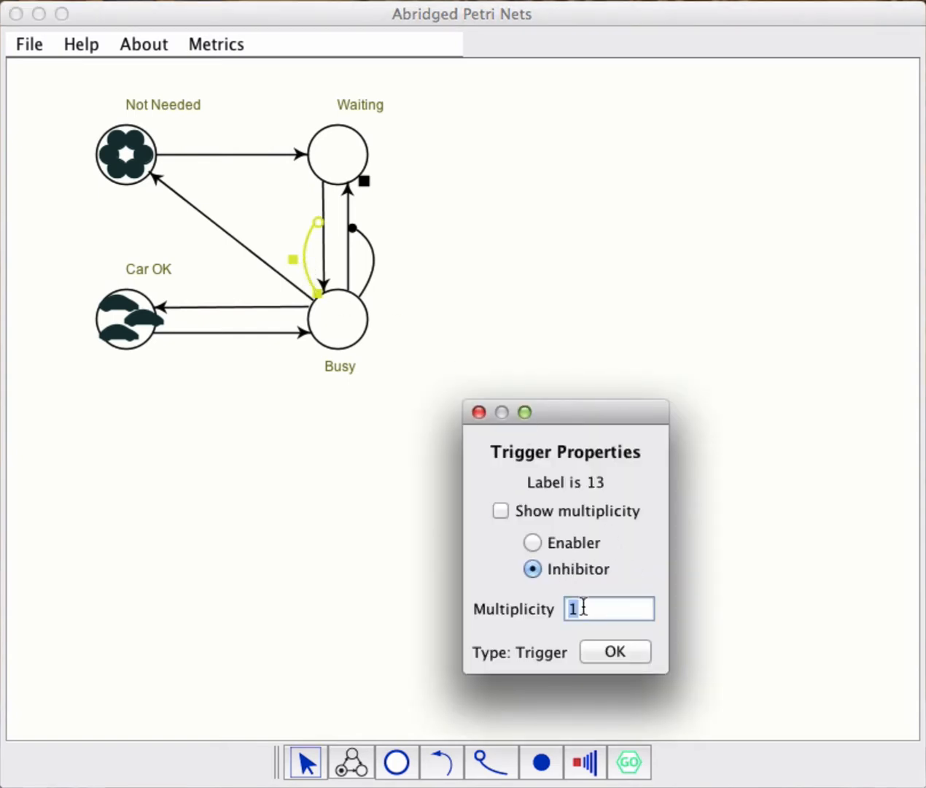
{"action": "type", "text": "3"}
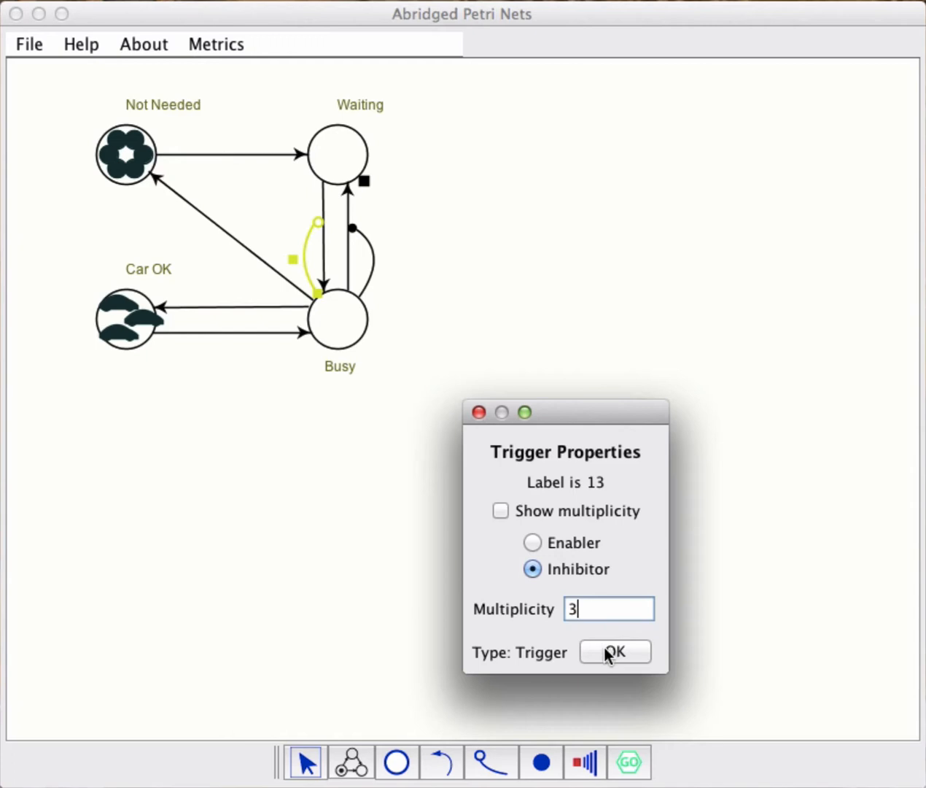
{"action": "left_click", "coordinate": [614, 650]}
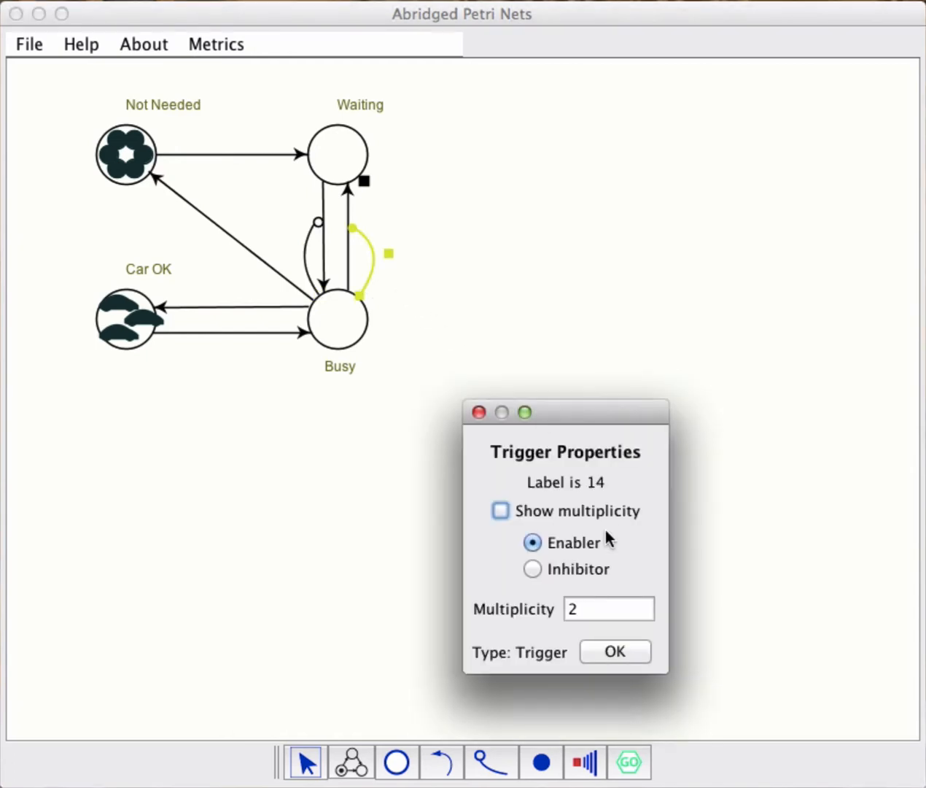
{"action": "left_click", "coordinate": [610, 608]}
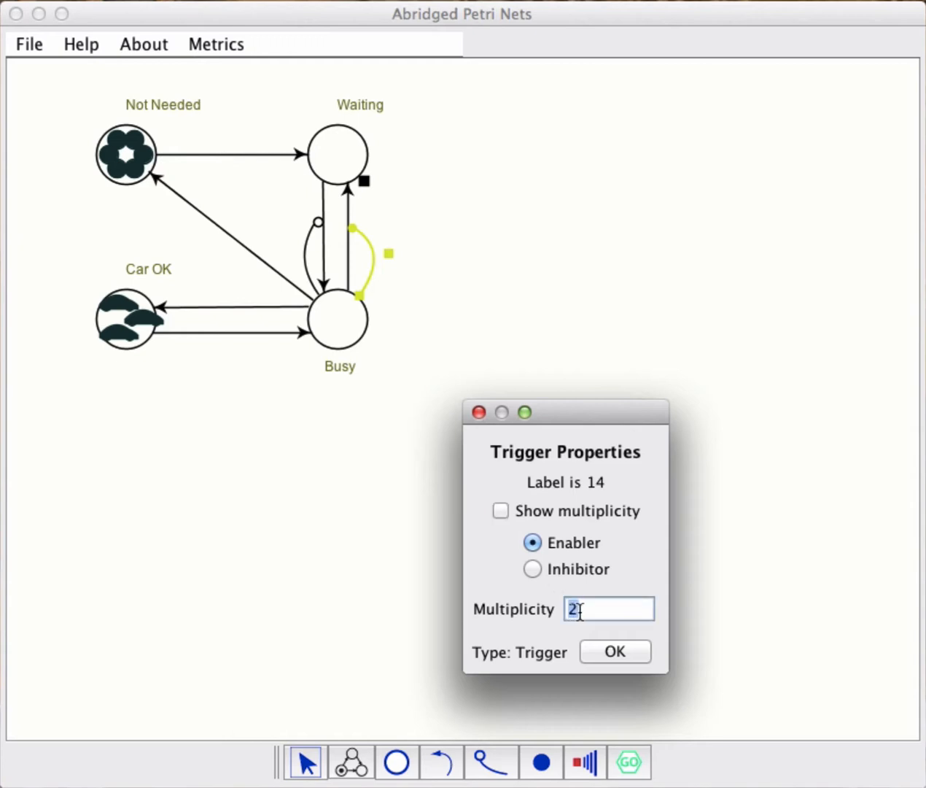
{"action": "left_click", "coordinate": [613, 651]}
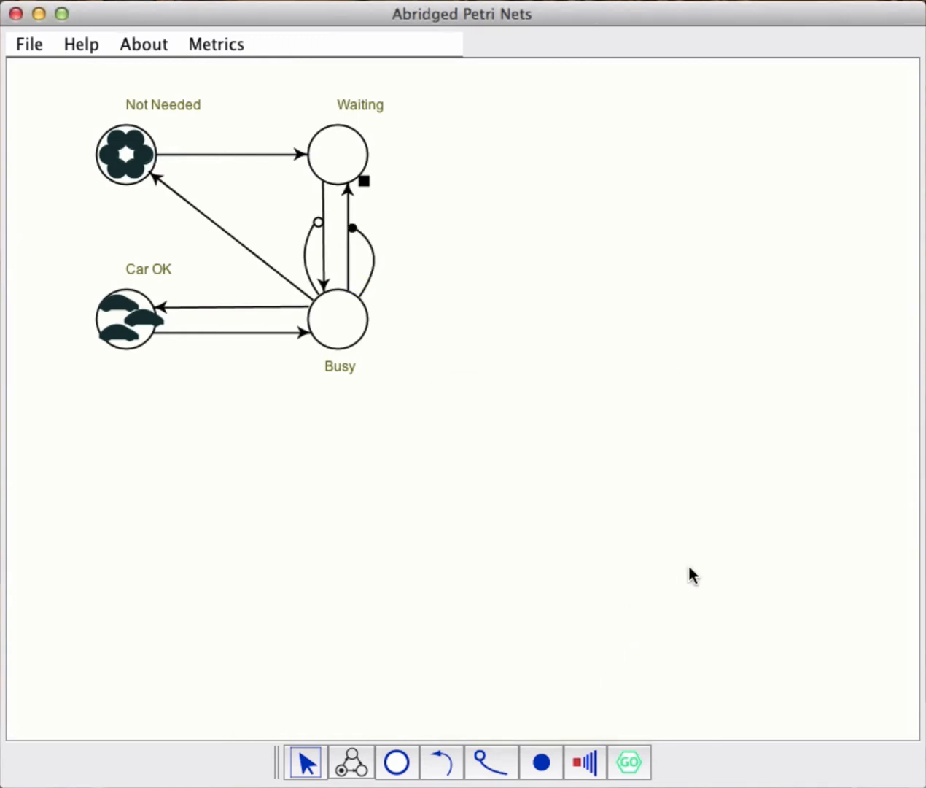
{"action": "mouse_move", "coordinate": [348, 323]}
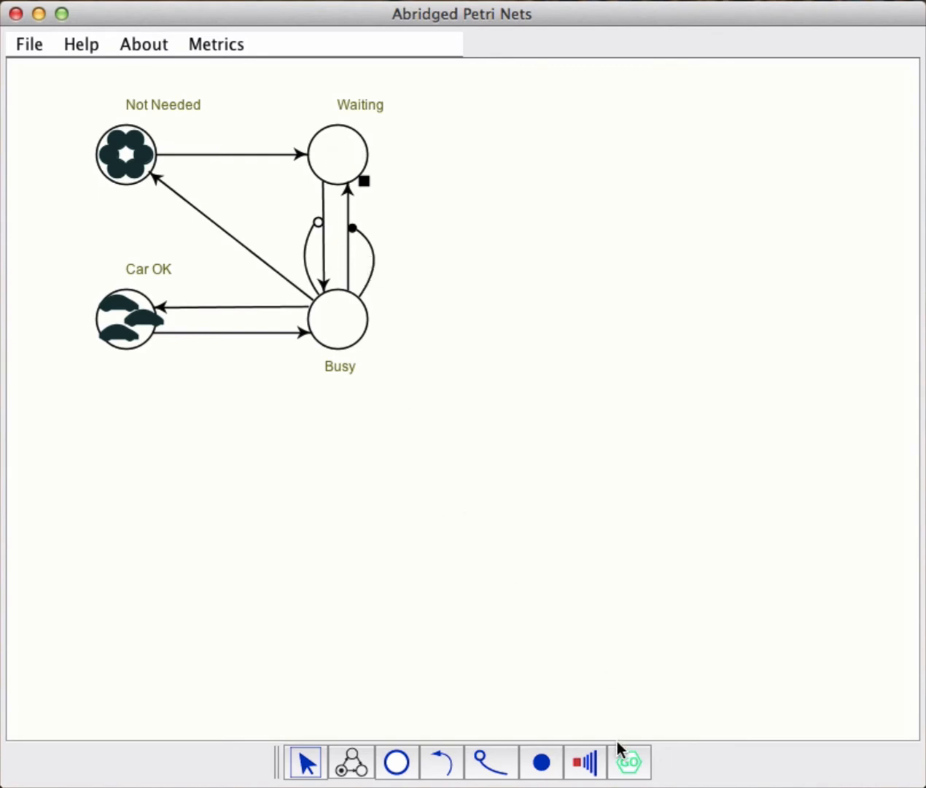
- Step the larger net's simulation to a global clock of 6.46, then reset to the initial marking
{"action": "left_click", "coordinate": [627, 762]}
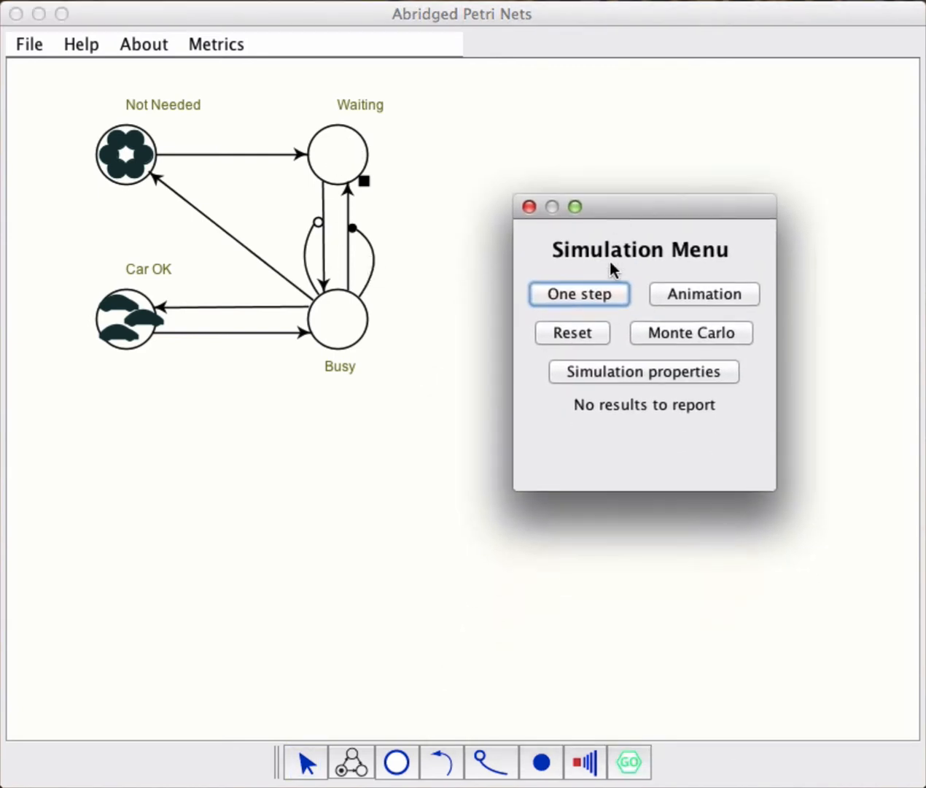
{"action": "left_click", "coordinate": [579, 295]}
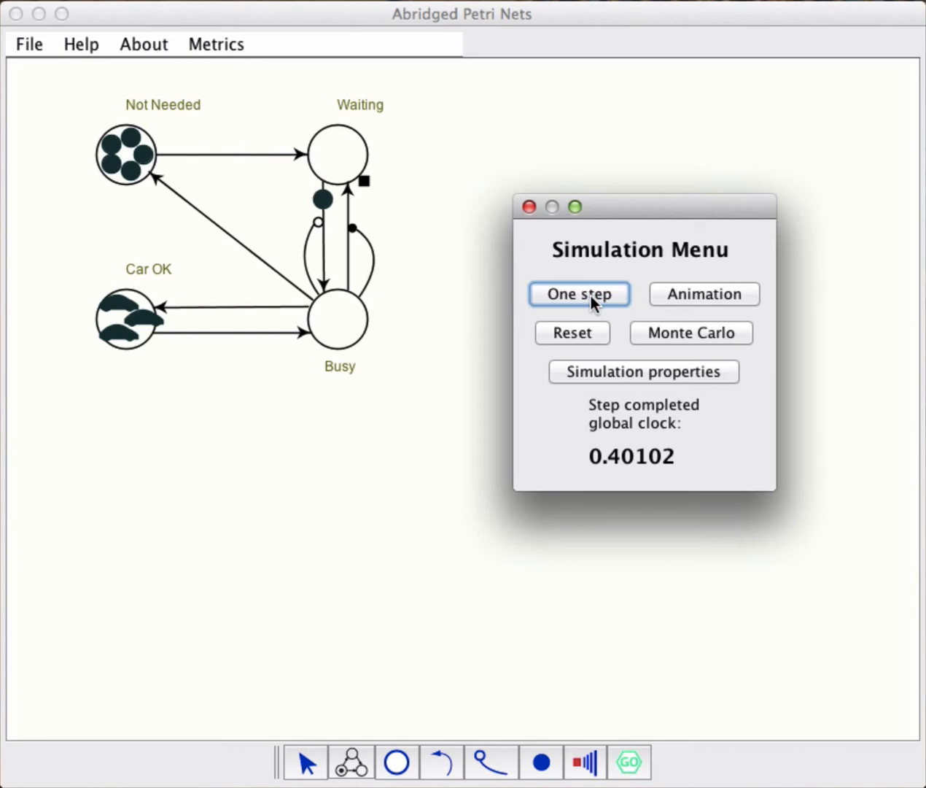
{"action": "left_click", "coordinate": [579, 295]}
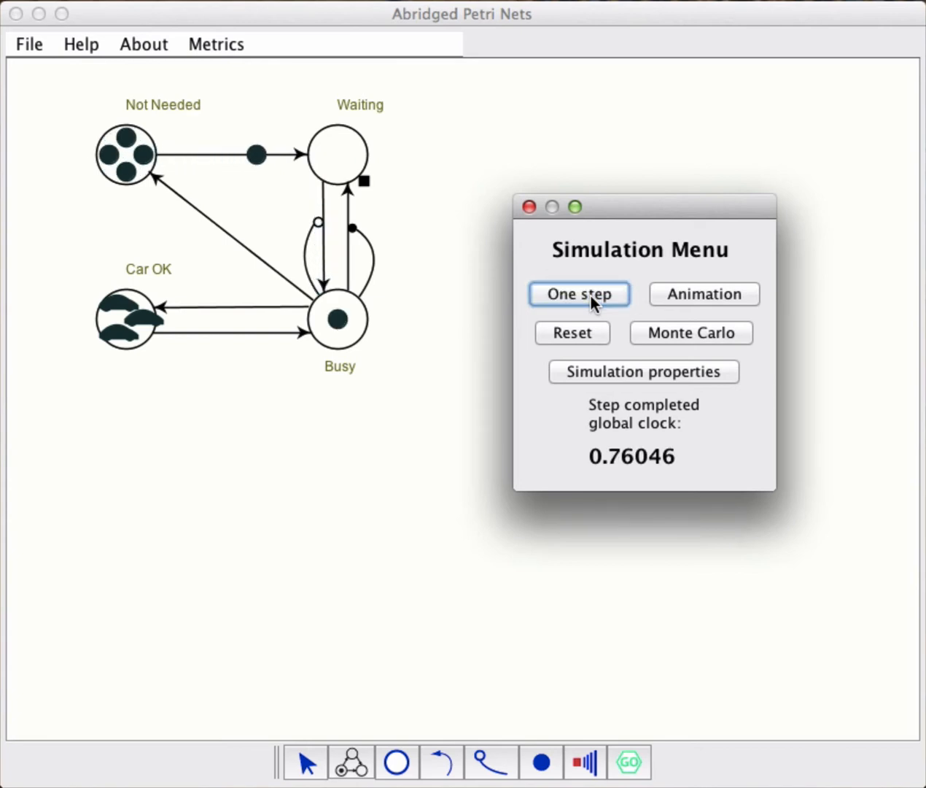
{"action": "left_click", "coordinate": [579, 294]}
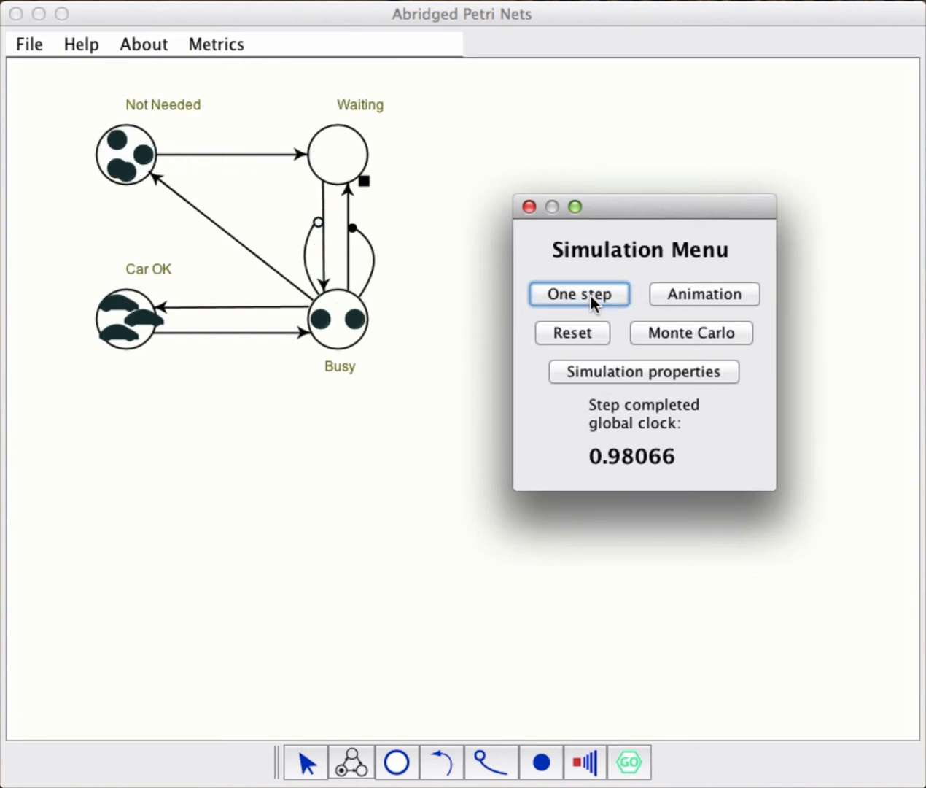
{"action": "left_click", "coordinate": [577, 294]}
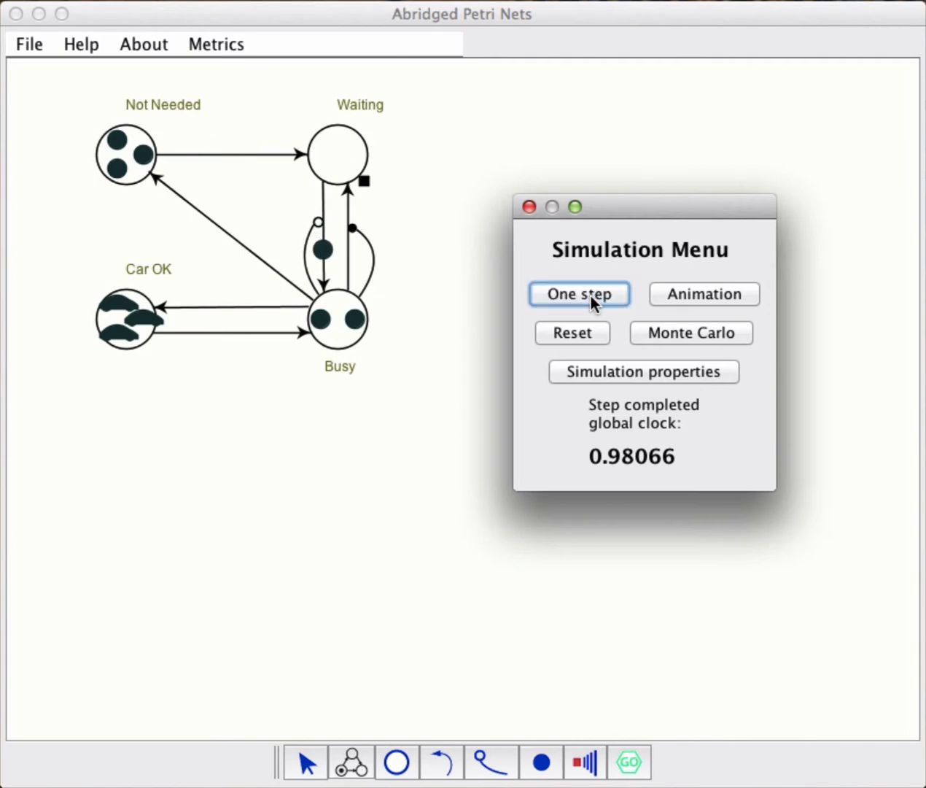
{"action": "left_click", "coordinate": [578, 295]}
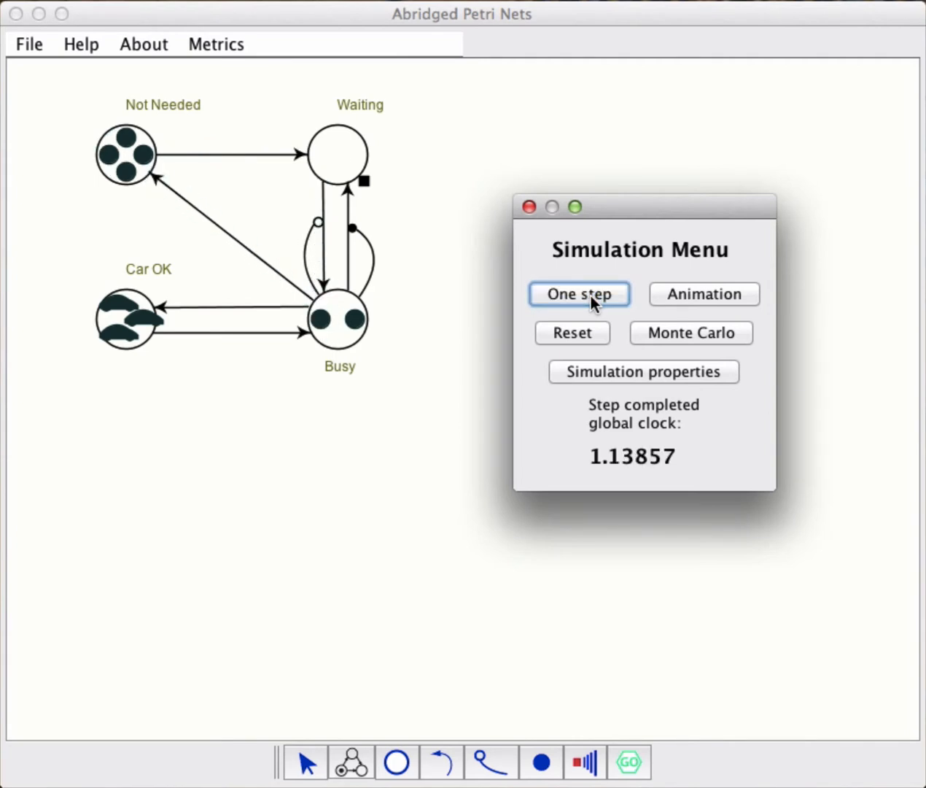
{"action": "left_click", "coordinate": [579, 295]}
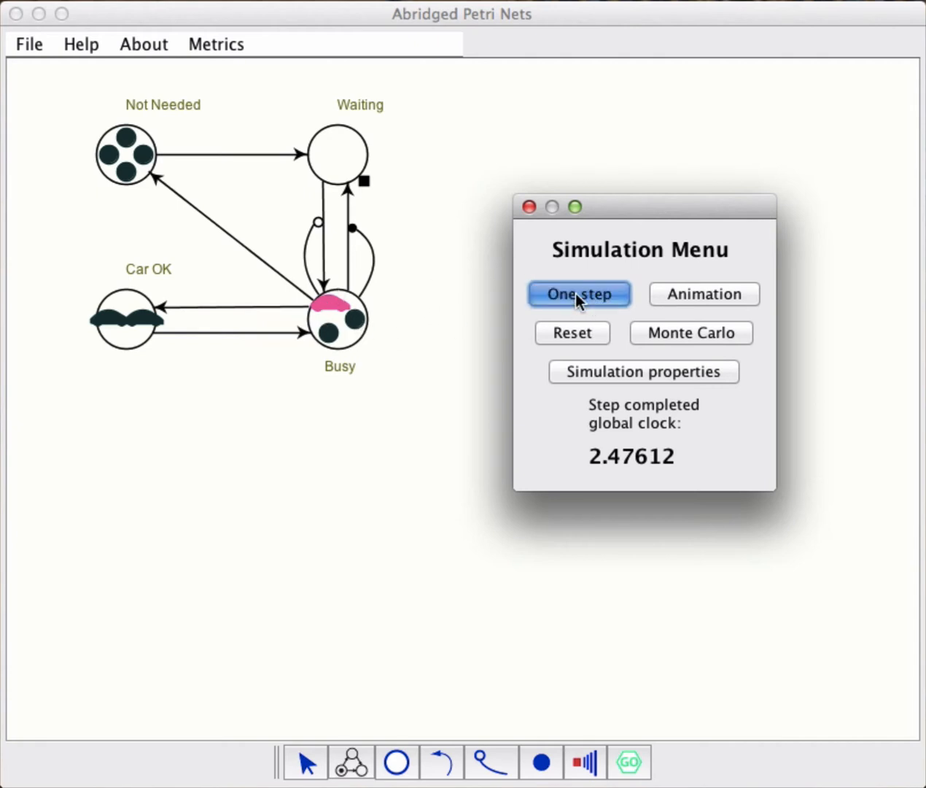
{"action": "left_click", "coordinate": [578, 294]}
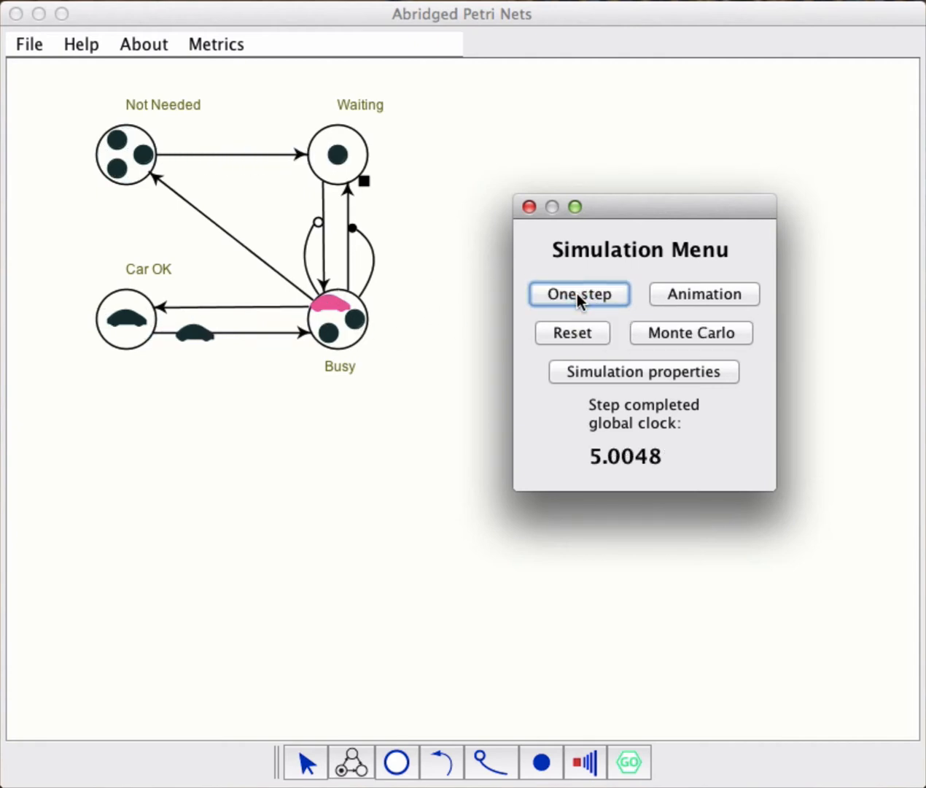
{"action": "left_click", "coordinate": [578, 294]}
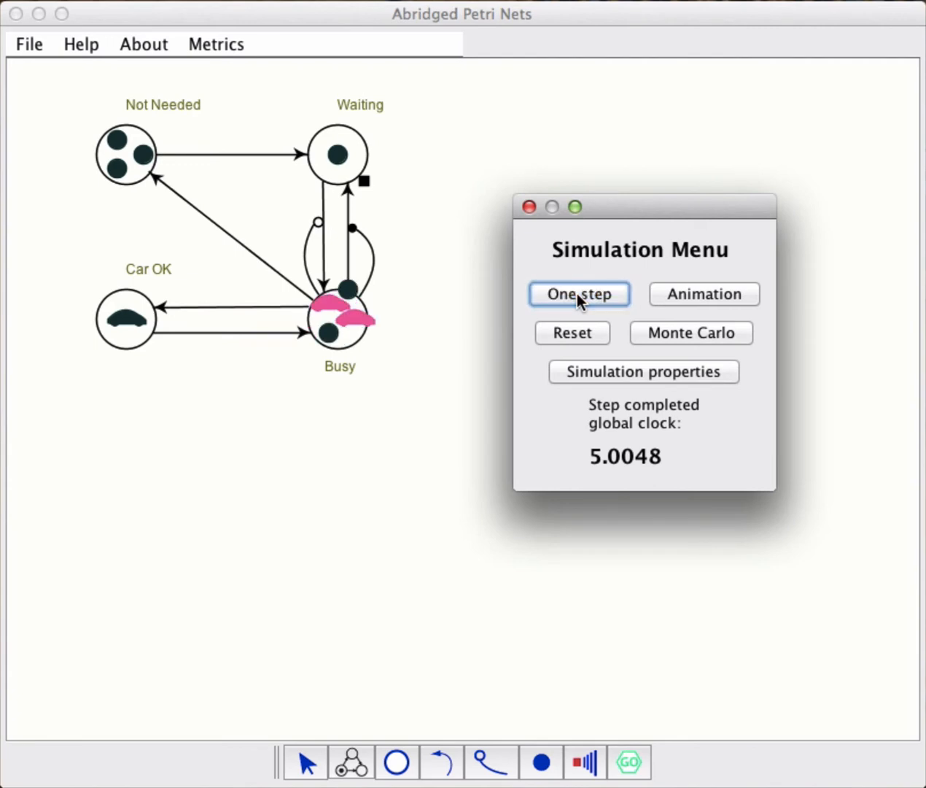
{"action": "left_click", "coordinate": [579, 293]}
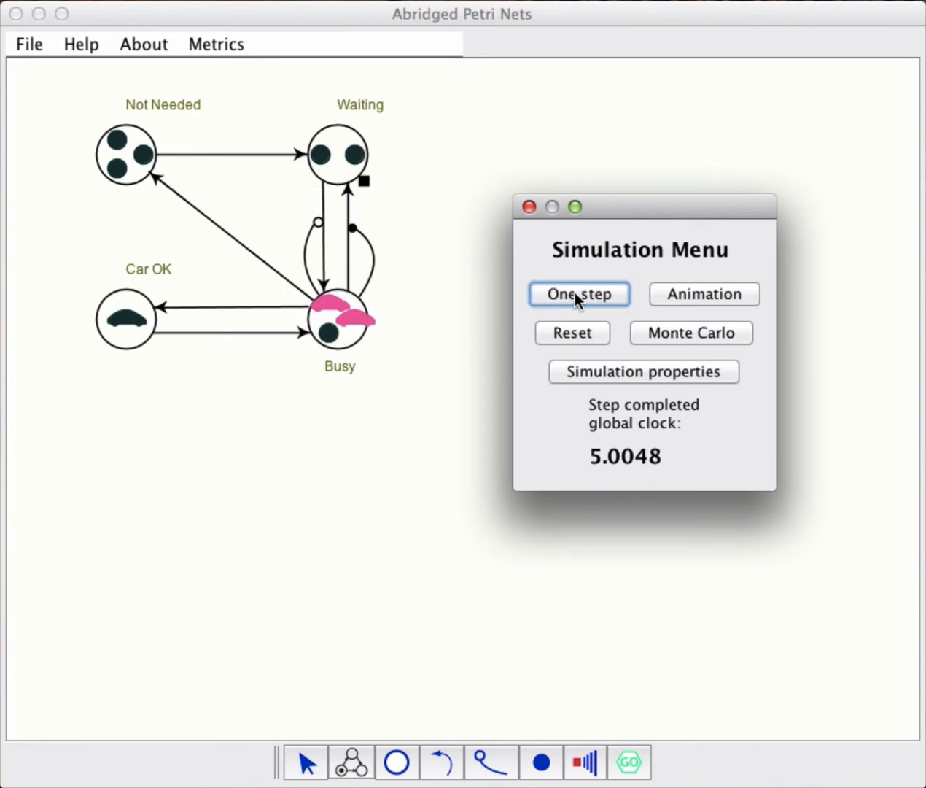
{"action": "left_click", "coordinate": [578, 295]}
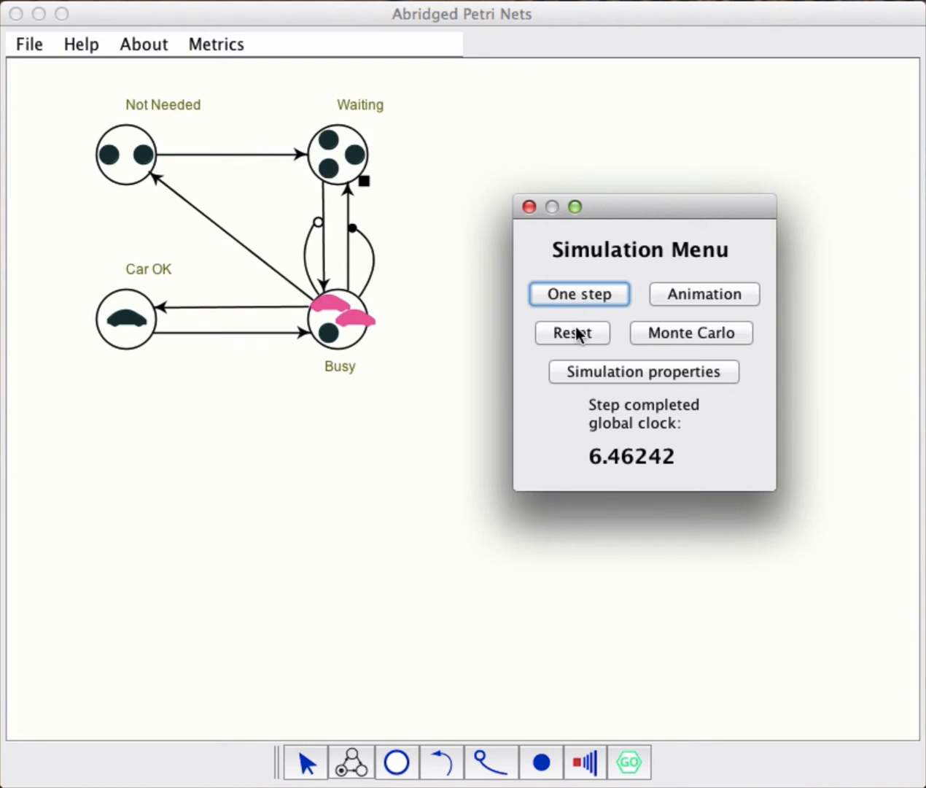
{"action": "left_click", "coordinate": [572, 332]}
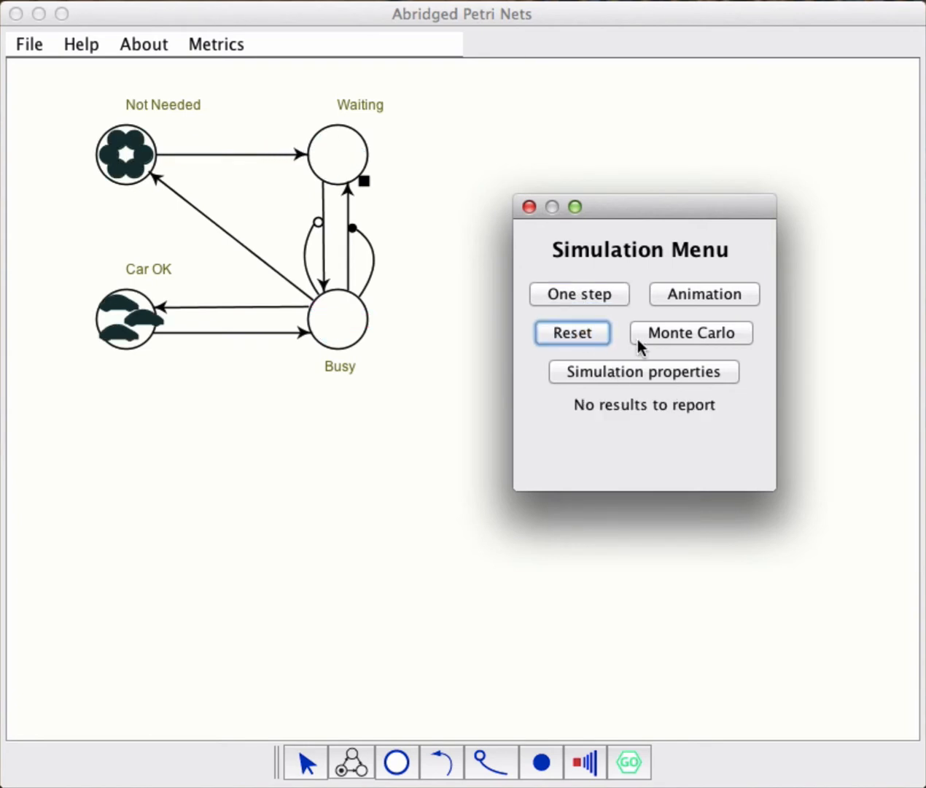
- Set the simulation time to 100 in Simulation properties and confirm
{"action": "left_click", "coordinate": [645, 371]}
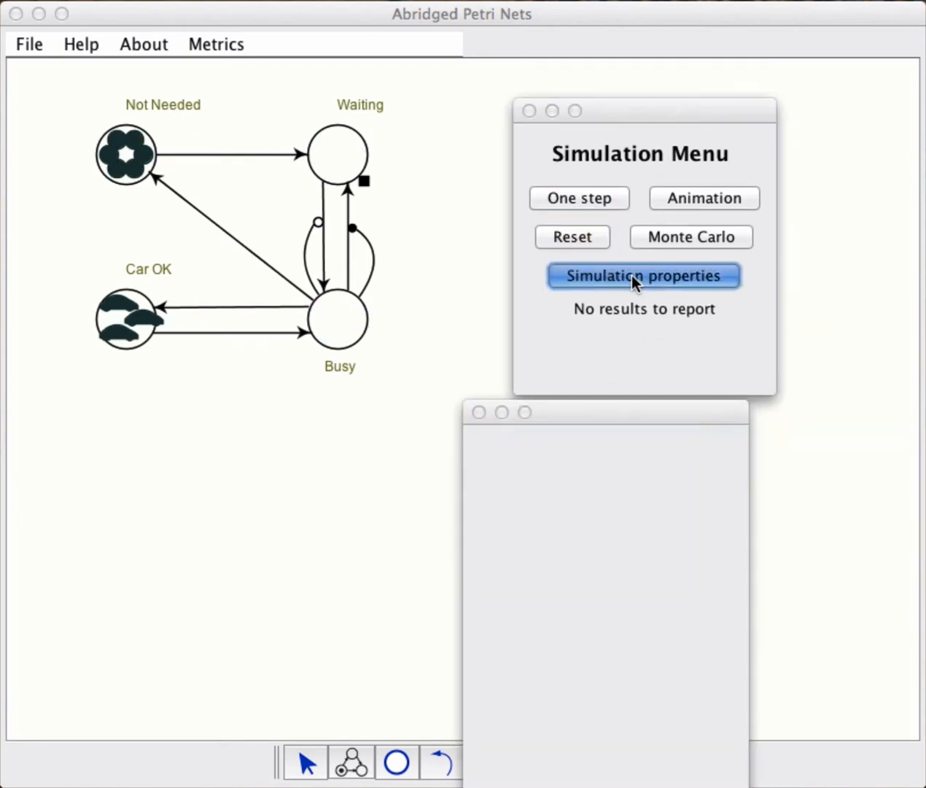
{"action": "left_click", "coordinate": [644, 276]}
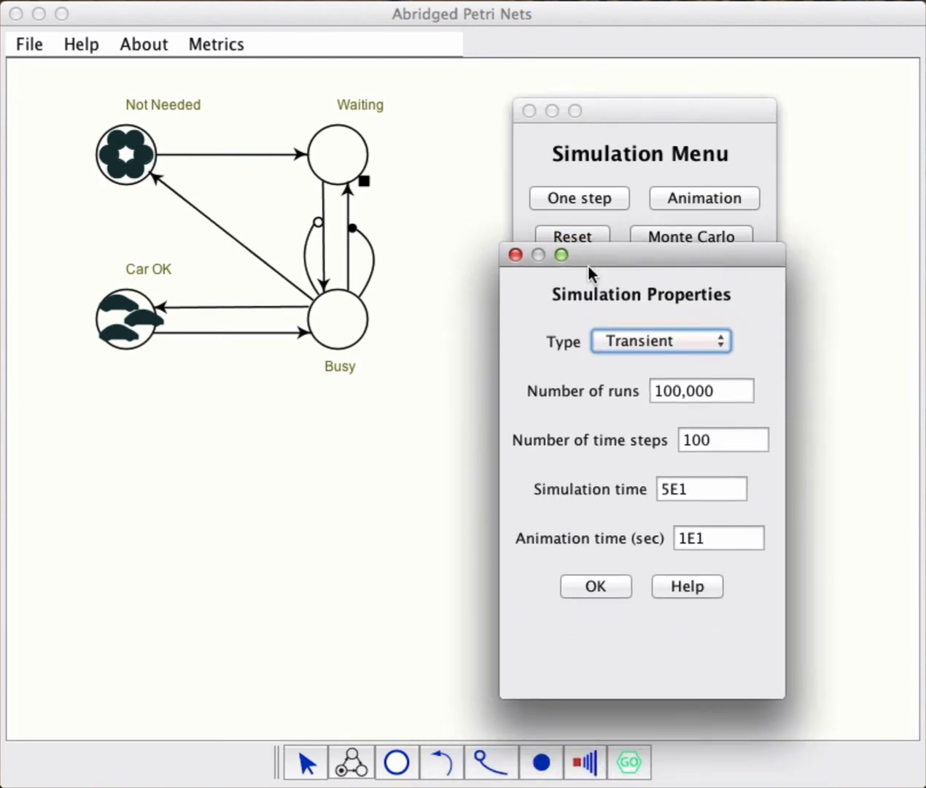
{"action": "triple_click", "coordinate": [701, 489]}
{"action": "type", "text": "100"}
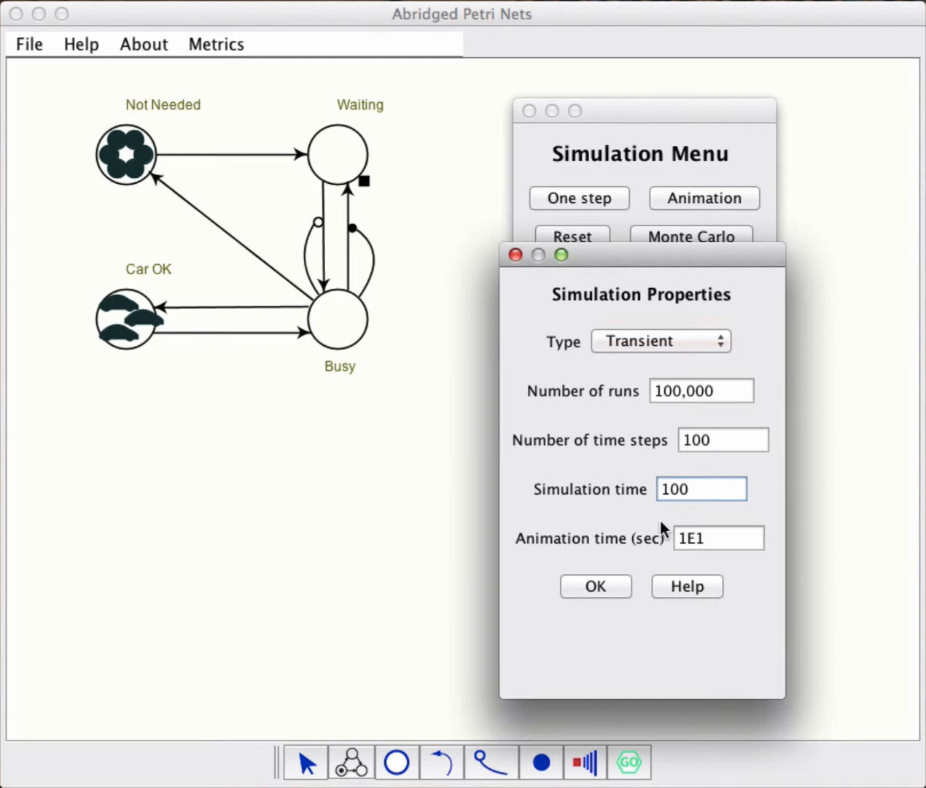
{"action": "left_click", "coordinate": [595, 586]}
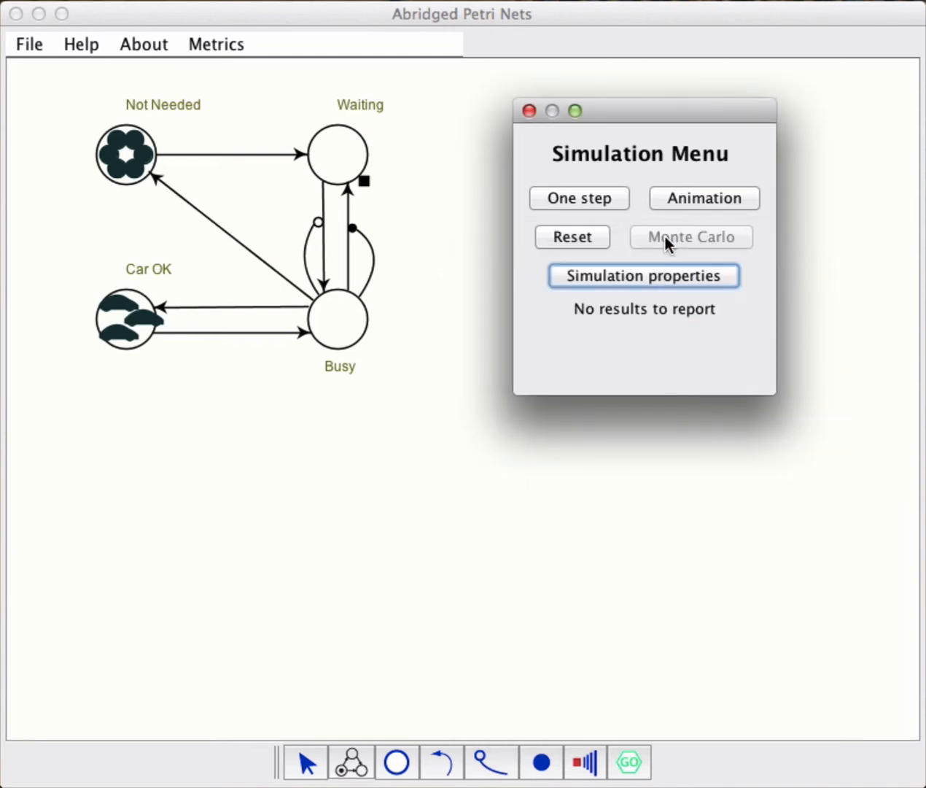
- Run the Monte Carlo simulation and animate a run to the end time of 100
{"action": "left_click", "coordinate": [690, 236]}
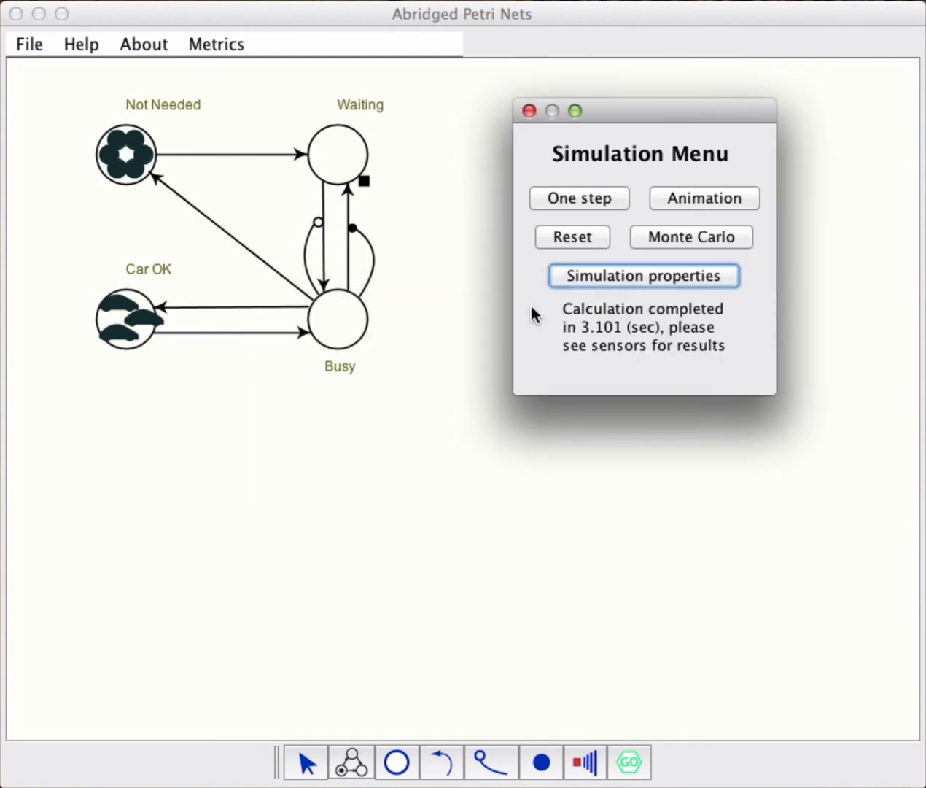
{"action": "mouse_move", "coordinate": [473, 430]}
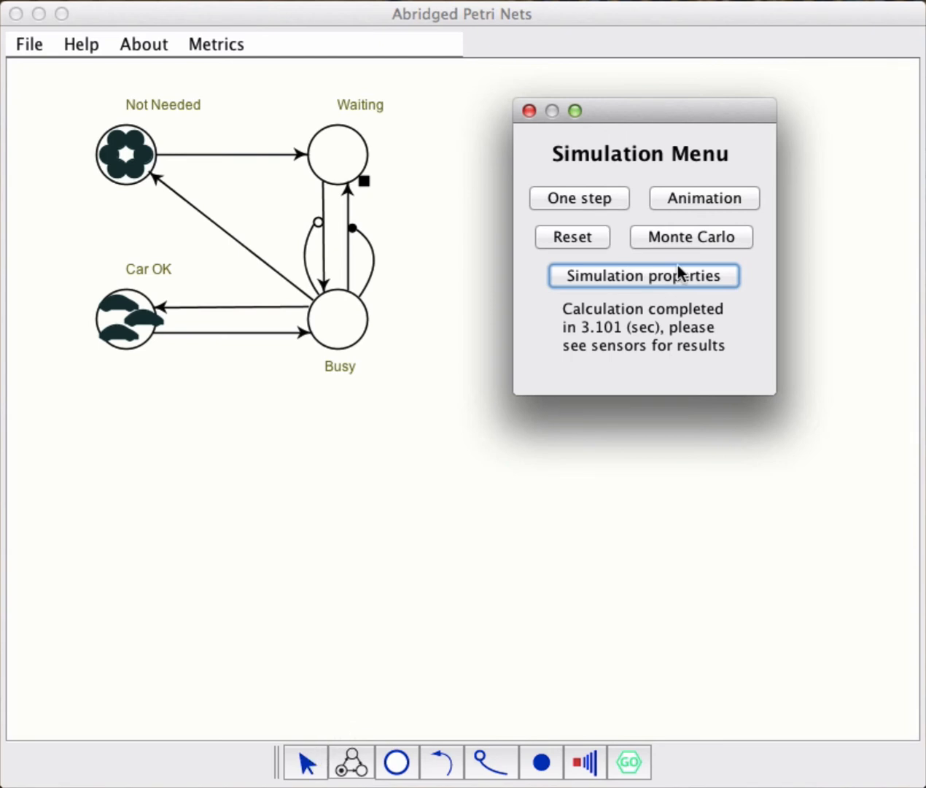
{"action": "left_click", "coordinate": [703, 198]}
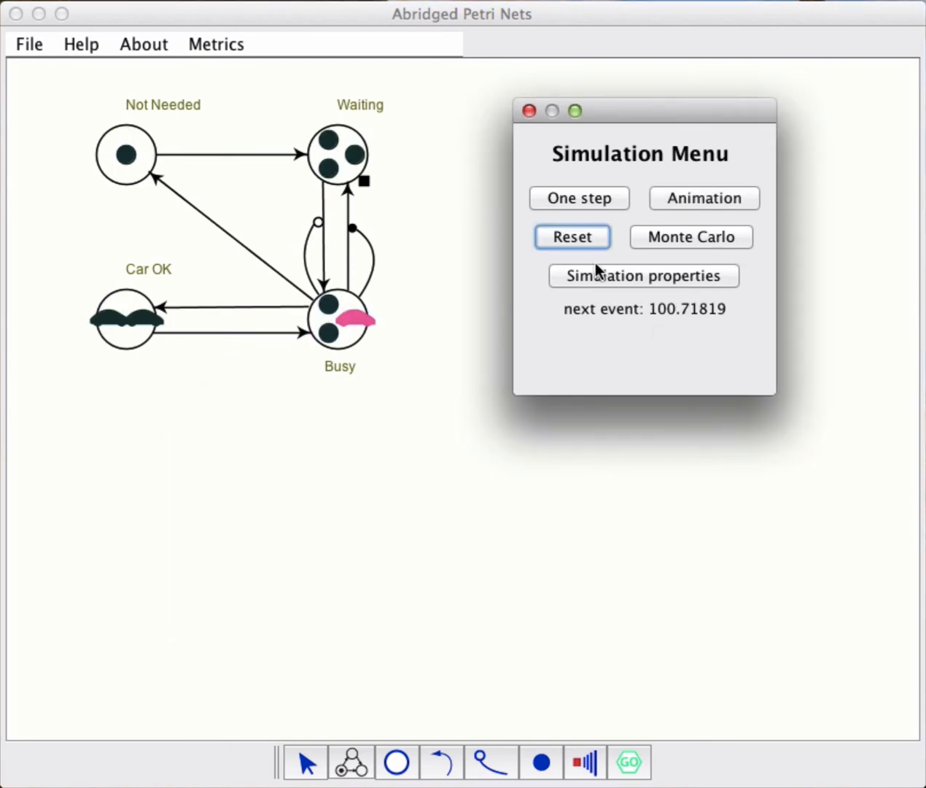
{"action": "mouse_move", "coordinate": [576, 295]}
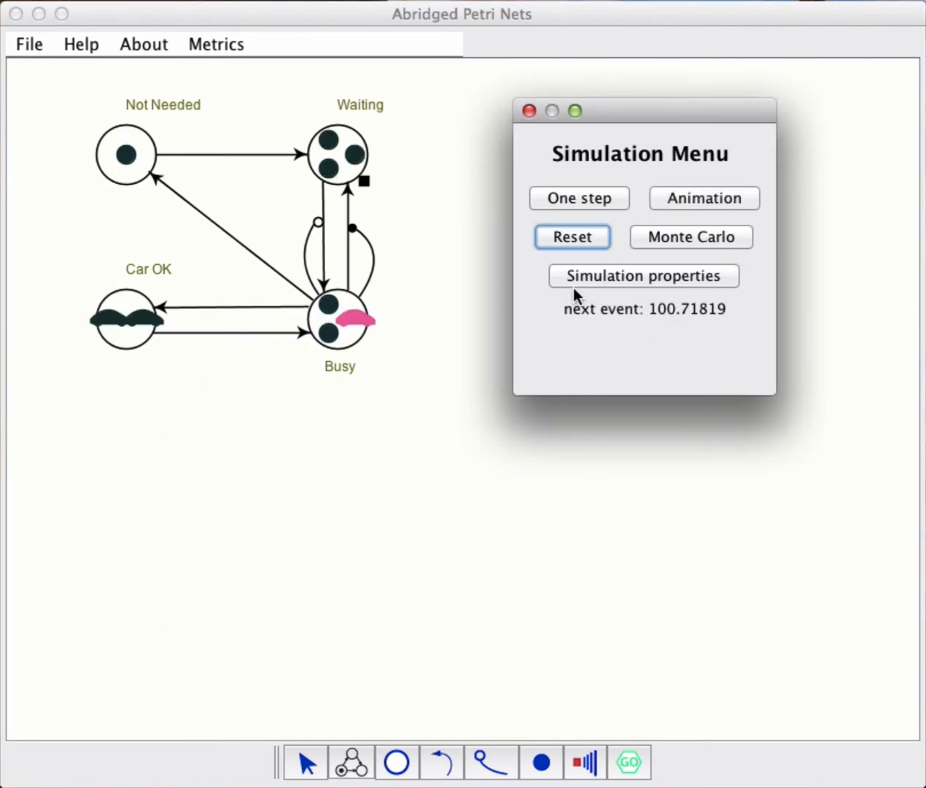
{"action": "mouse_move", "coordinate": [367, 116]}
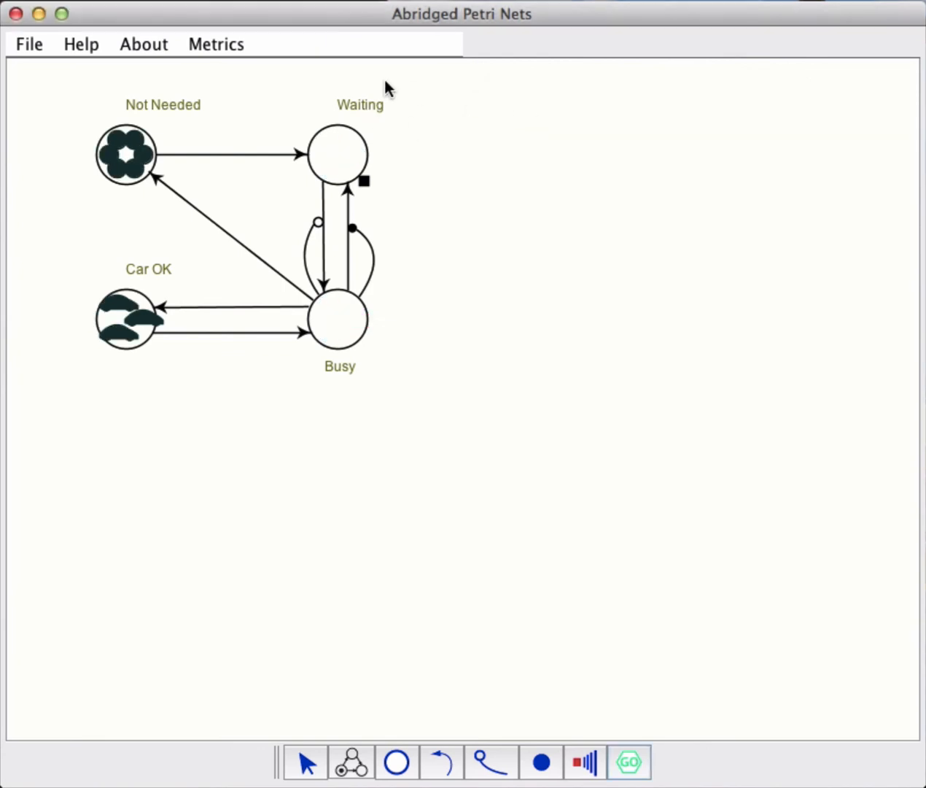
- Review the metrics, then extend the Waiting place sensor's End time to 100
{"action": "left_click", "coordinate": [216, 44]}
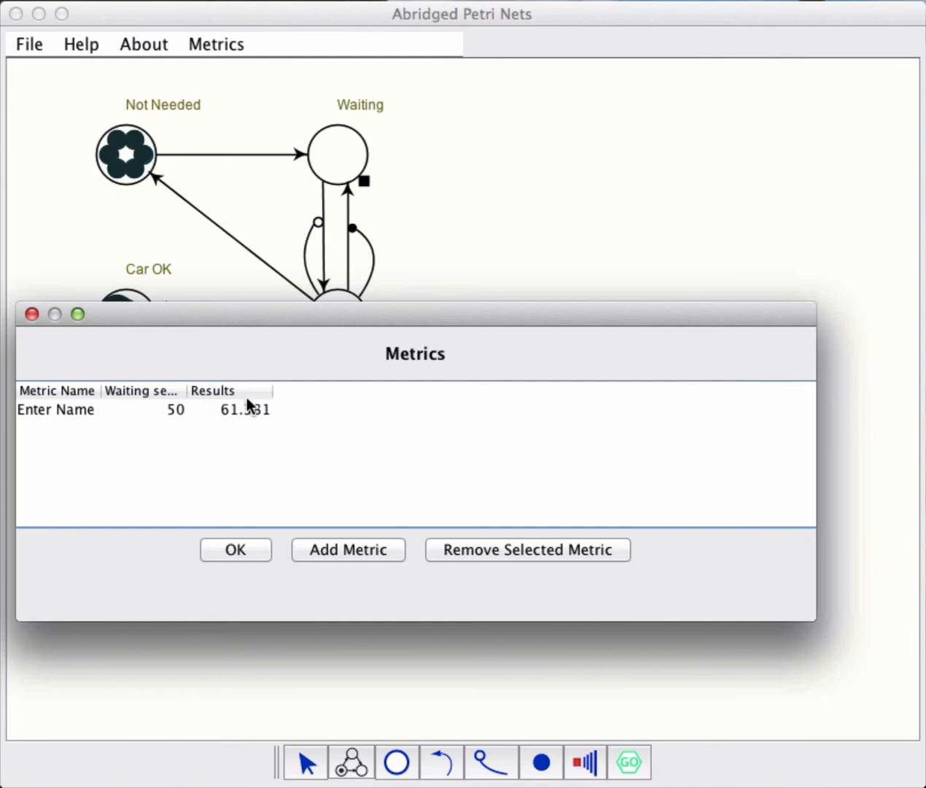
{"action": "mouse_move", "coordinate": [247, 426]}
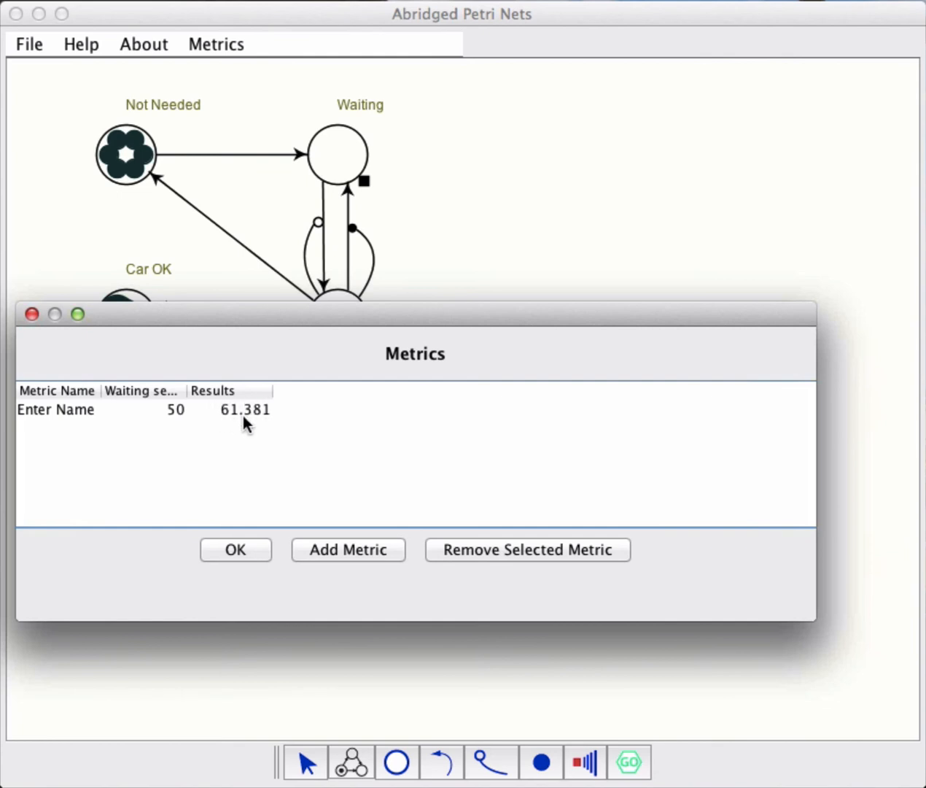
{"action": "left_click", "coordinate": [235, 549]}
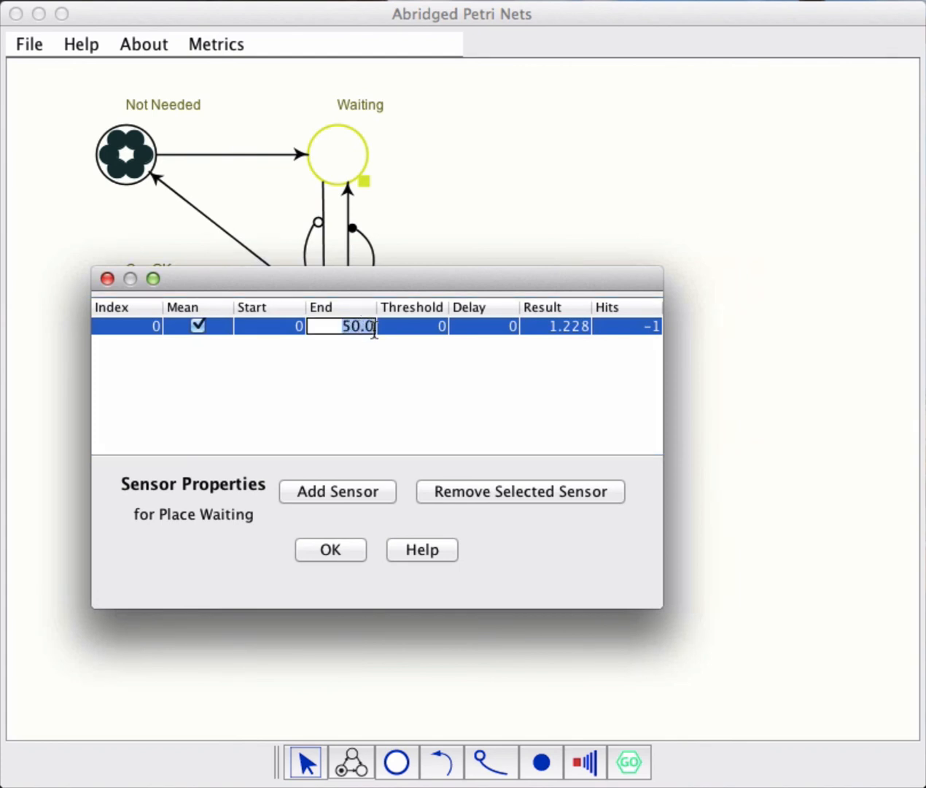
{"action": "type", "text": "100"}
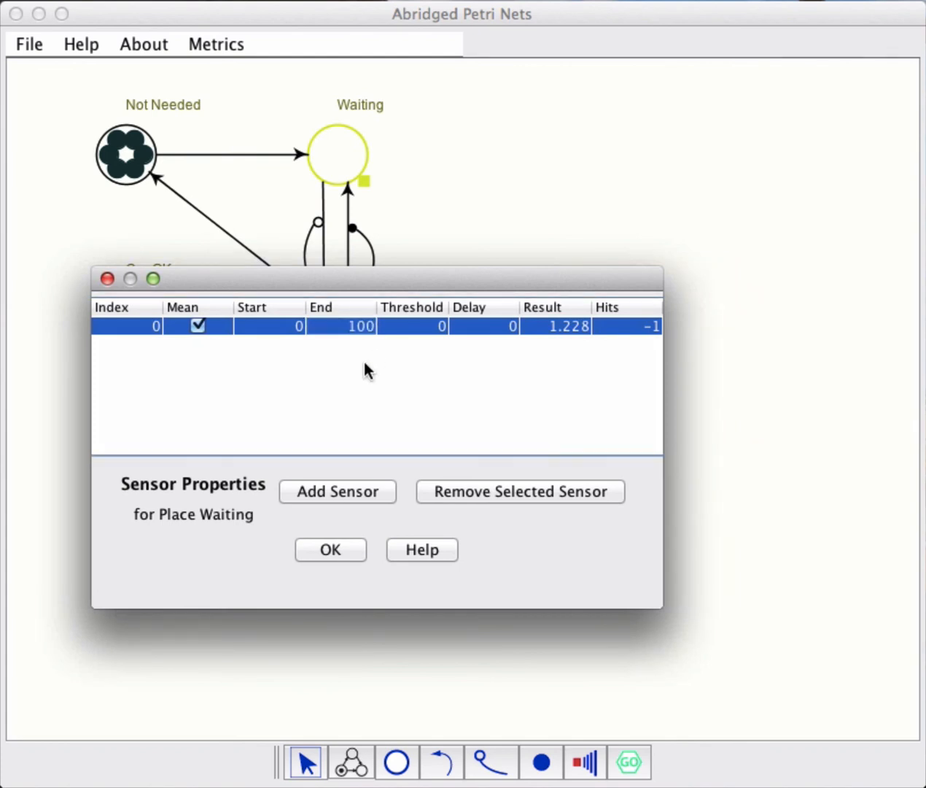
{"action": "left_click", "coordinate": [330, 548]}
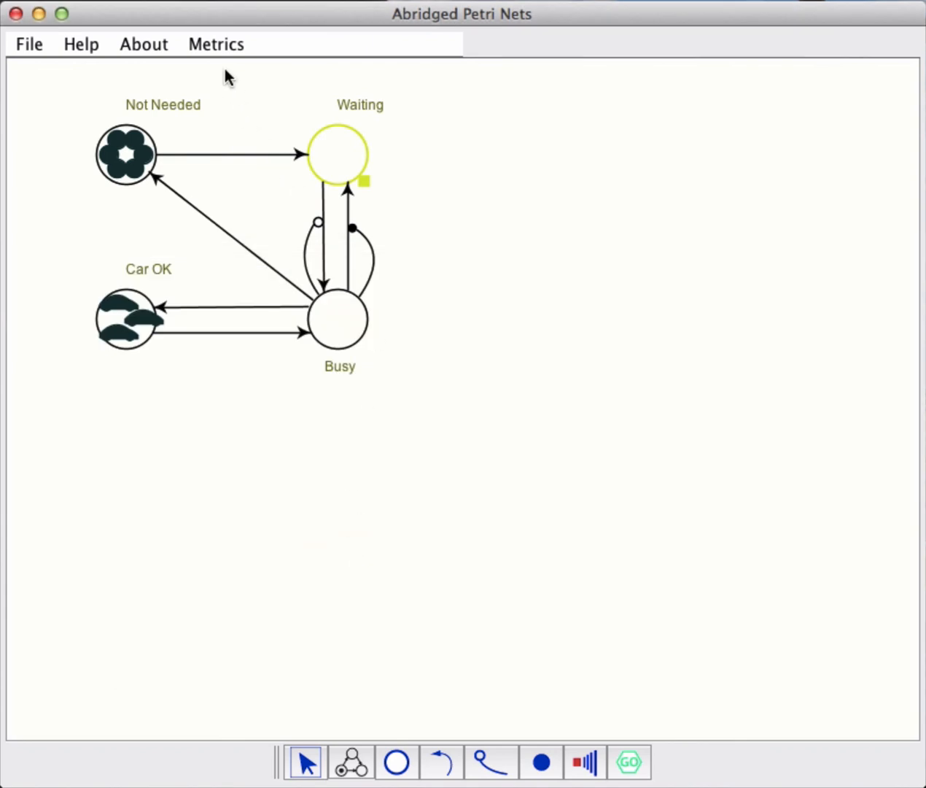
- Check the metrics list, now showing the 100 waiting sensor with result 61.381
{"action": "left_click", "coordinate": [216, 44]}
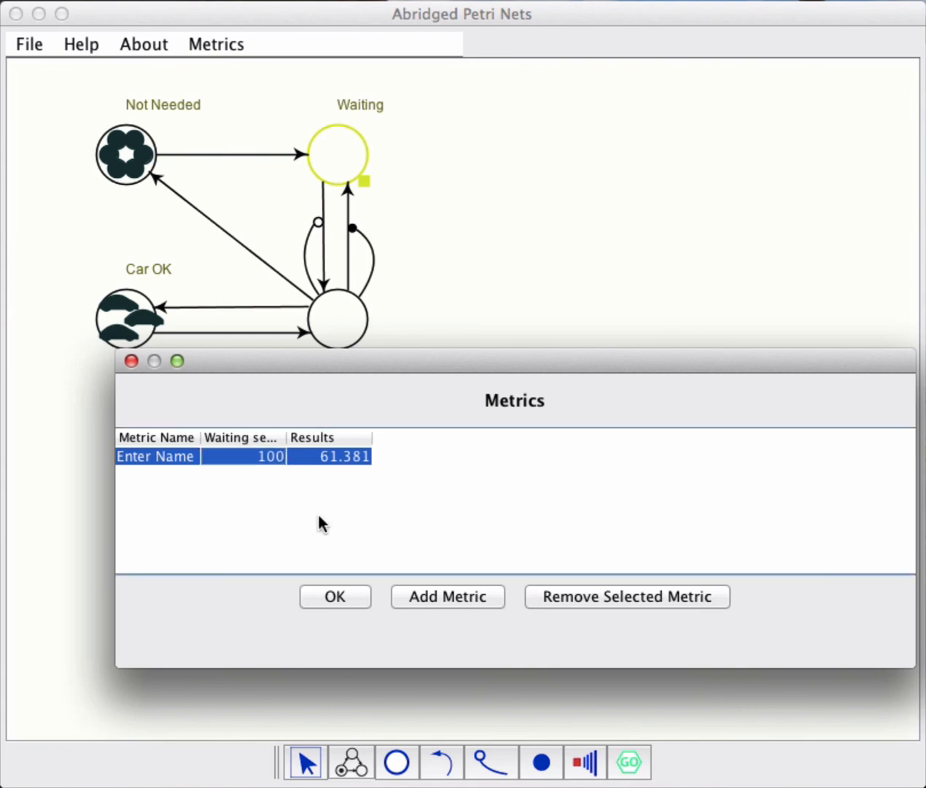
{"action": "left_click", "coordinate": [336, 595]}
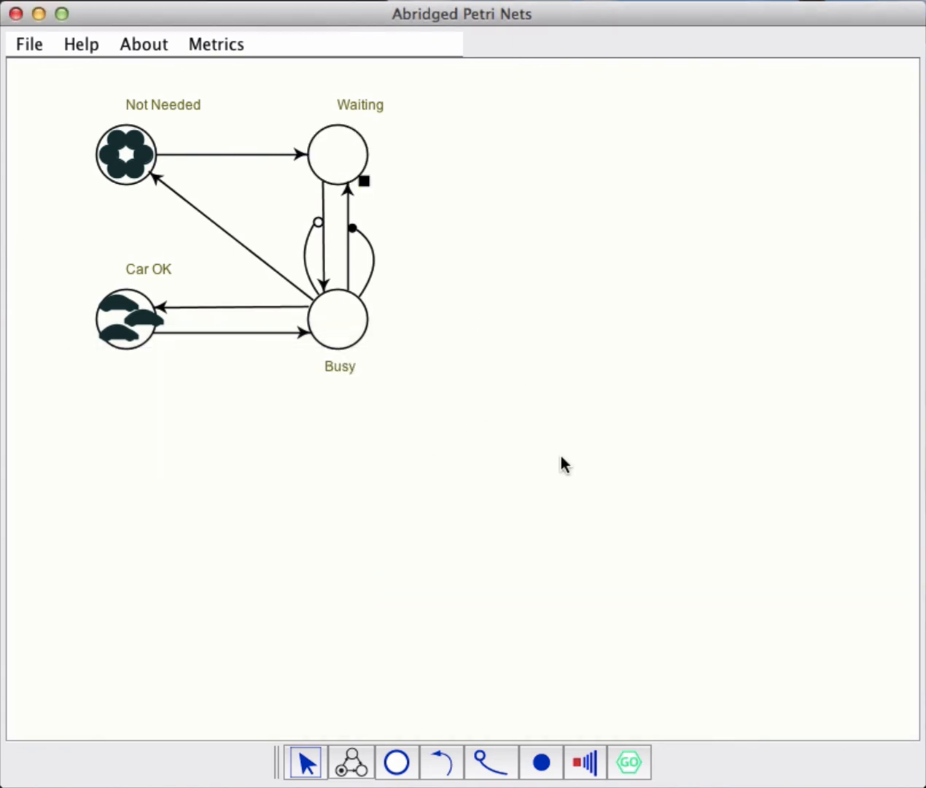
- Rerun the Monte Carlo simulation from the Simulation Menu
{"action": "left_click", "coordinate": [628, 762]}
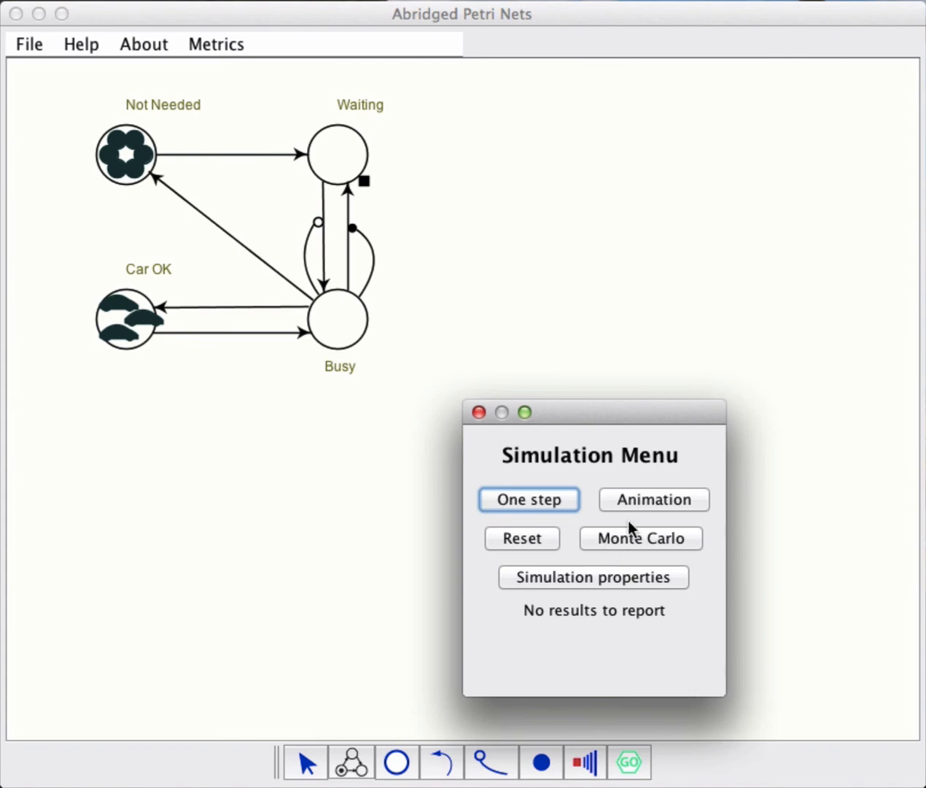
{"action": "left_click", "coordinate": [640, 539]}
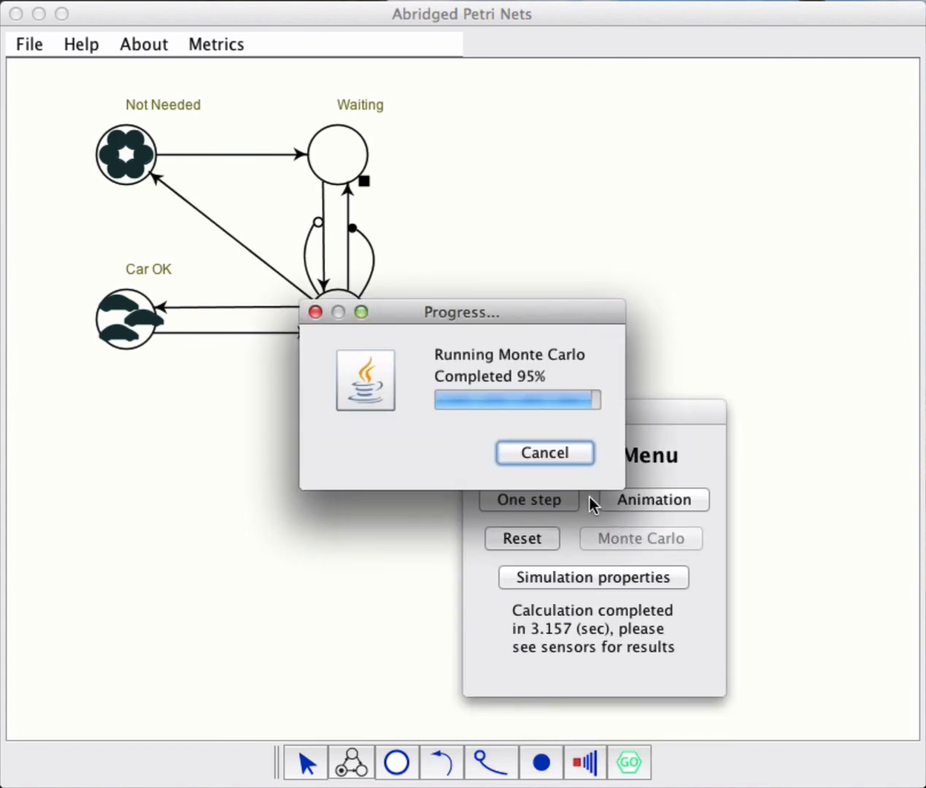
{"action": "left_click", "coordinate": [544, 452]}
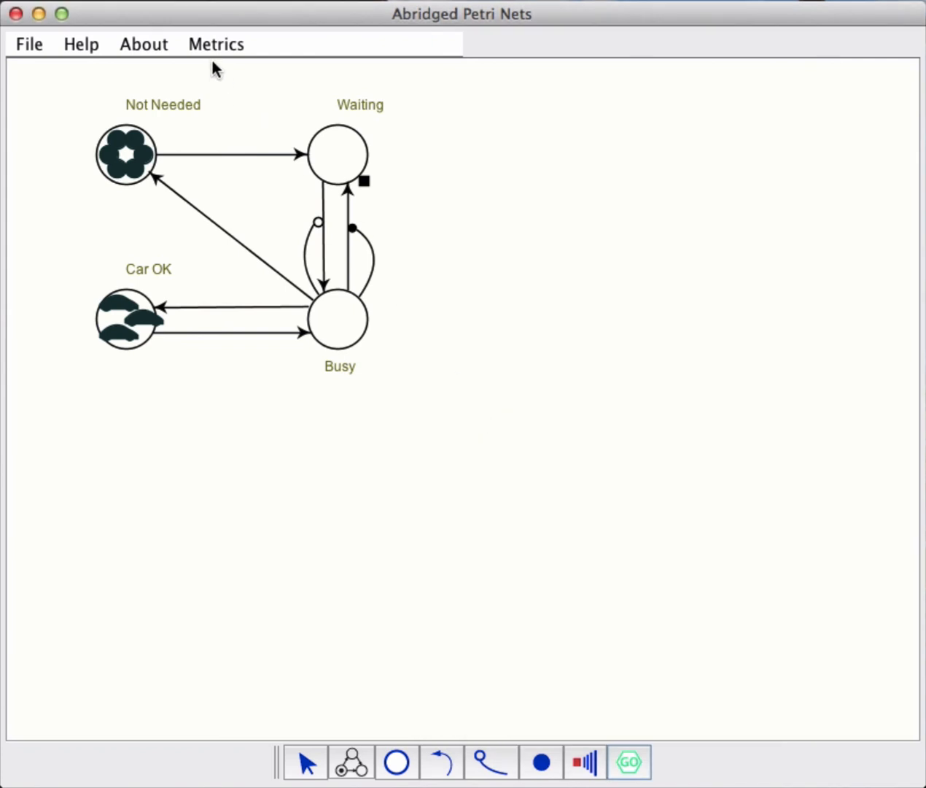
- Review the new metric result 165.533 and the Waiting sensor mean of 1.655
{"action": "left_click", "coordinate": [216, 44]}
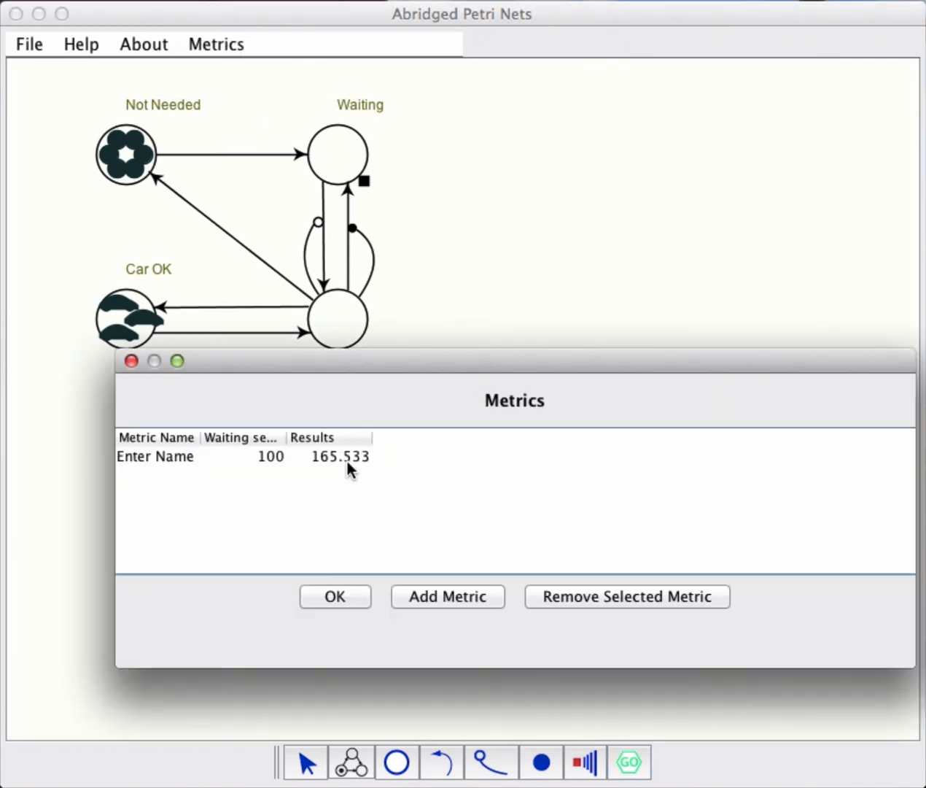
{"action": "mouse_move", "coordinate": [343, 605]}
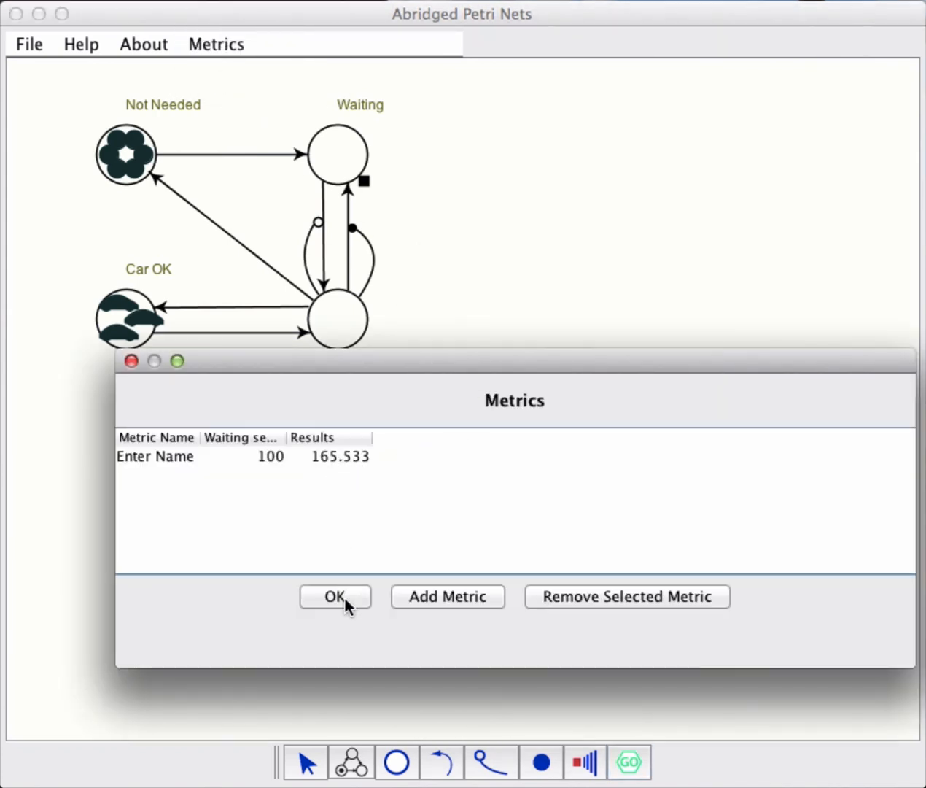
{"action": "left_click", "coordinate": [336, 597]}
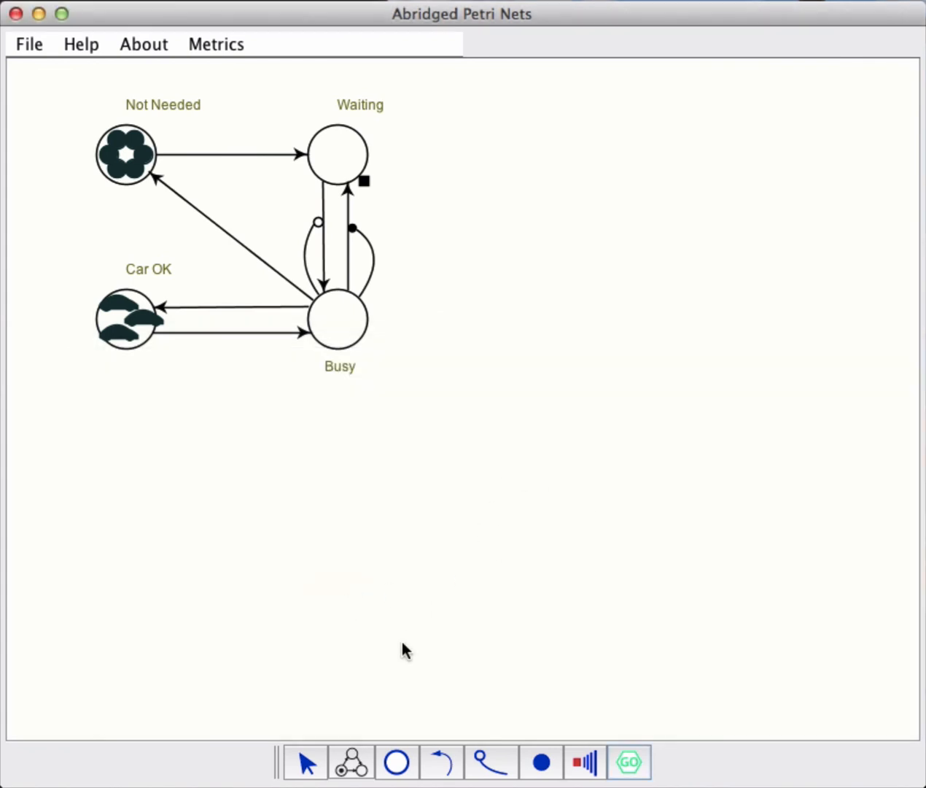
{"action": "left_click", "coordinate": [337, 154]}
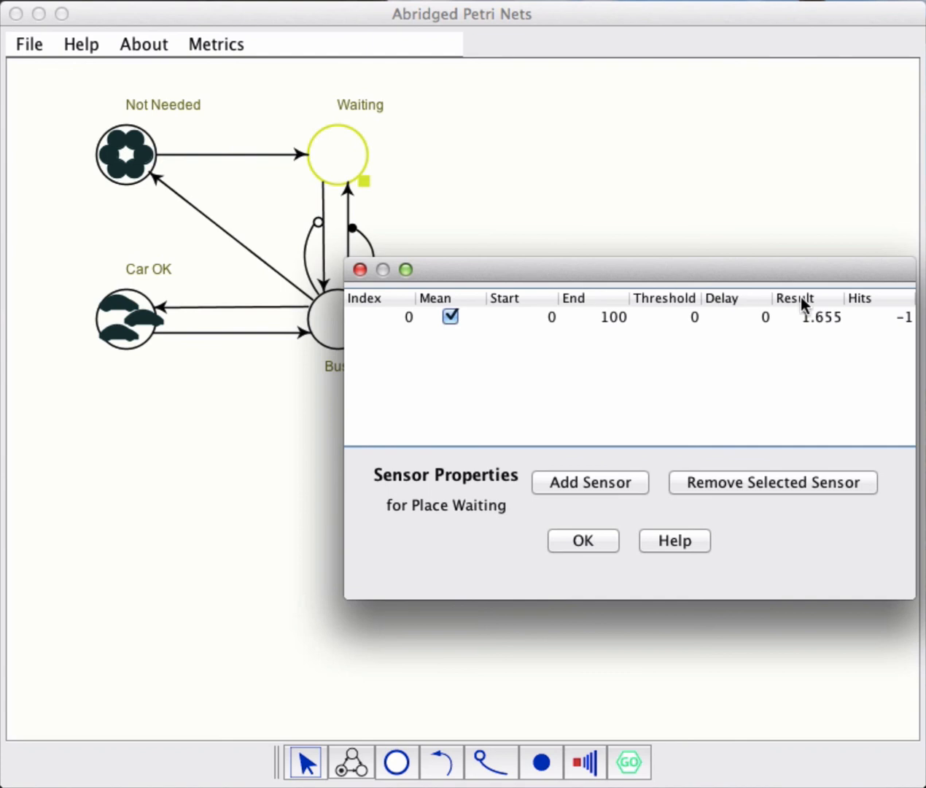
{"action": "mouse_move", "coordinate": [839, 332]}
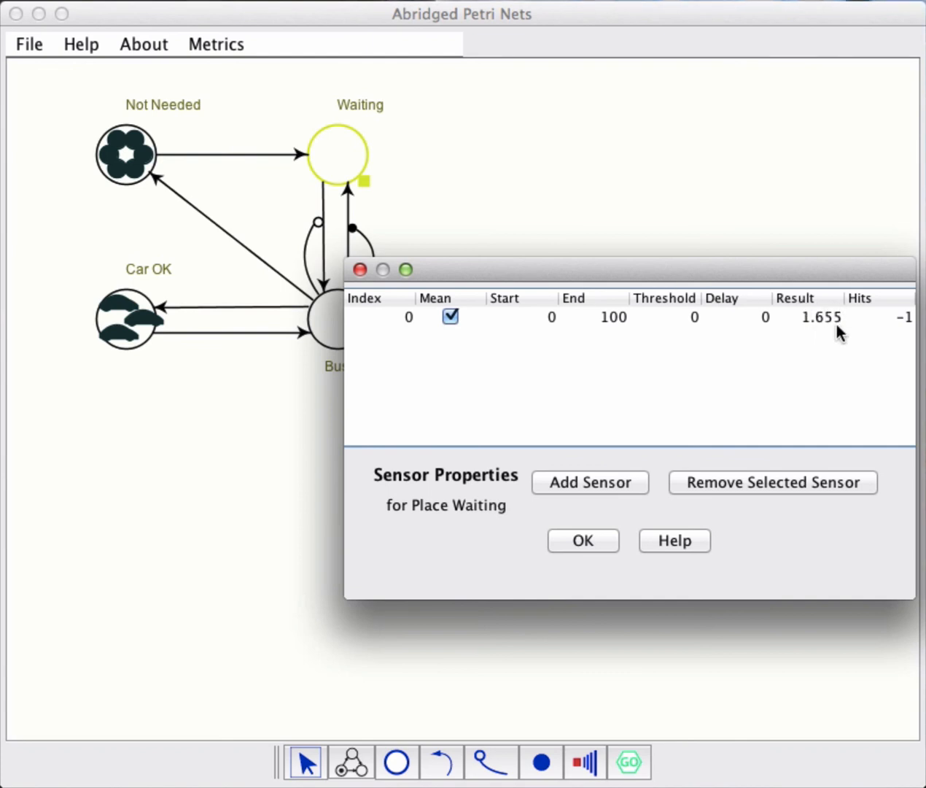
{"action": "mouse_move", "coordinate": [333, 149]}
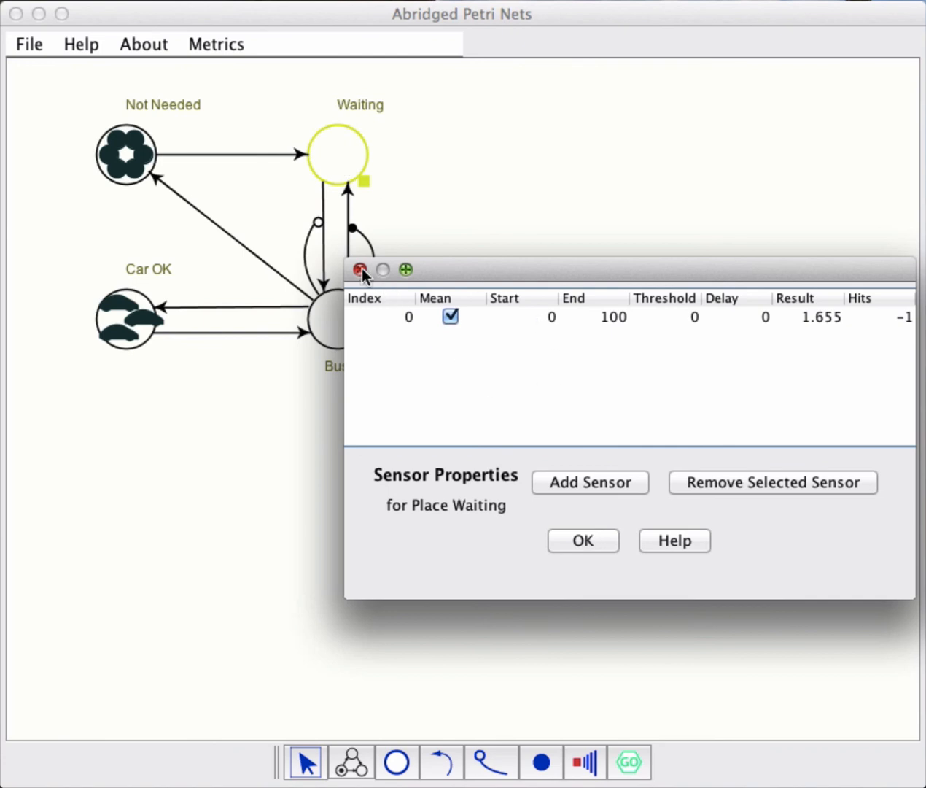
{"action": "left_click", "coordinate": [360, 268]}
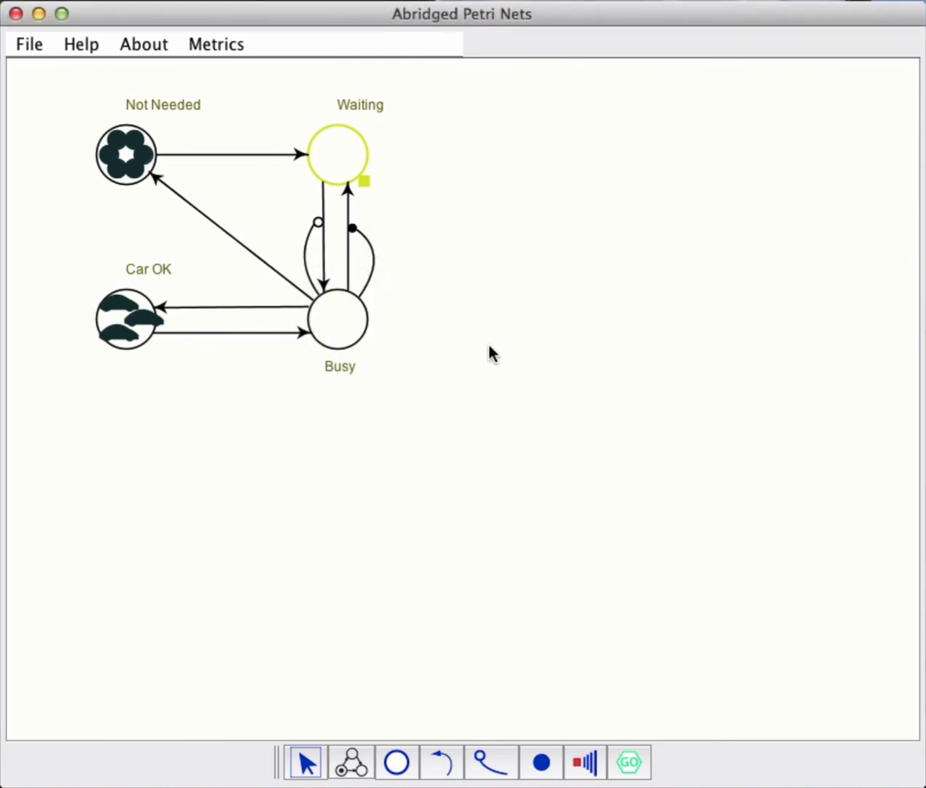